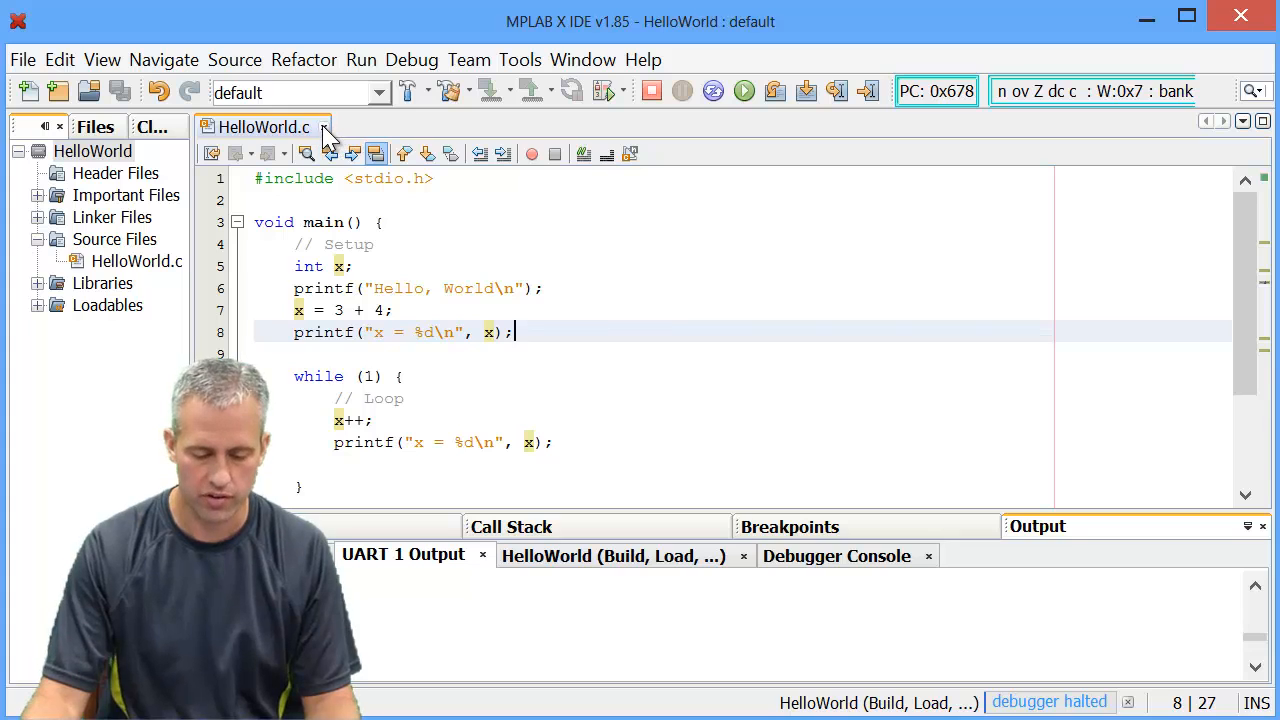
# Close the HelloWorld.c tab and Files panel, then close the HelloWorld project
pyautogui.click(322, 127)
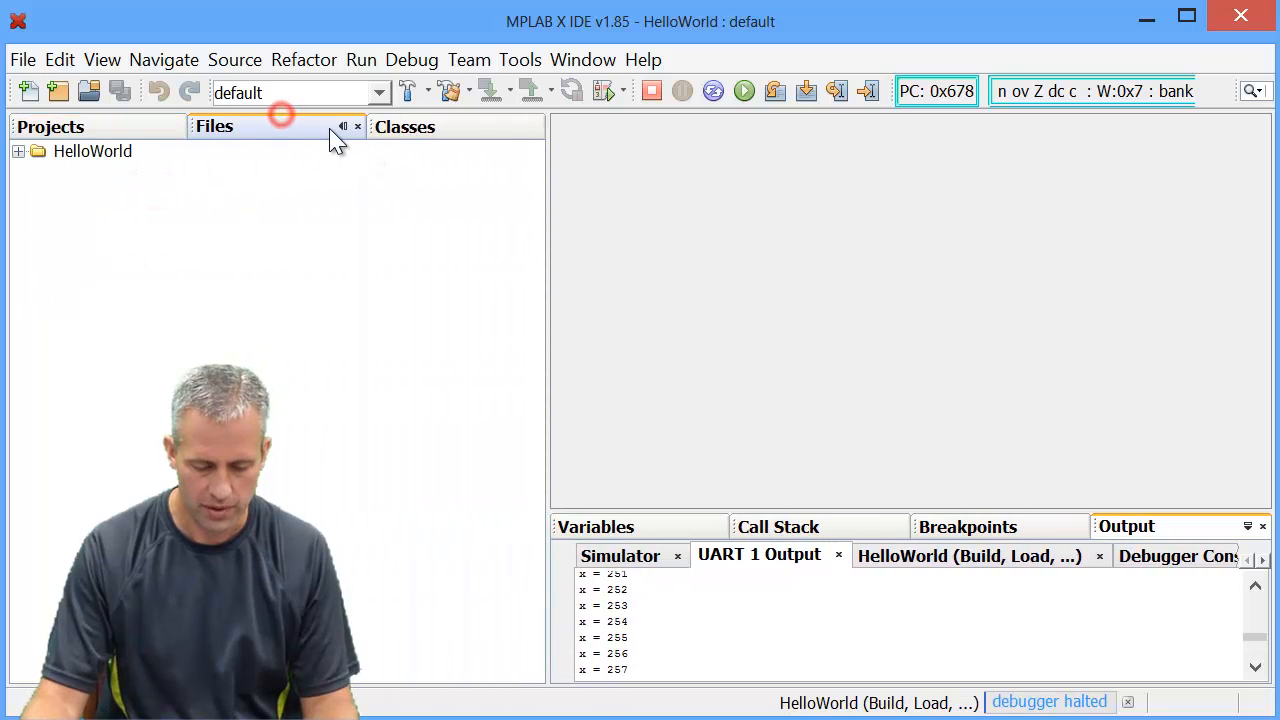
pyautogui.click(357, 127)
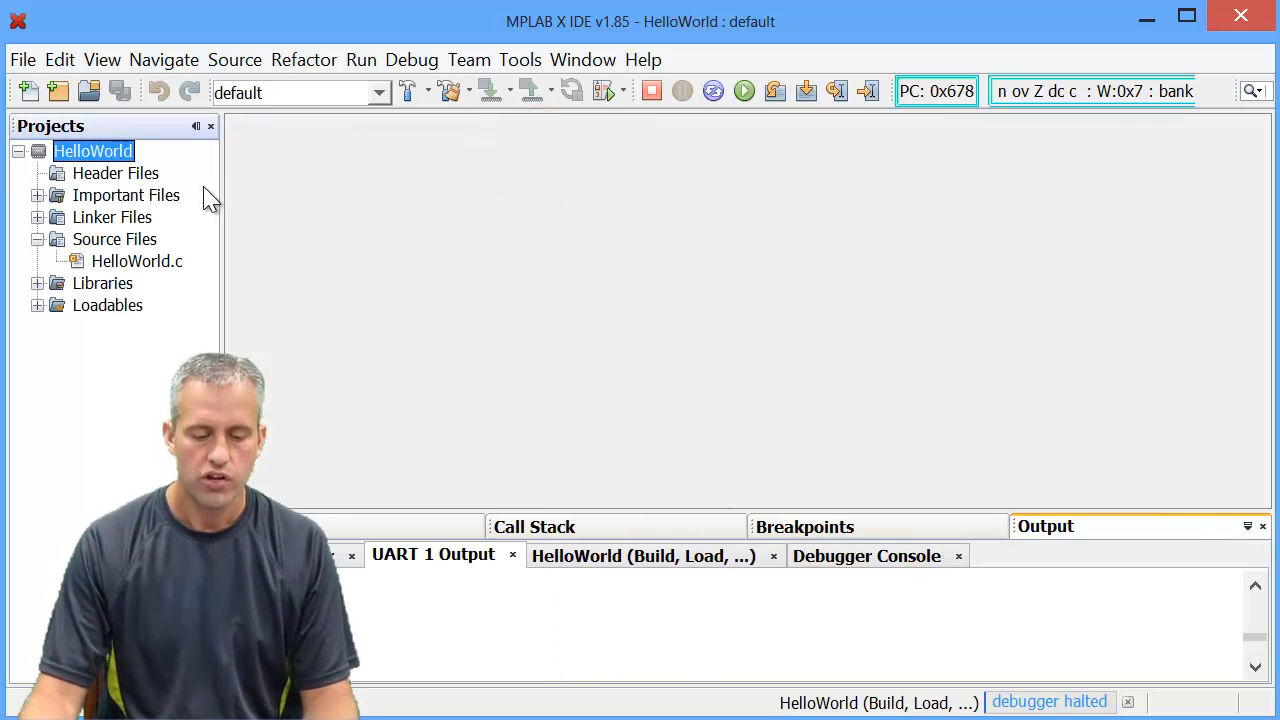
pyautogui.click(18, 151)
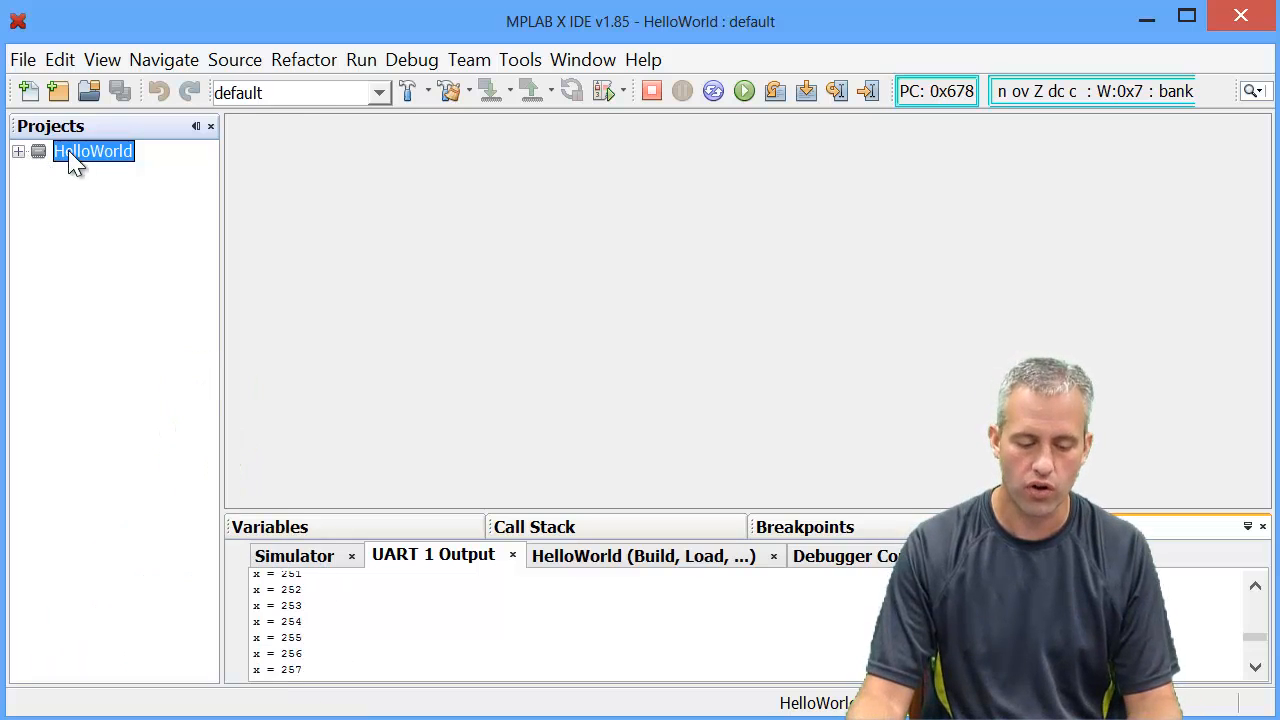
pyautogui.rightClick(93, 151)
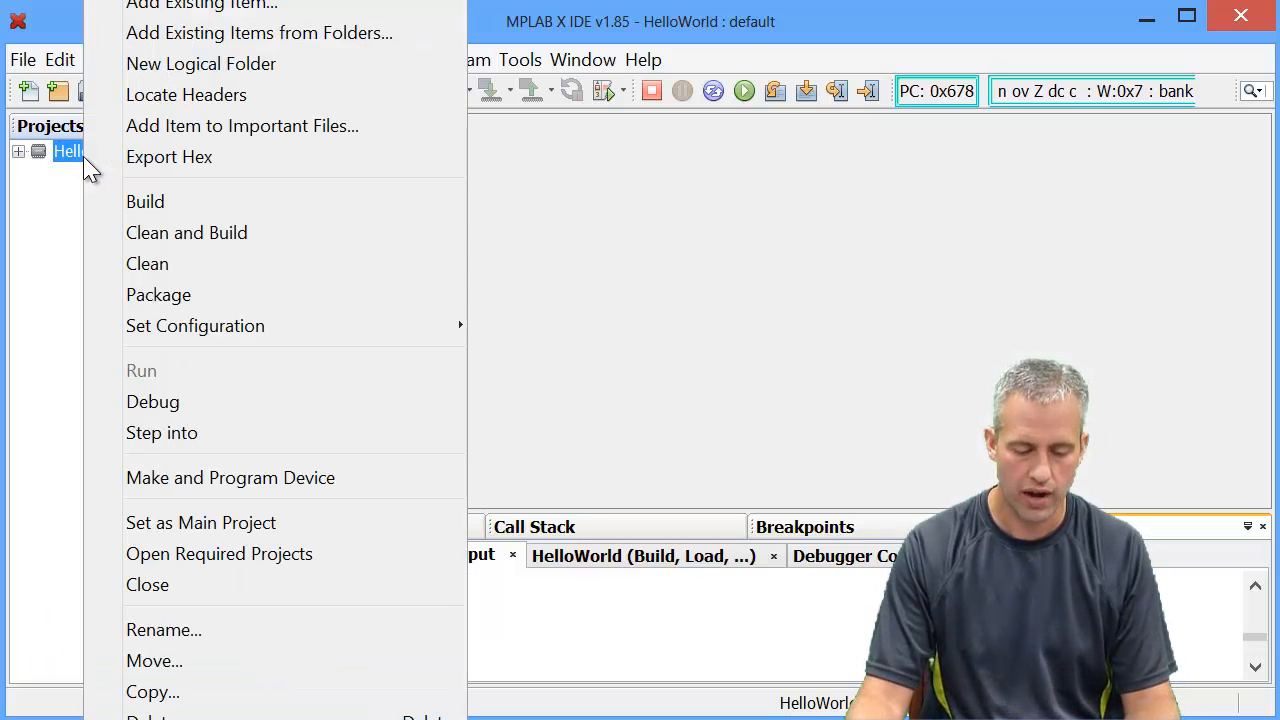
pyautogui.moveTo(219, 584)
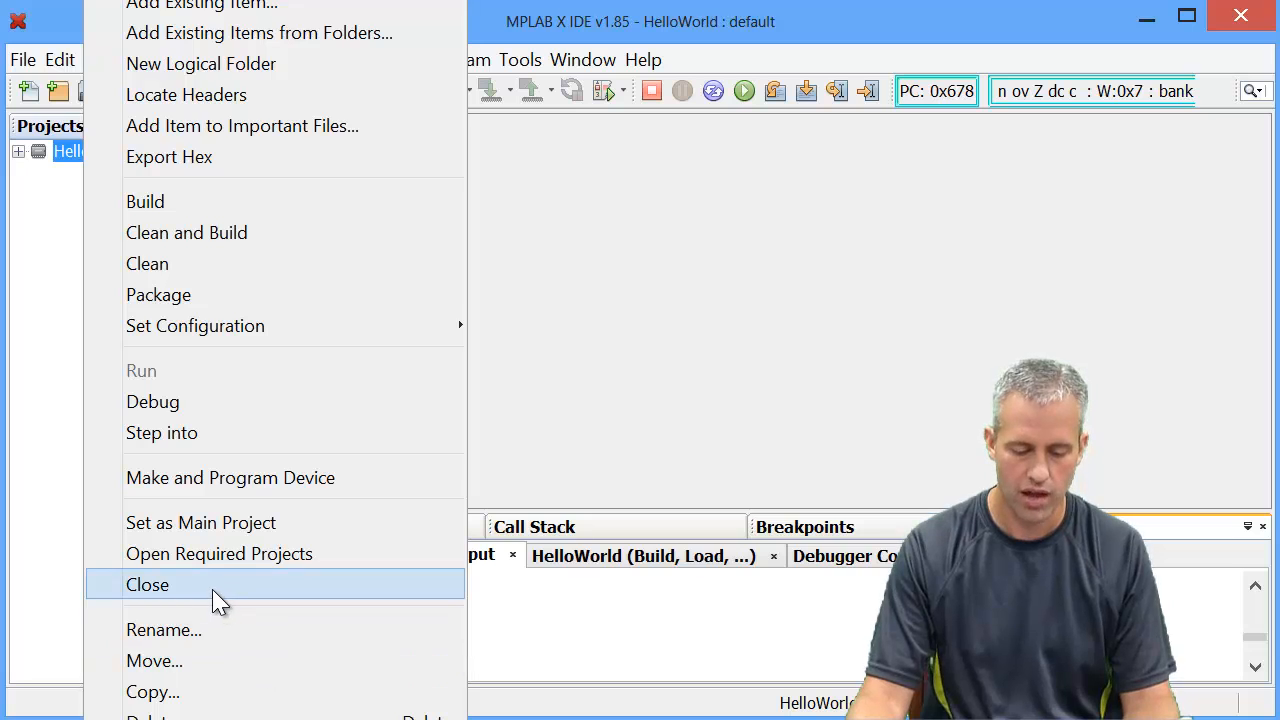
pyautogui.click(147, 584)
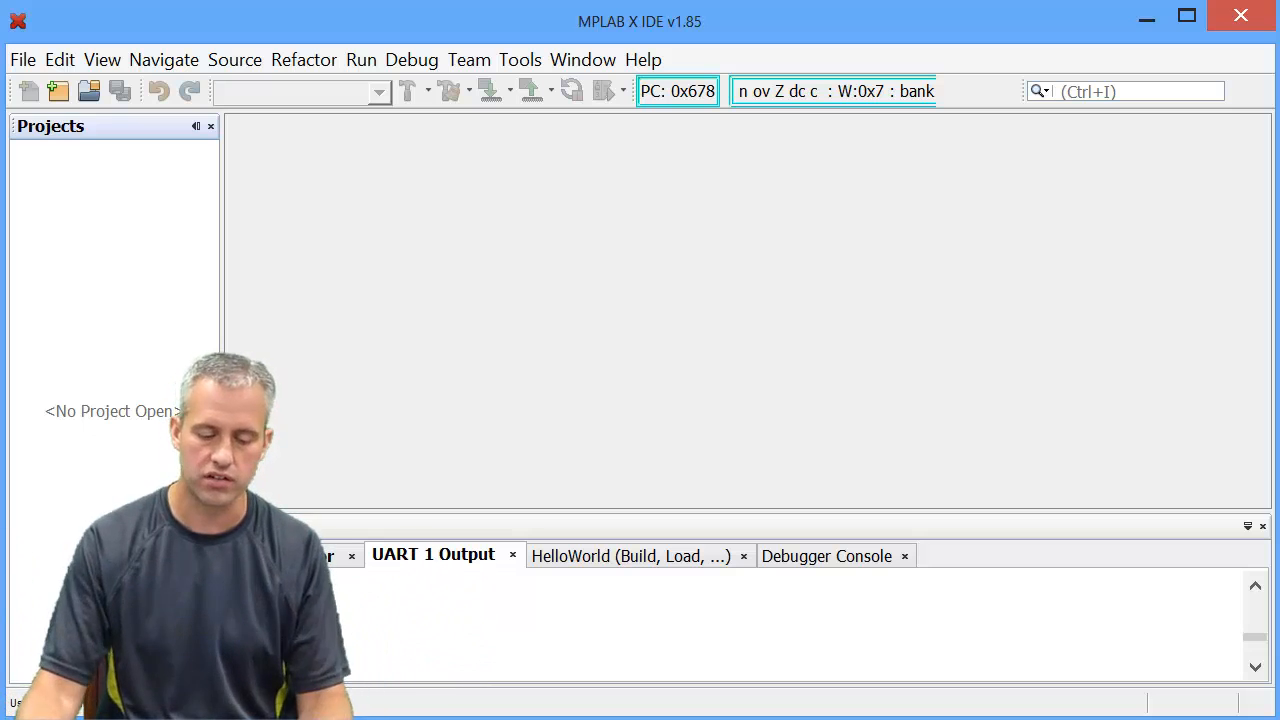
pyautogui.moveTo(22, 59)
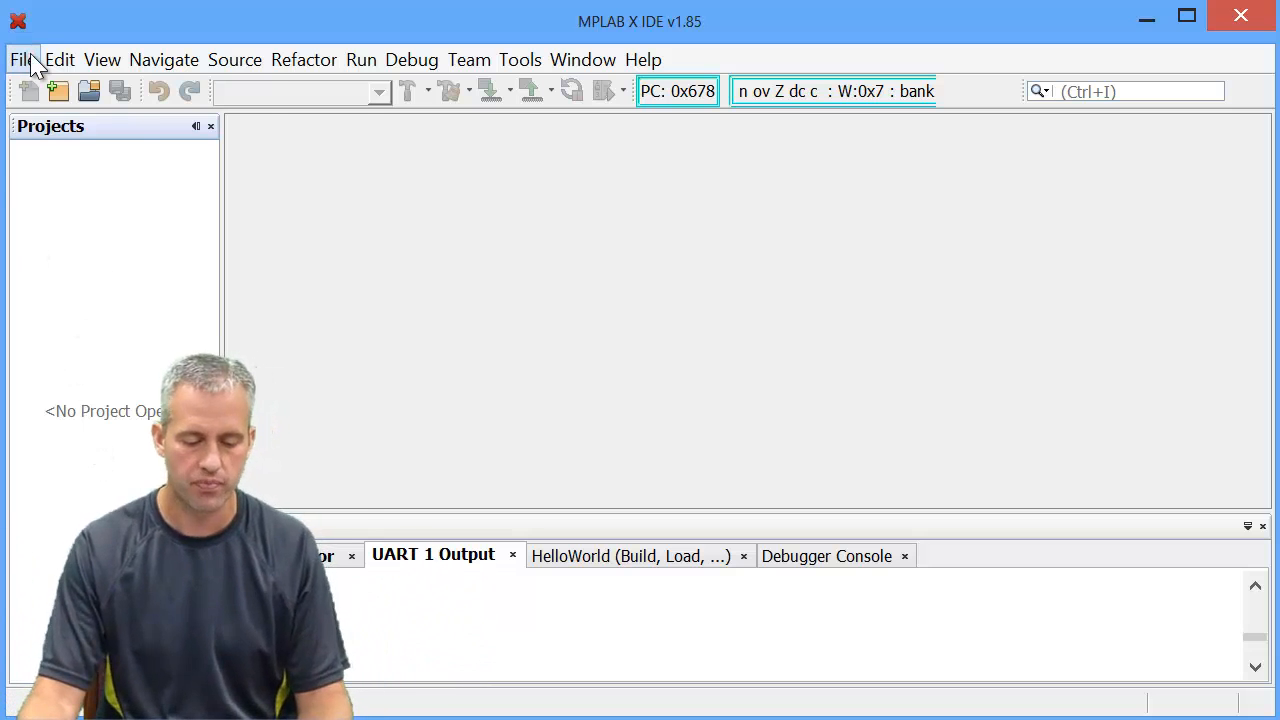
# Start a standalone project for device PIC18F4520 and select the PICkit3 as hardware tool
pyautogui.click(22, 59)
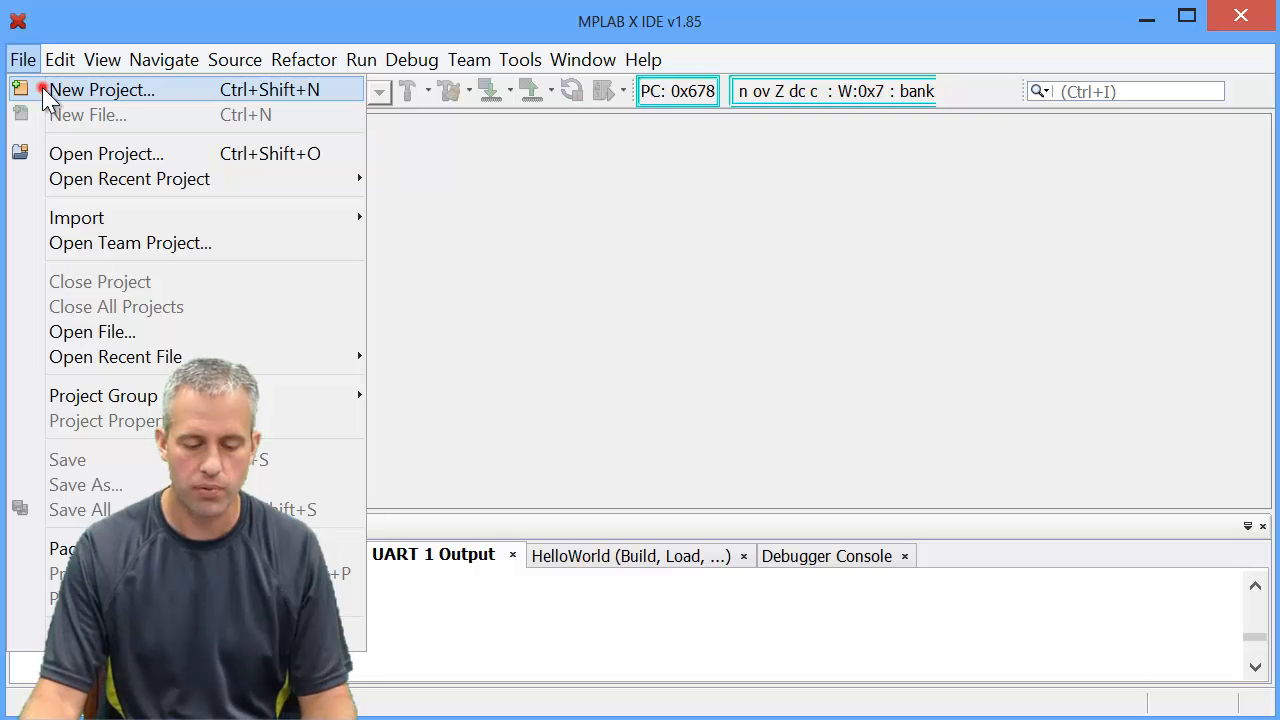
pyautogui.click(101, 89)
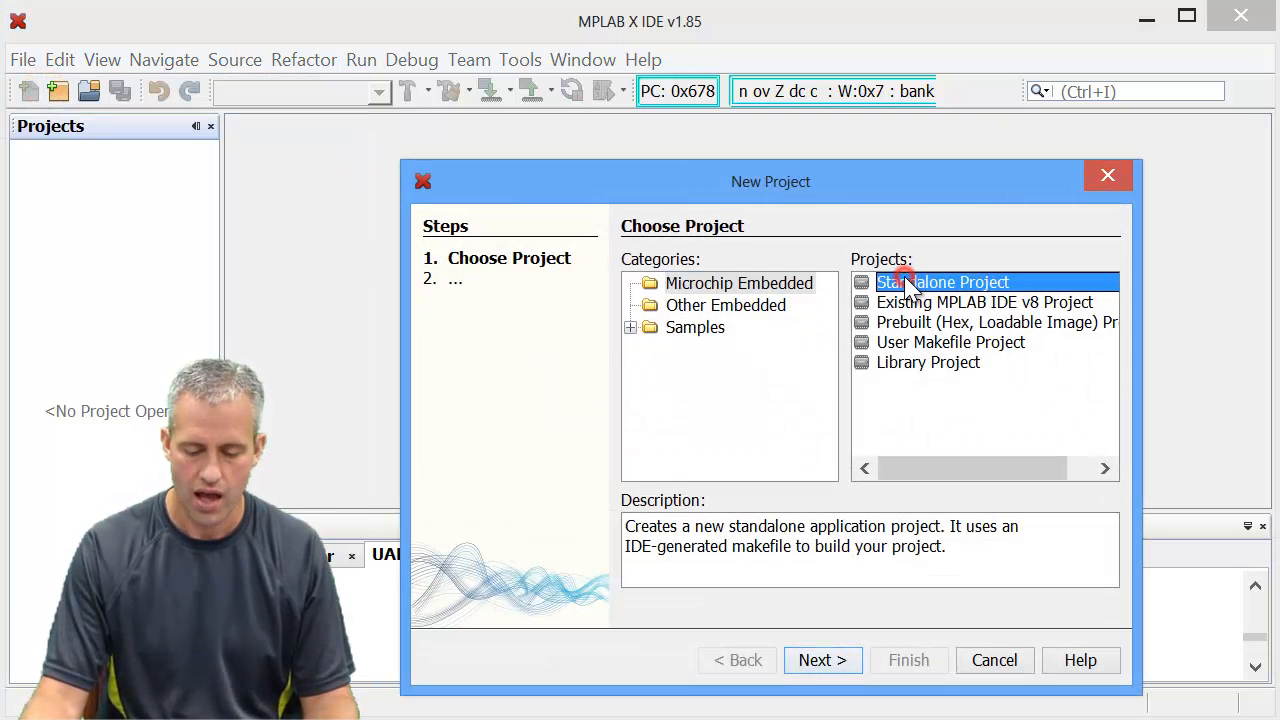
pyautogui.click(822, 660)
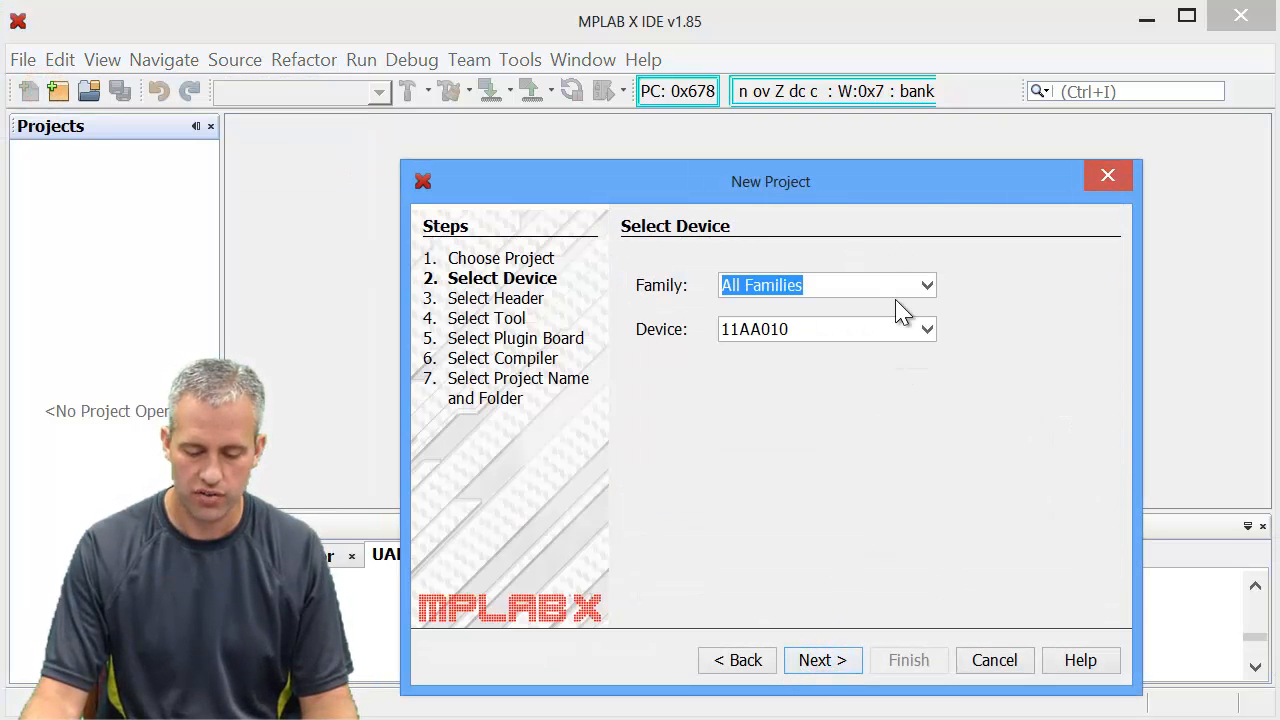
pyautogui.click(790, 329)
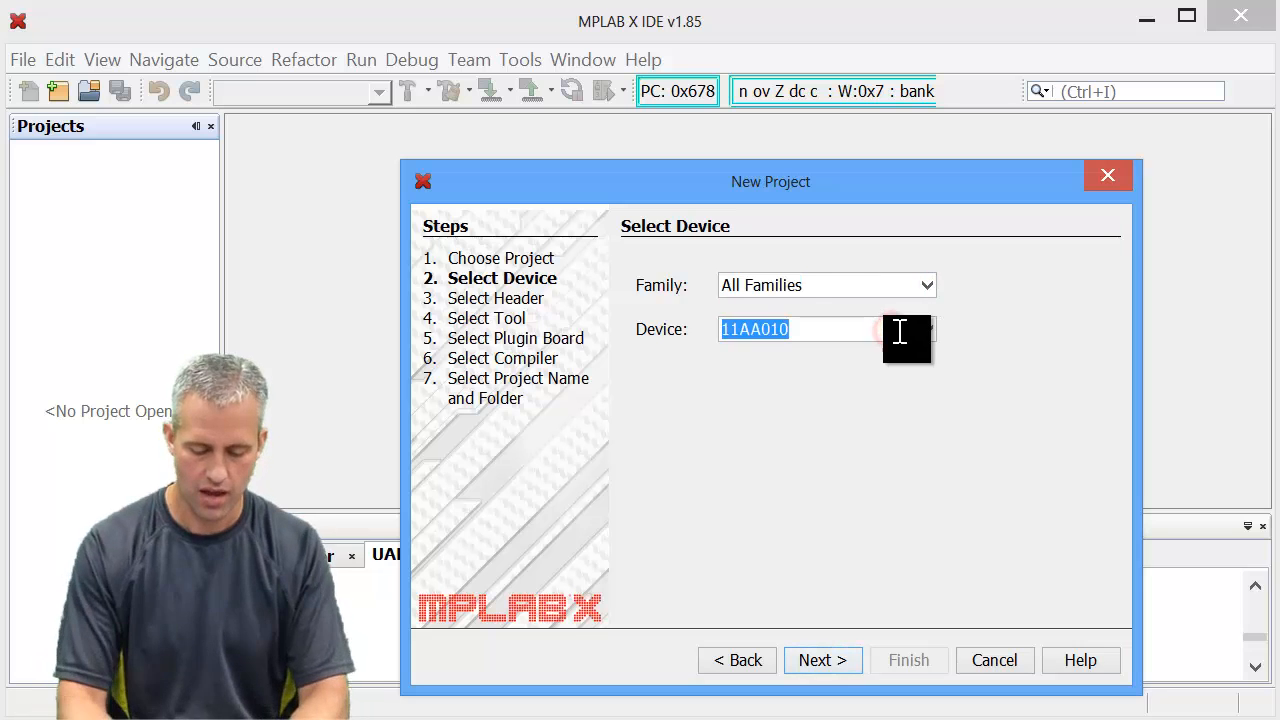
pyautogui.write('PIC18C242')
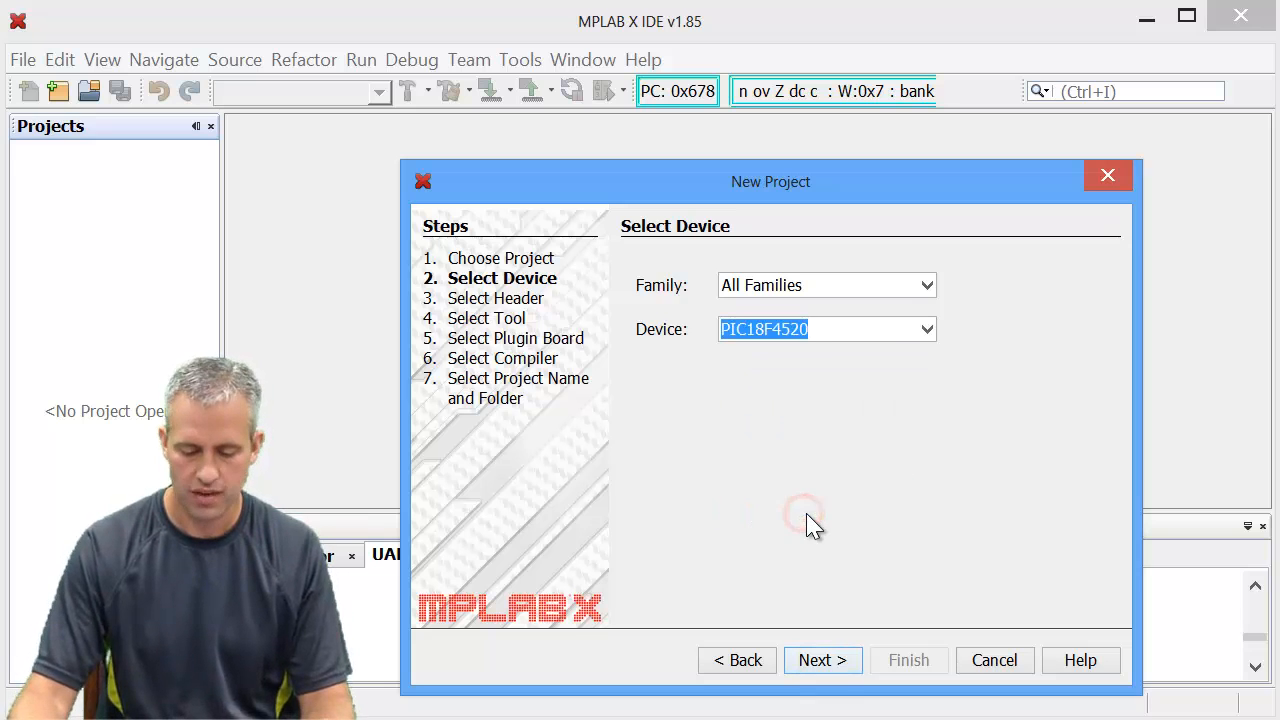
pyautogui.click(822, 660)
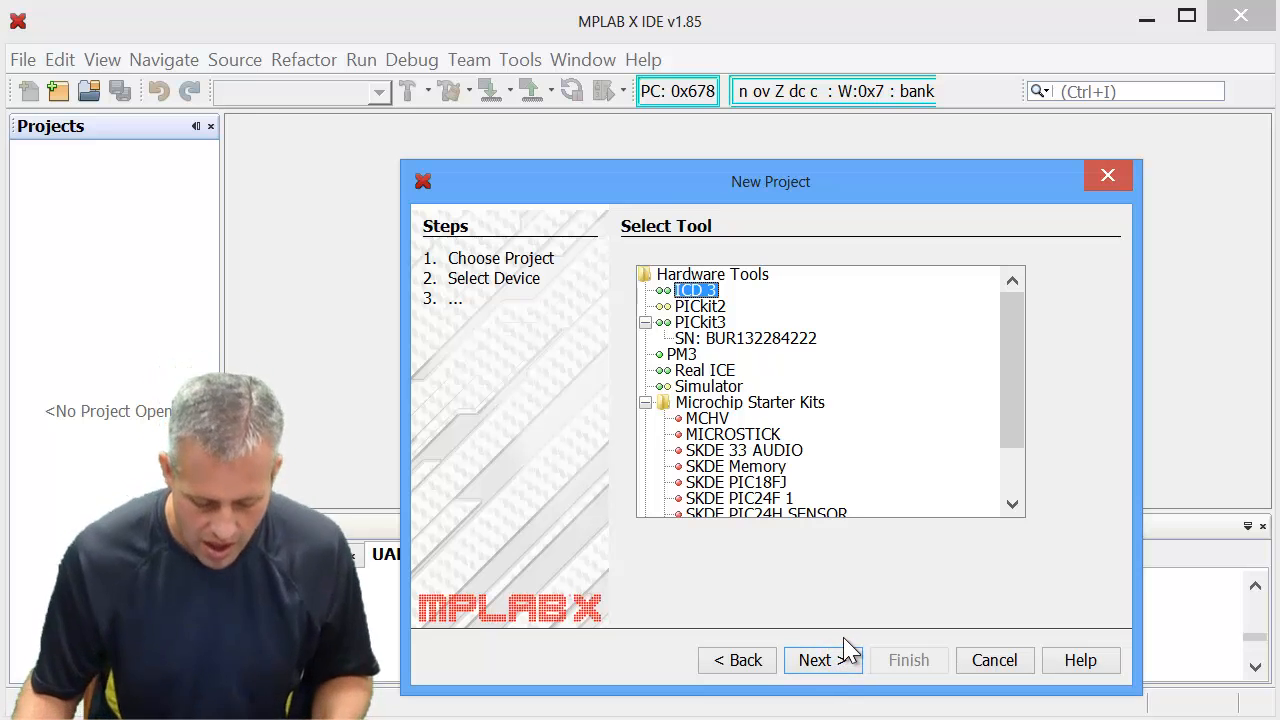
pyautogui.moveTo(830, 180)
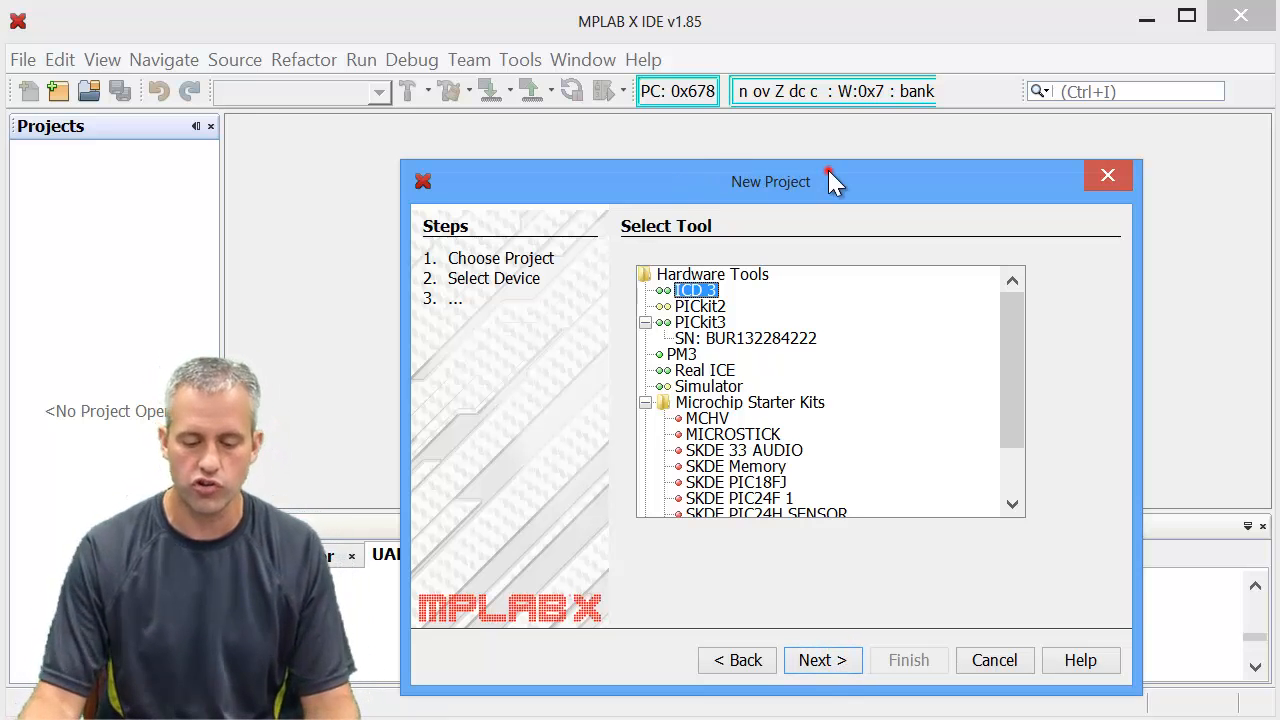
pyautogui.moveTo(770, 181); pyautogui.dragTo(749, 112)
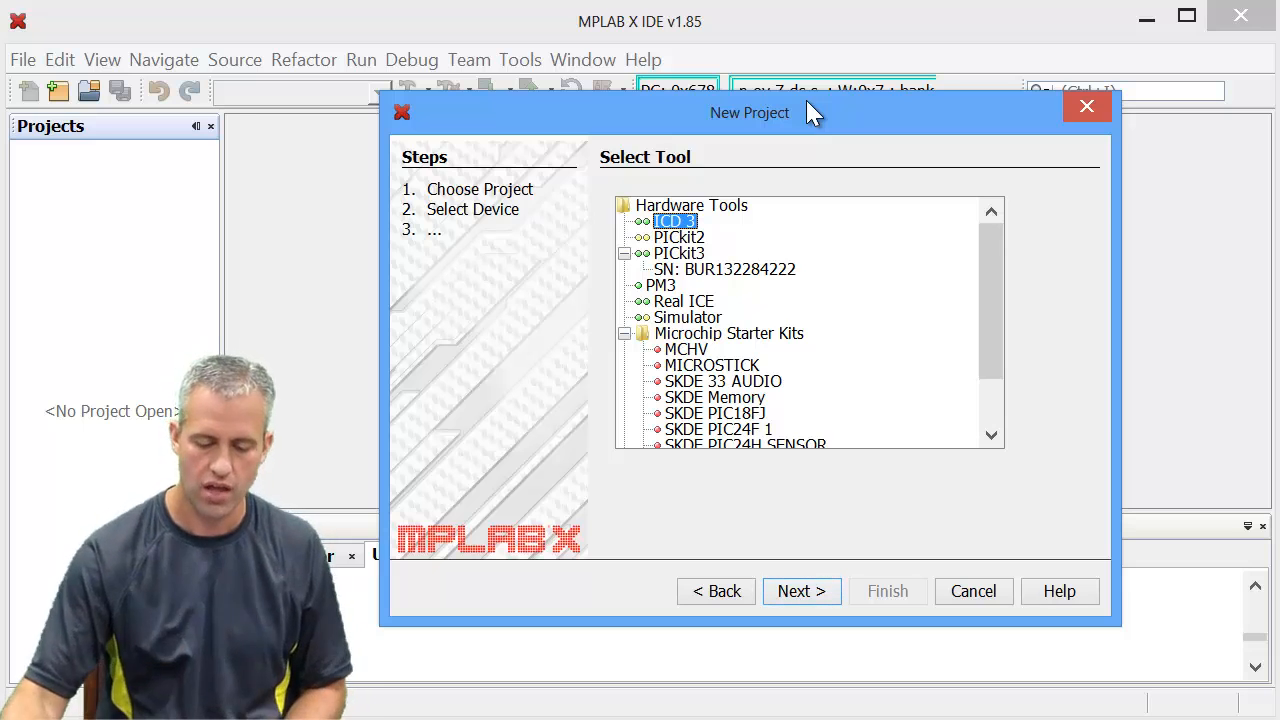
pyautogui.moveTo(700, 325)
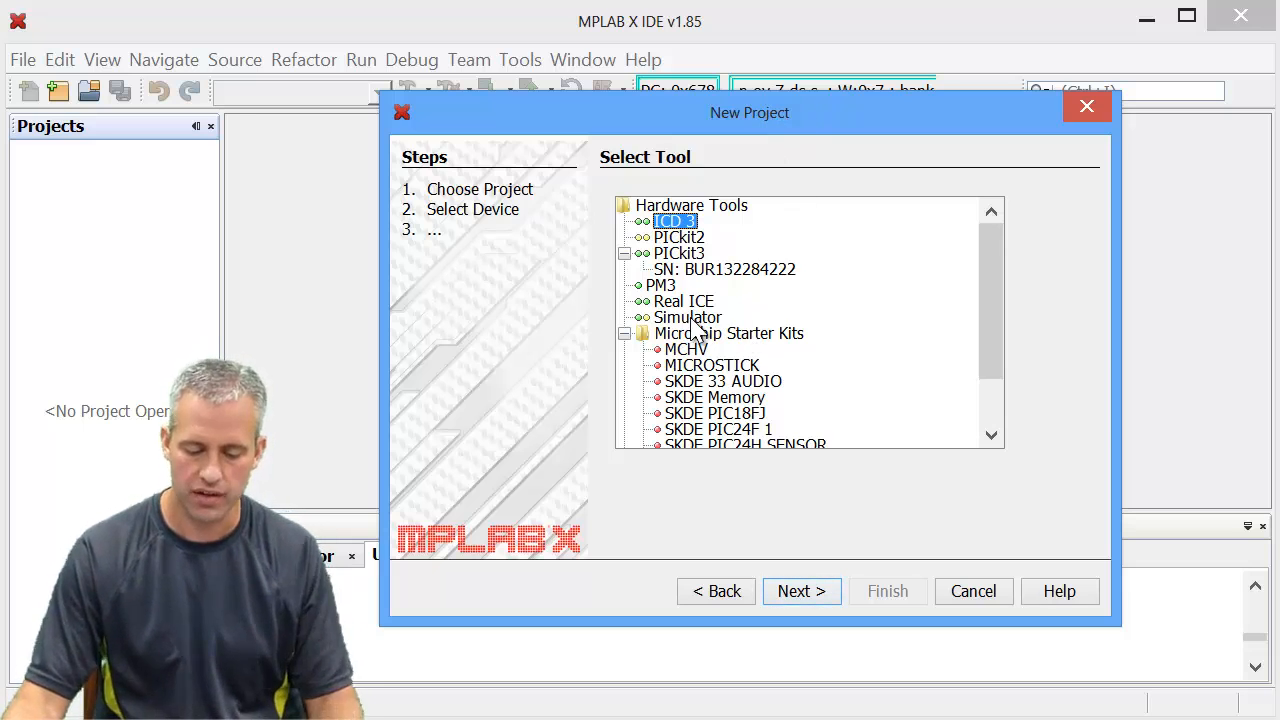
pyautogui.click(723, 269)
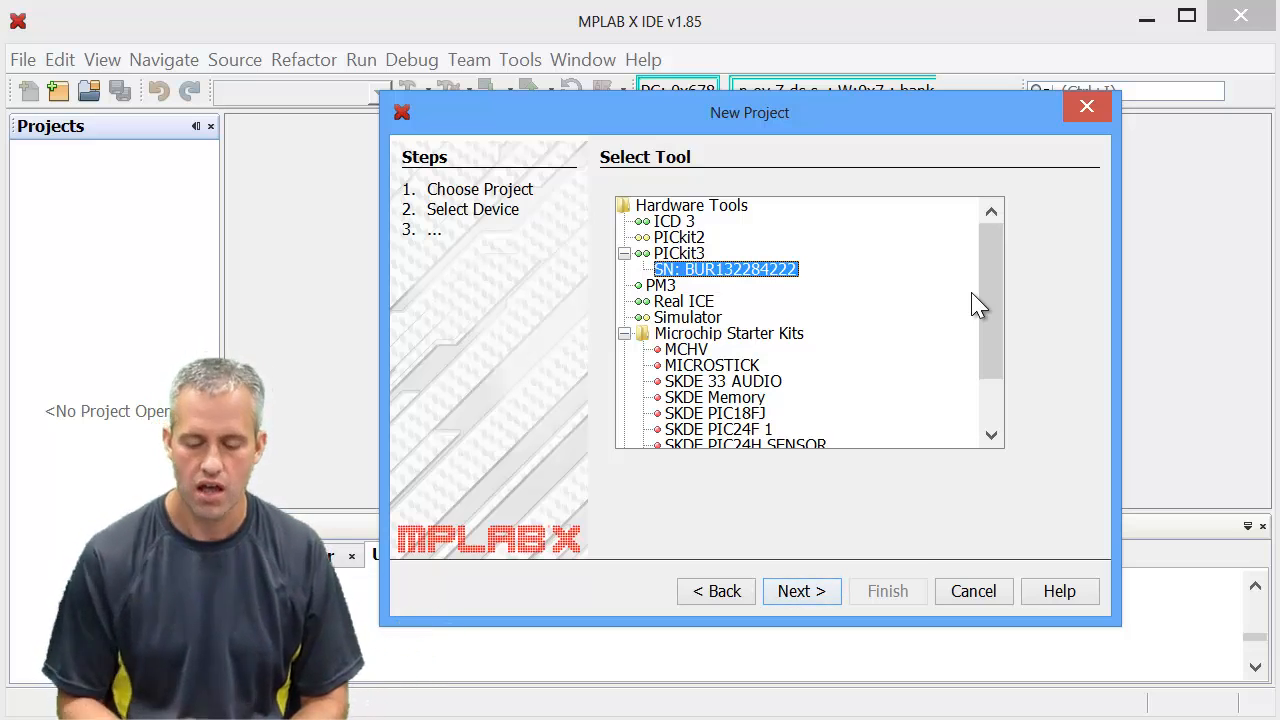
pyautogui.moveTo(795, 513)
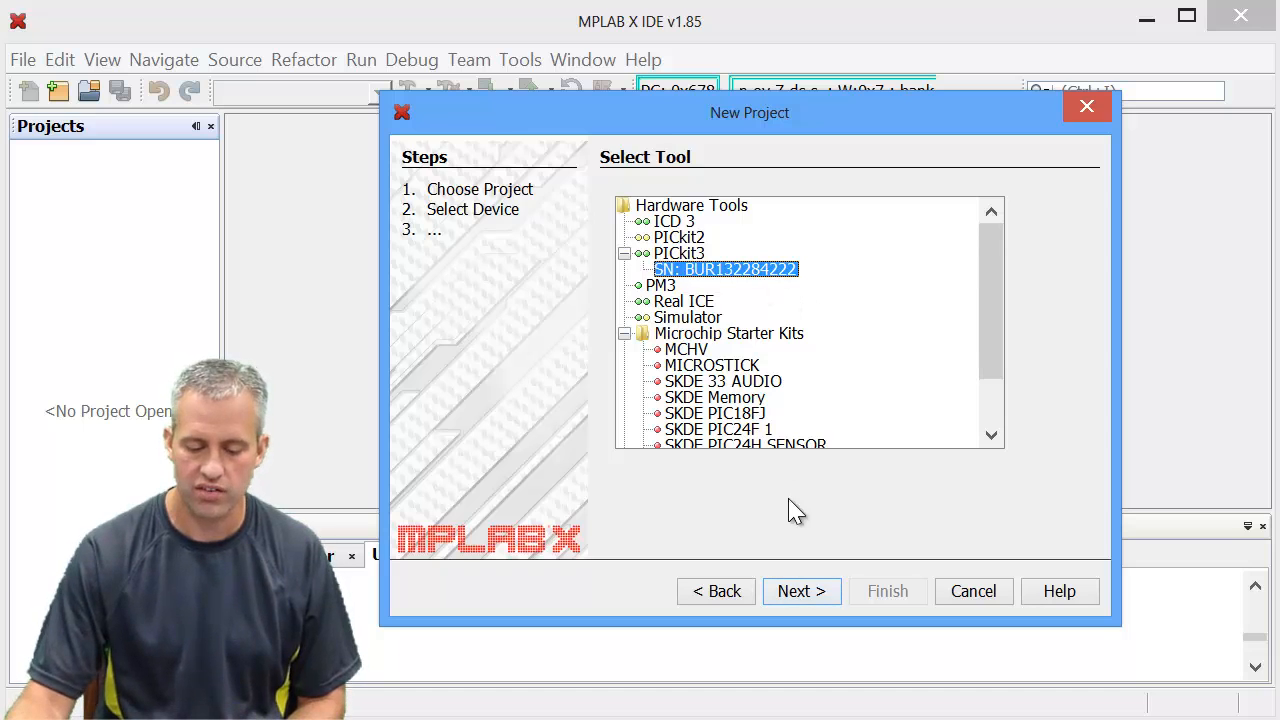
# Pick the C18 (v3.46) compiler, name the project UpThenToggle, and finish
pyautogui.click(801, 591)
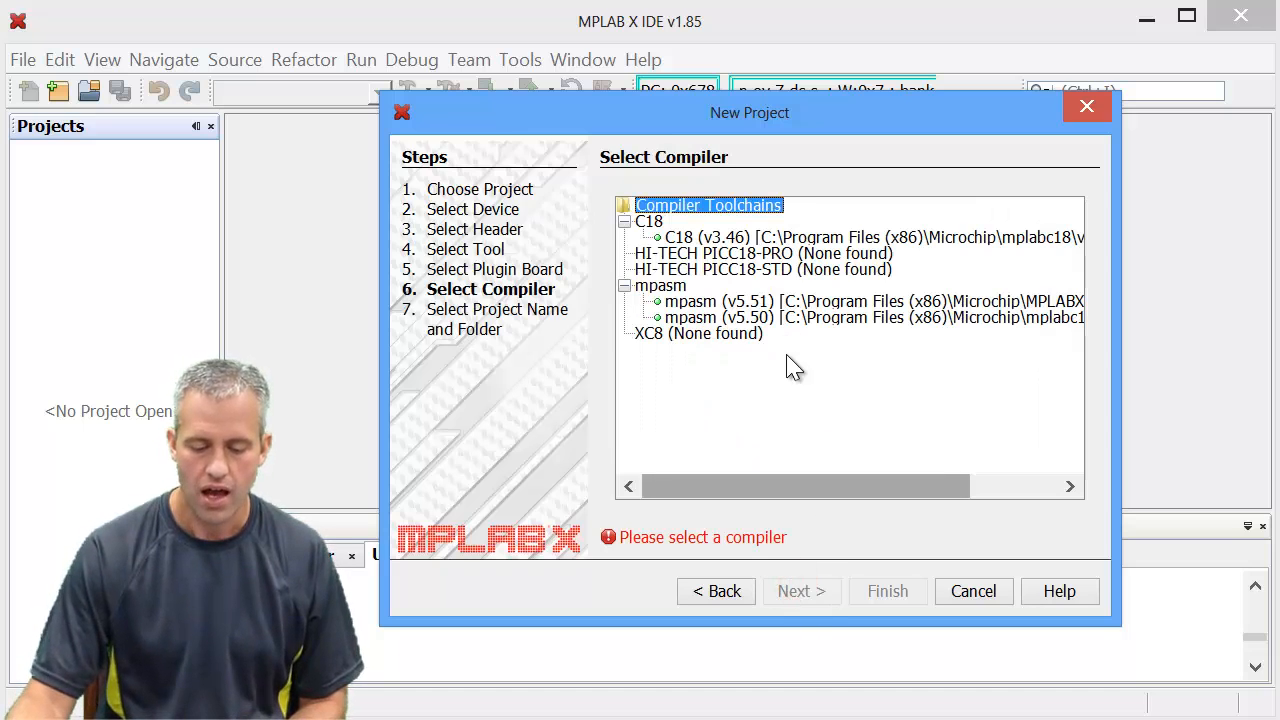
pyautogui.click(860, 237)
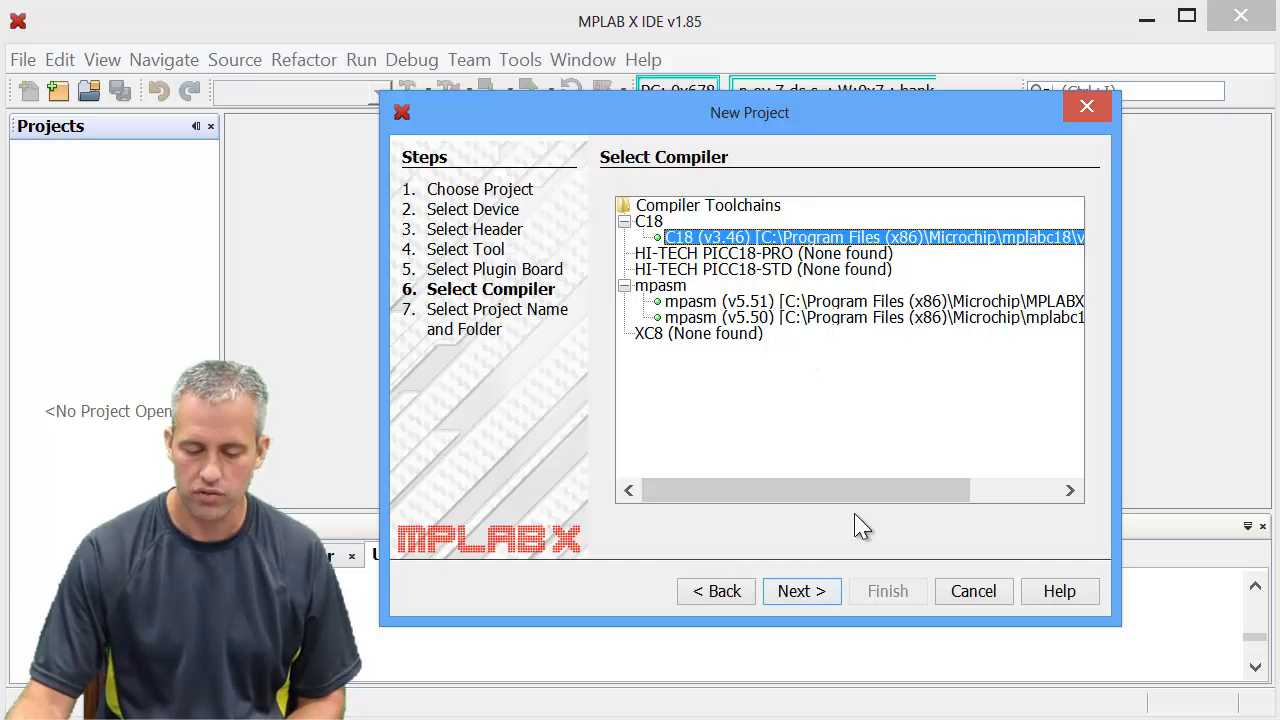
pyautogui.click(801, 591)
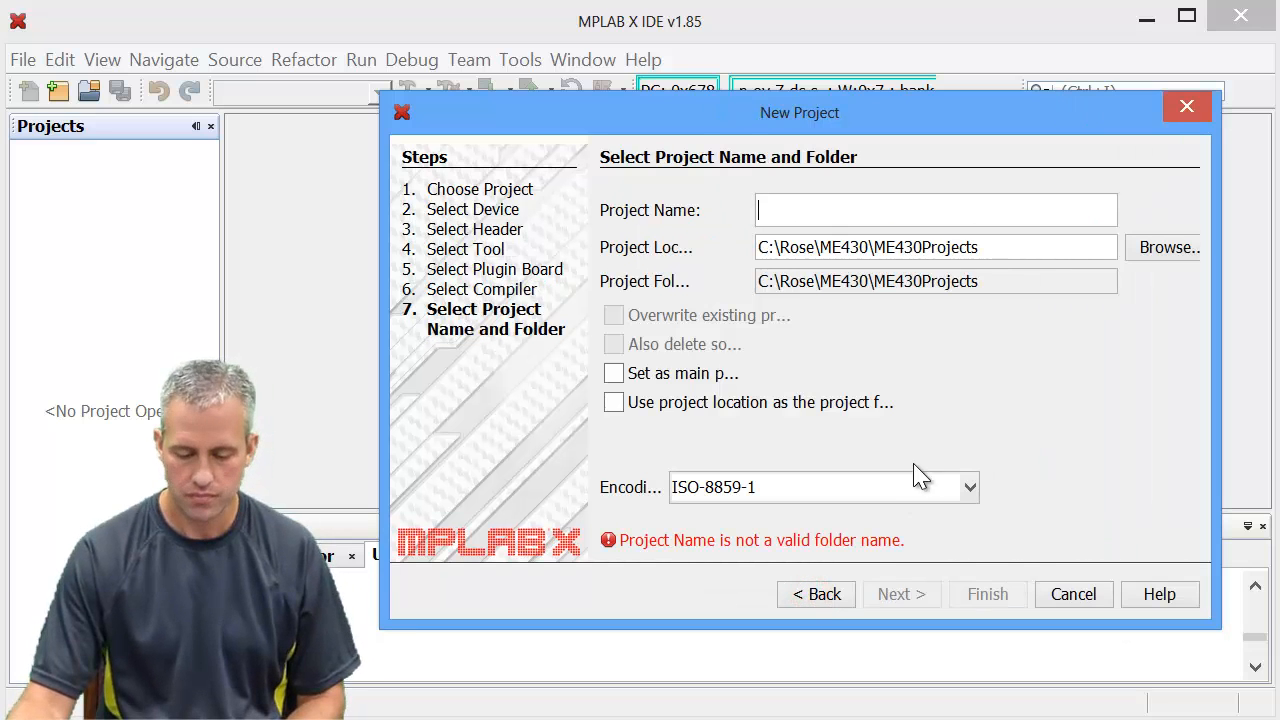
pyautogui.moveTo(920, 247)
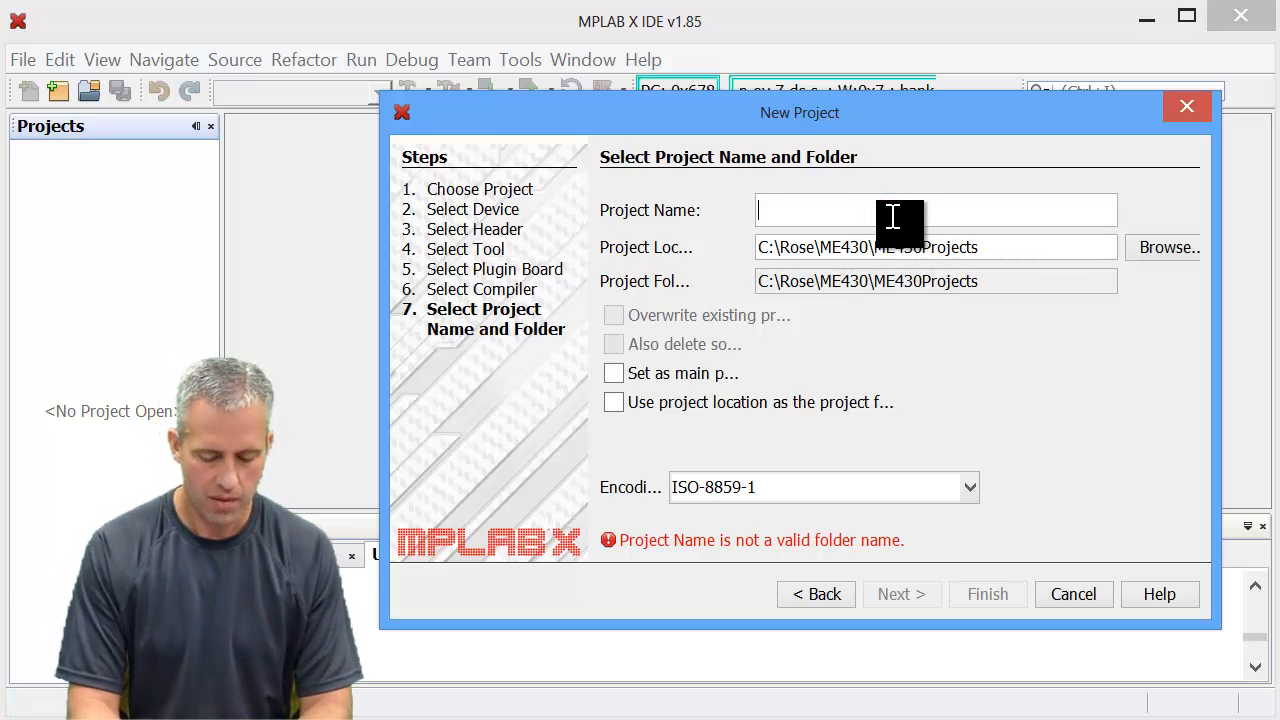
pyautogui.write('UpThen')
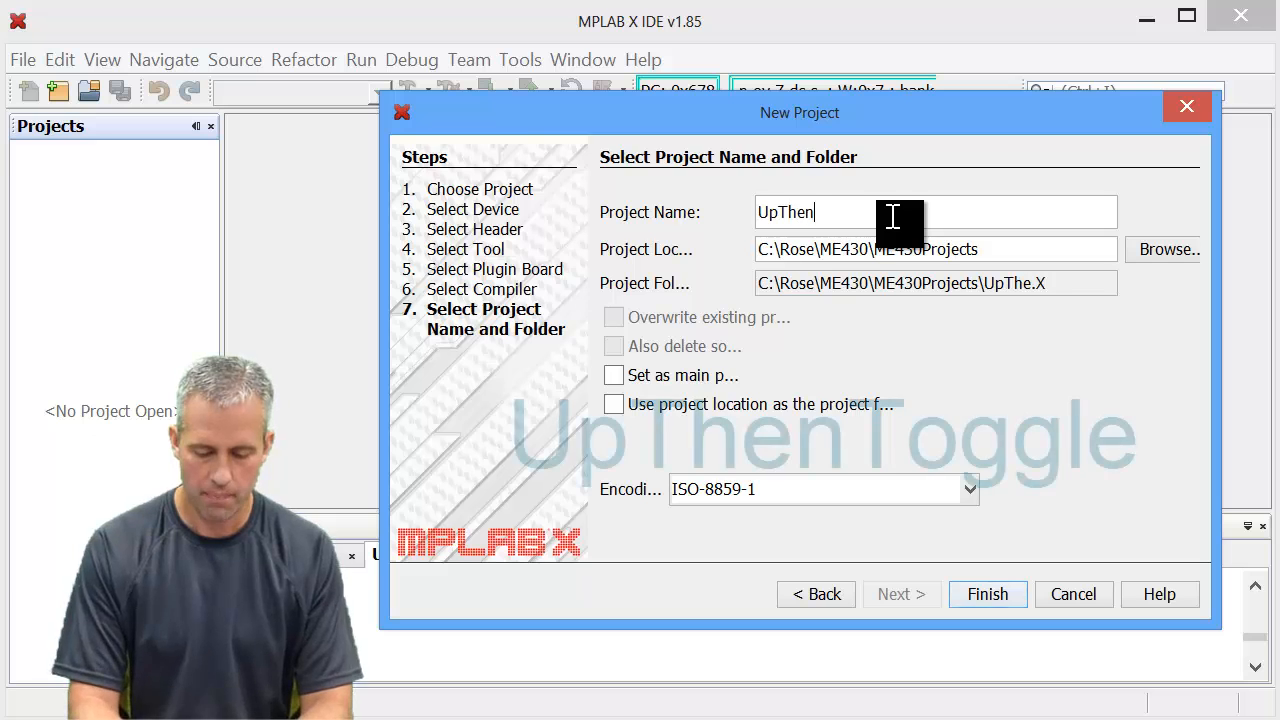
pyautogui.write('Toggle')
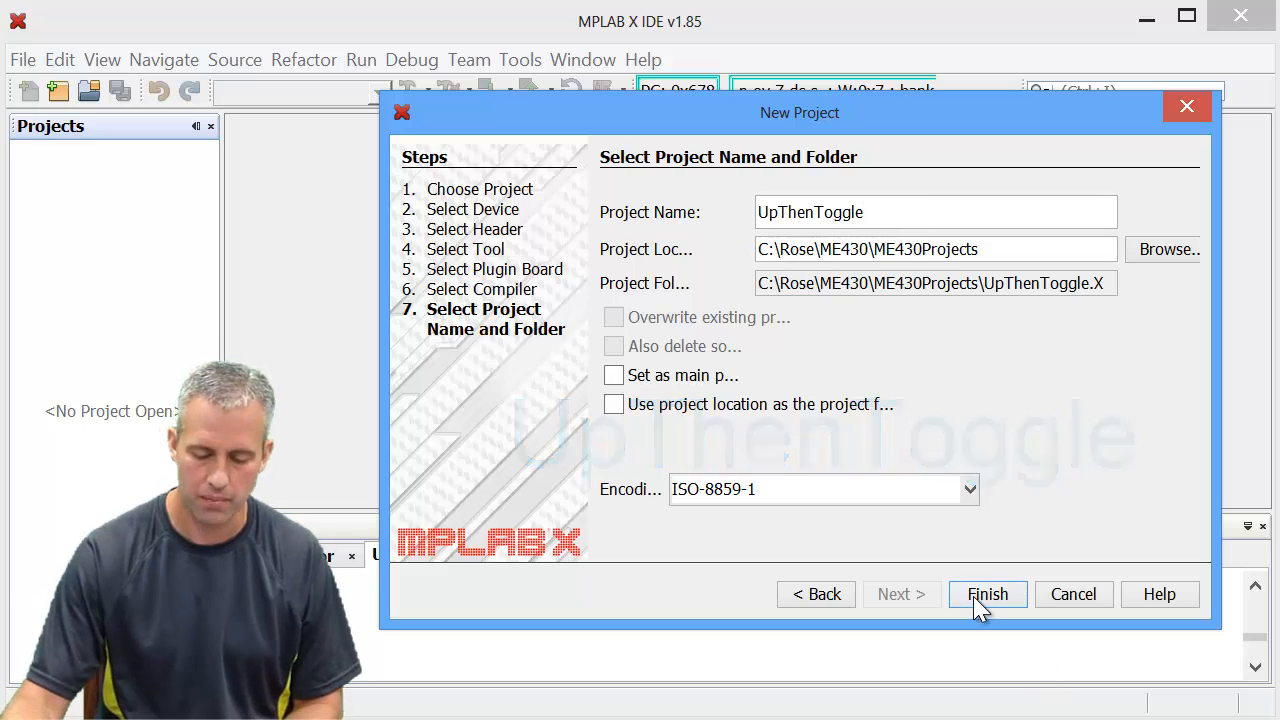
pyautogui.click(987, 594)
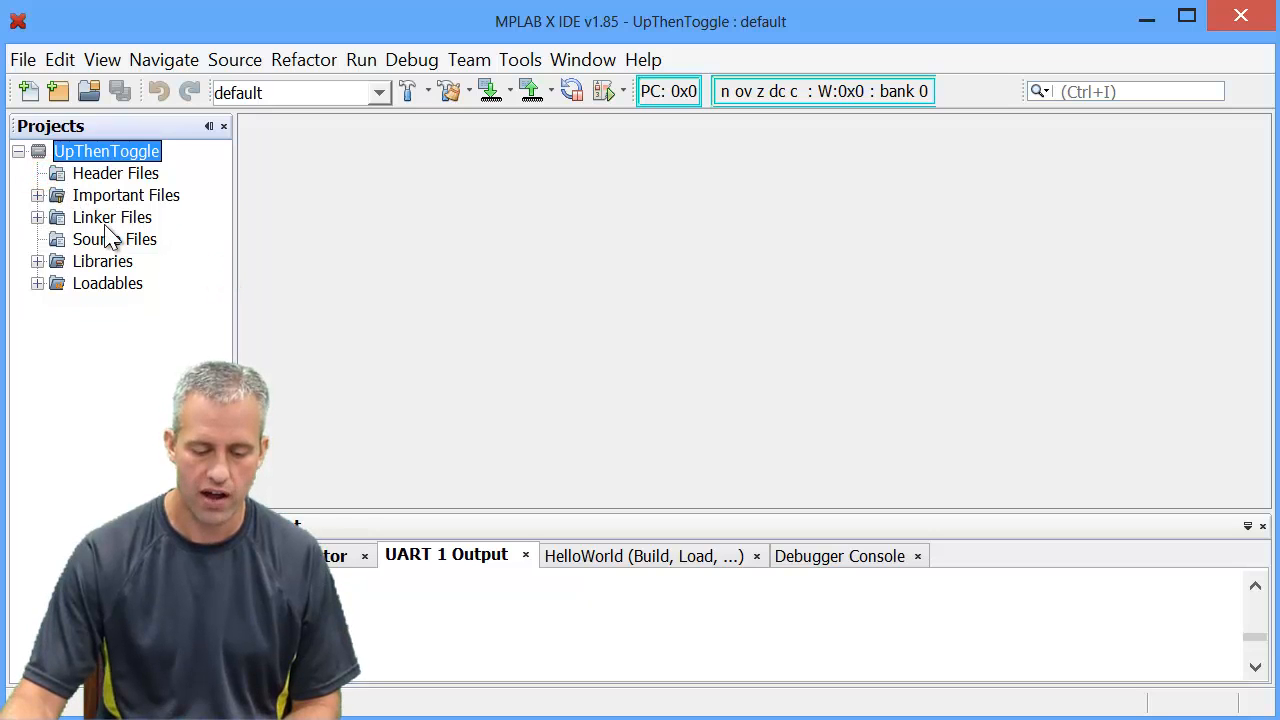
pyautogui.click(113, 239)
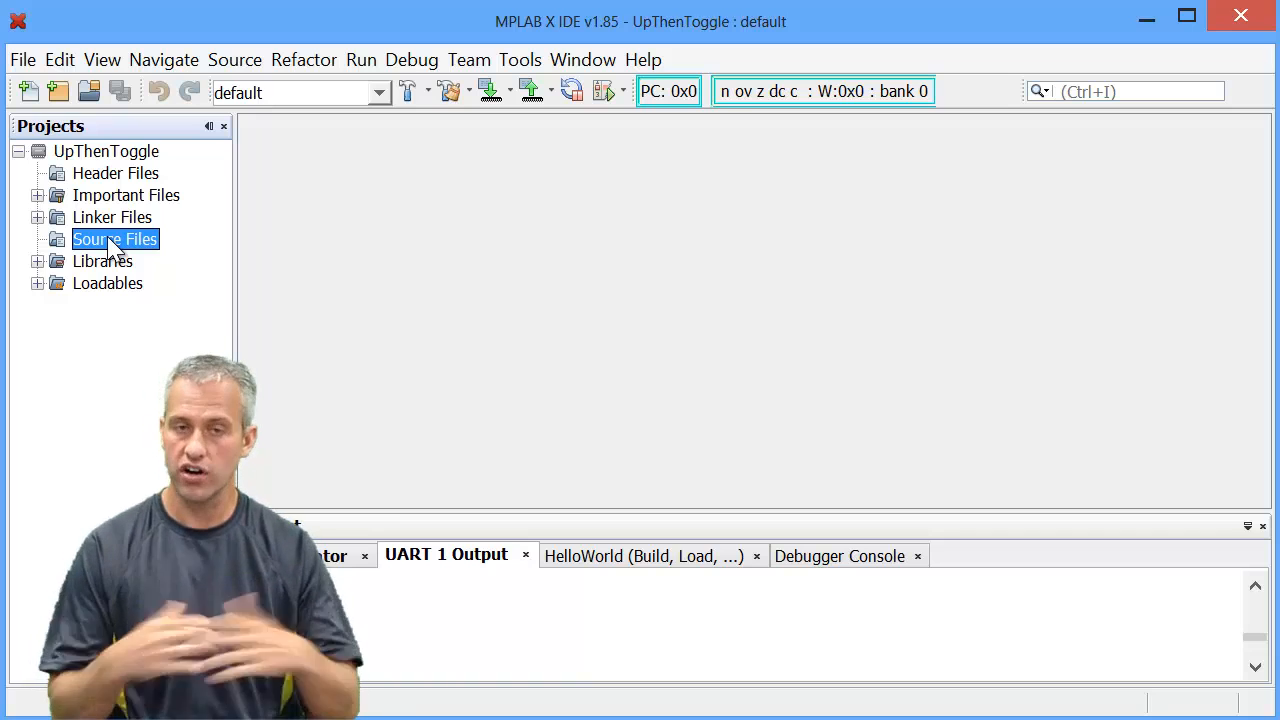
pyautogui.rightClick(114, 239)
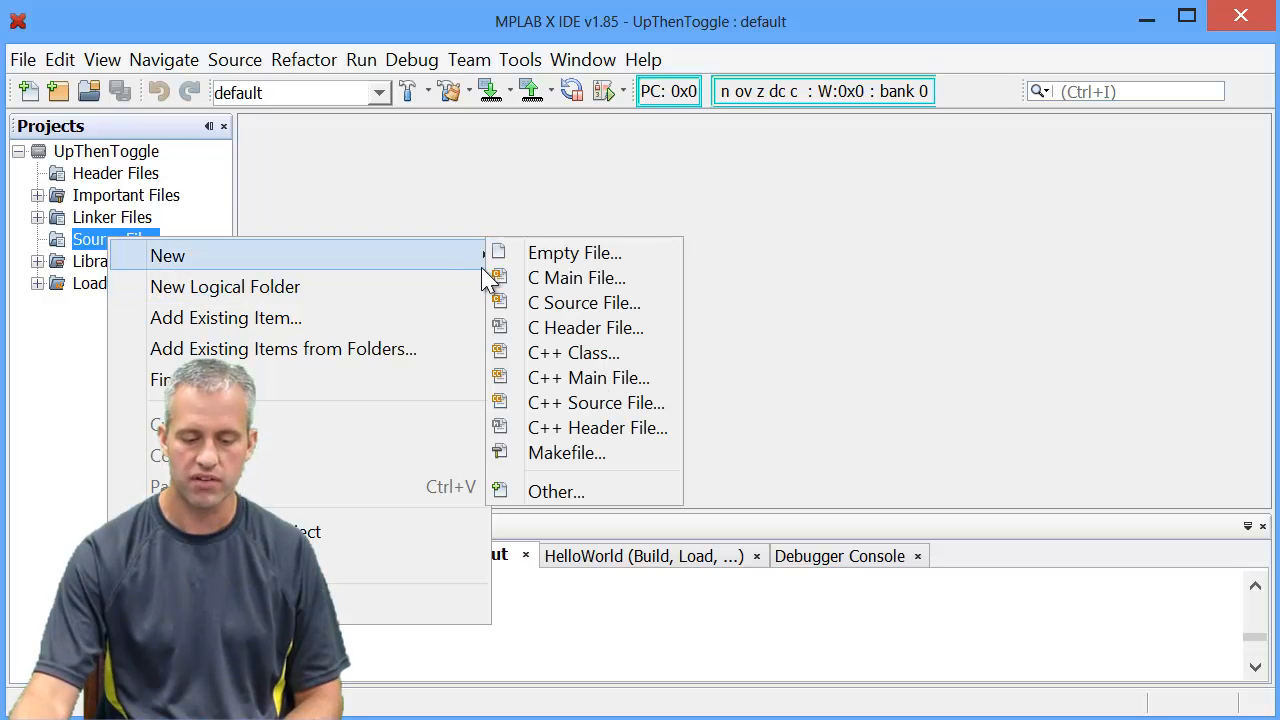
pyautogui.moveTo(588, 252)
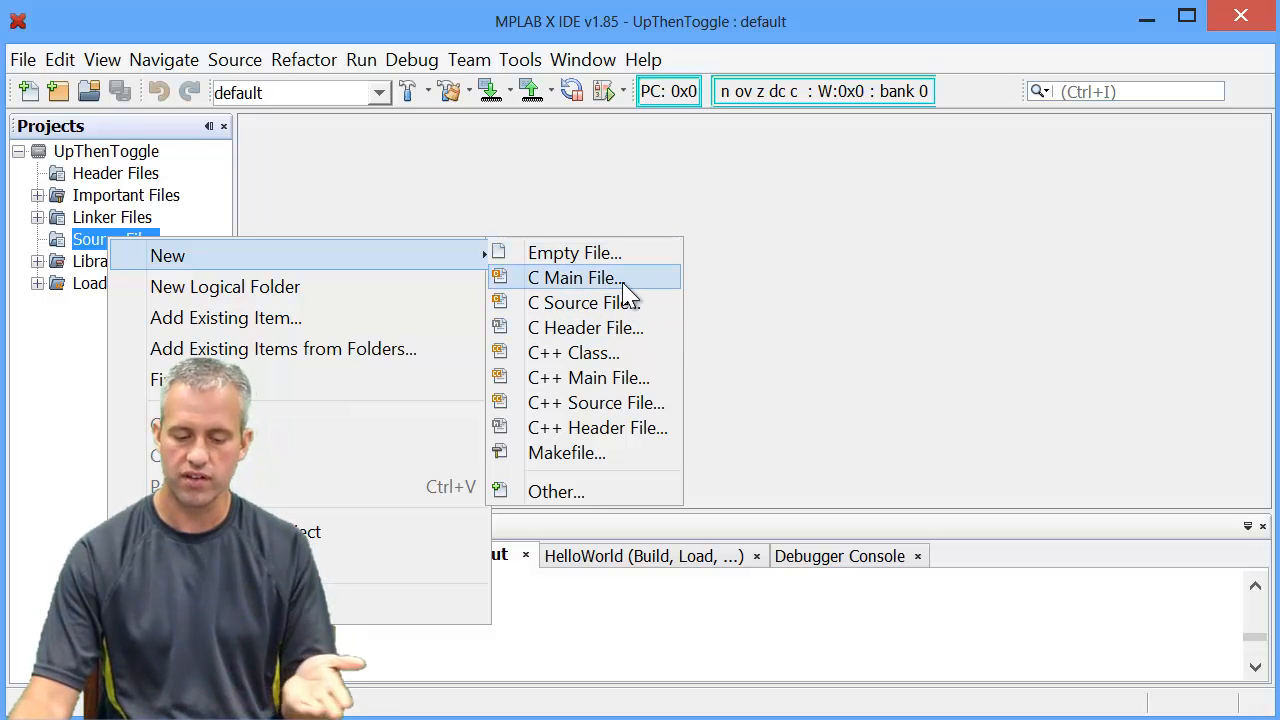
pyautogui.moveTo(585, 327)
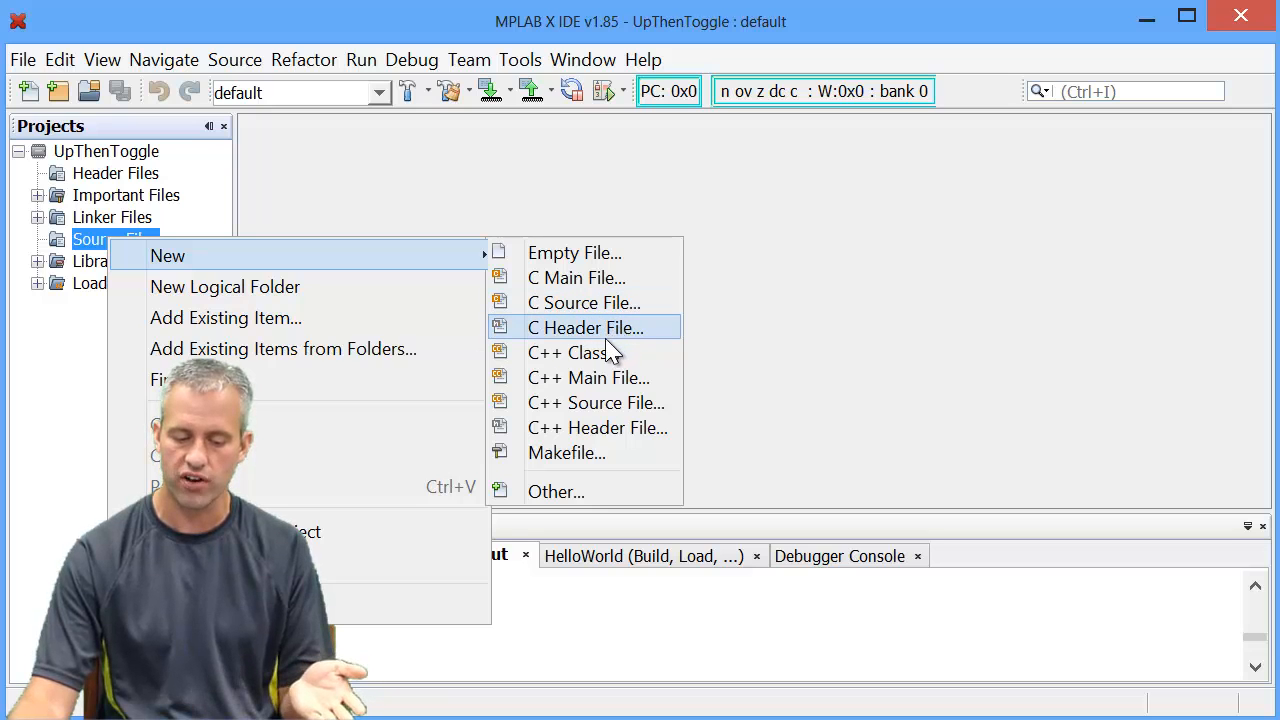
pyautogui.moveTo(596, 402)
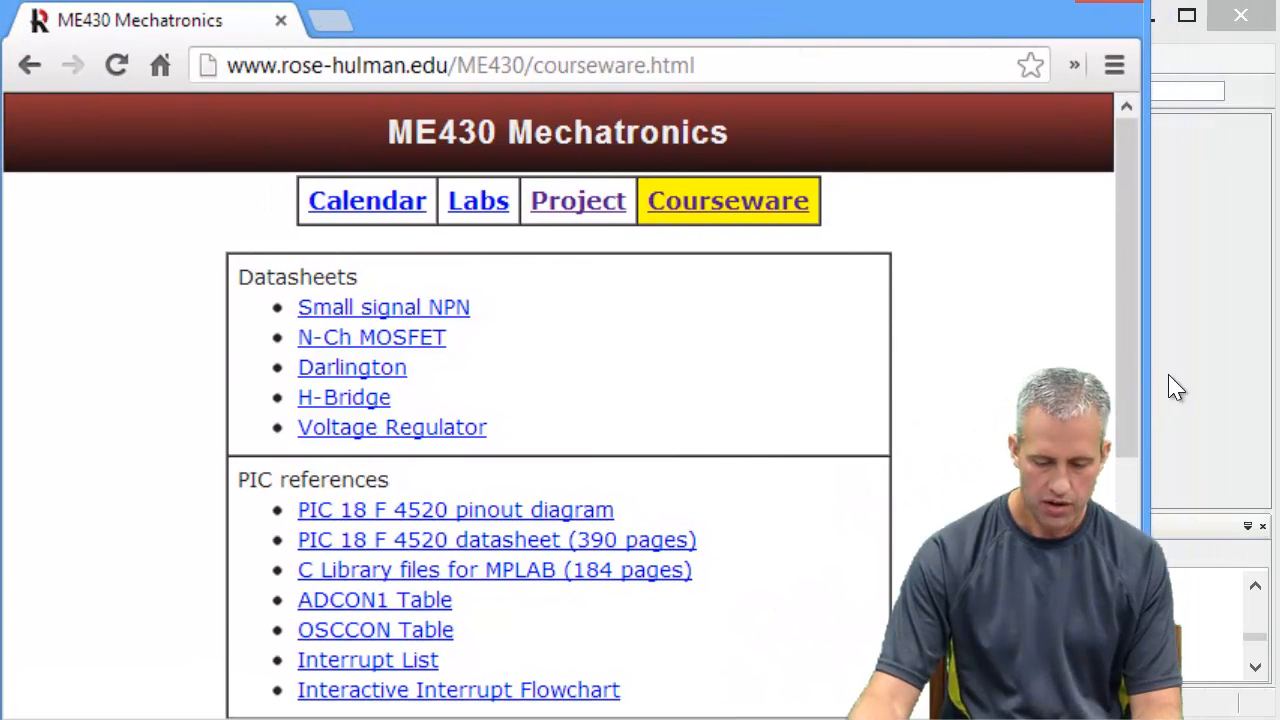
# Scroll the ME430 courseware page down to the MPLABx template file links
pyautogui.scroll(-3)
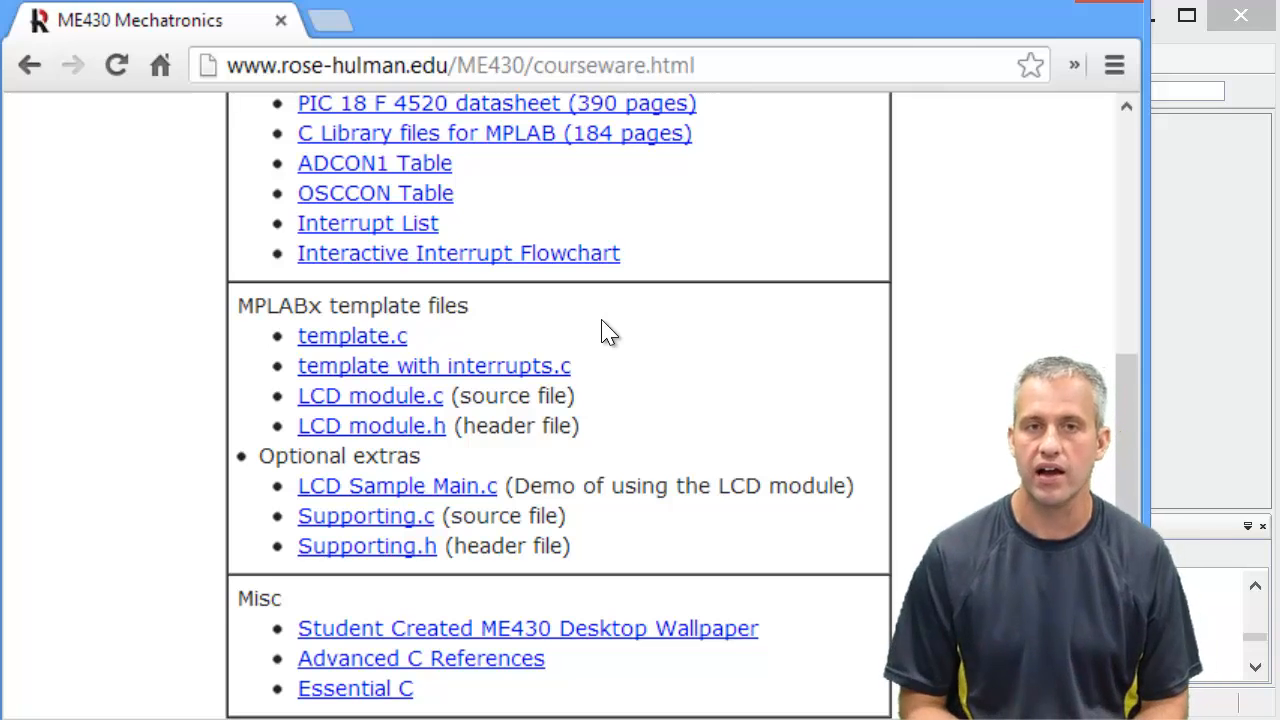
pyautogui.moveTo(510, 310)
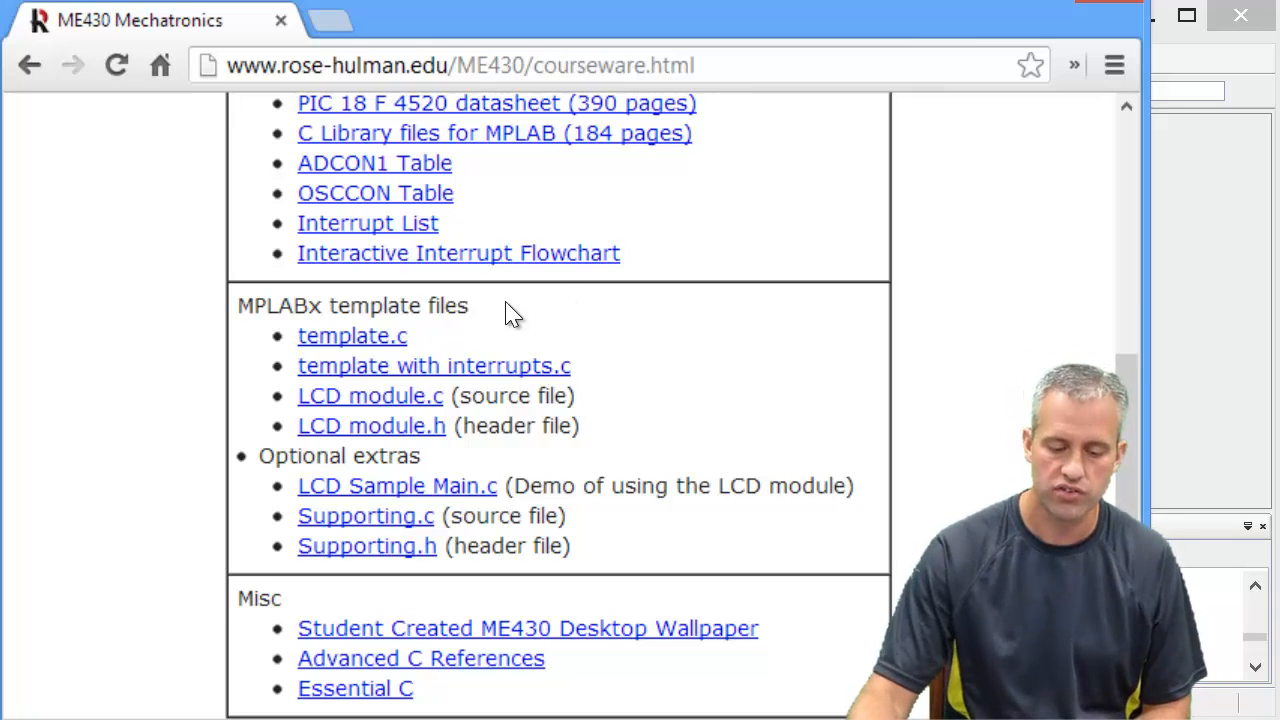
pyautogui.moveTo(485, 420)
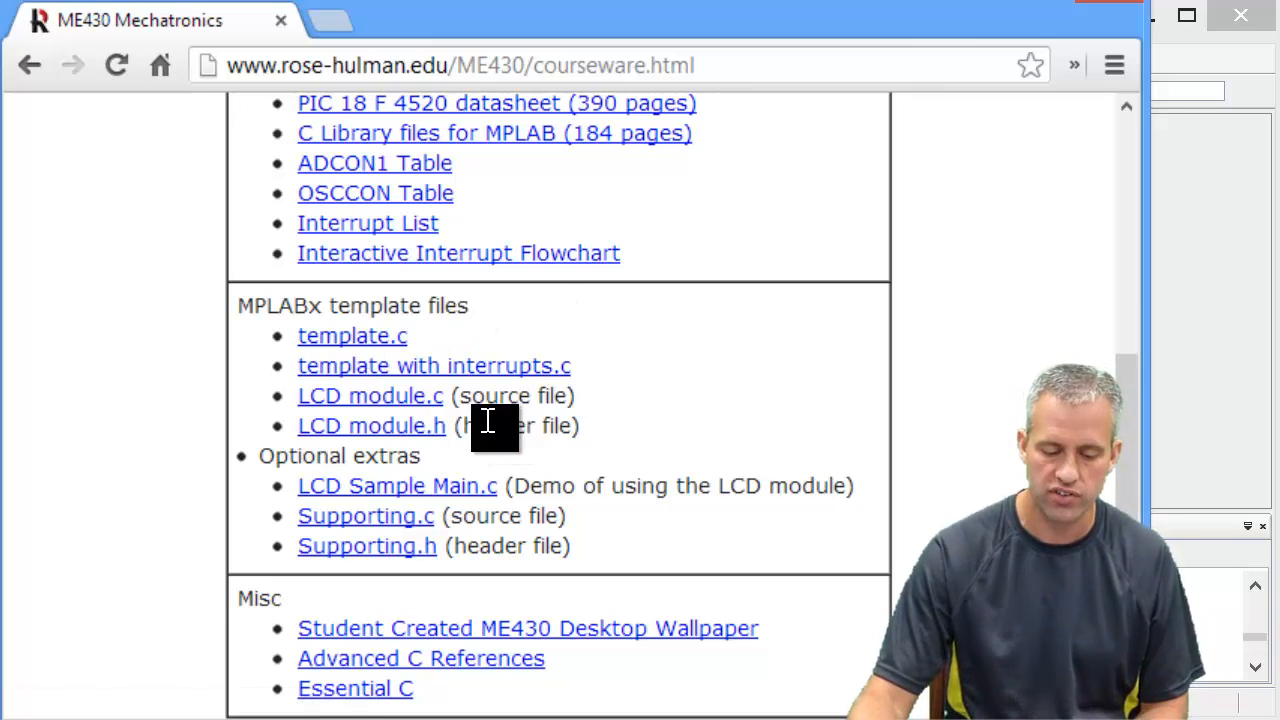
pyautogui.moveTo(352, 335)
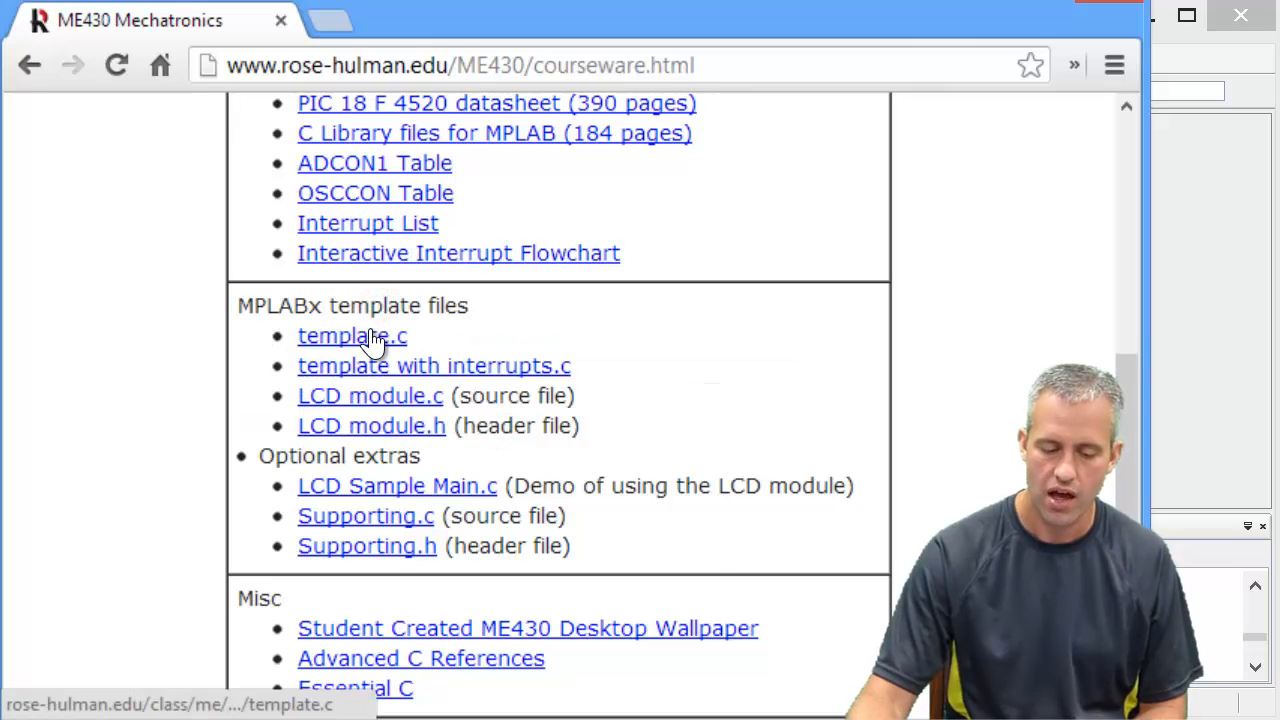
# Save the template.c link into a new Templates folder under ME430Projects
pyautogui.rightClick(352, 336)
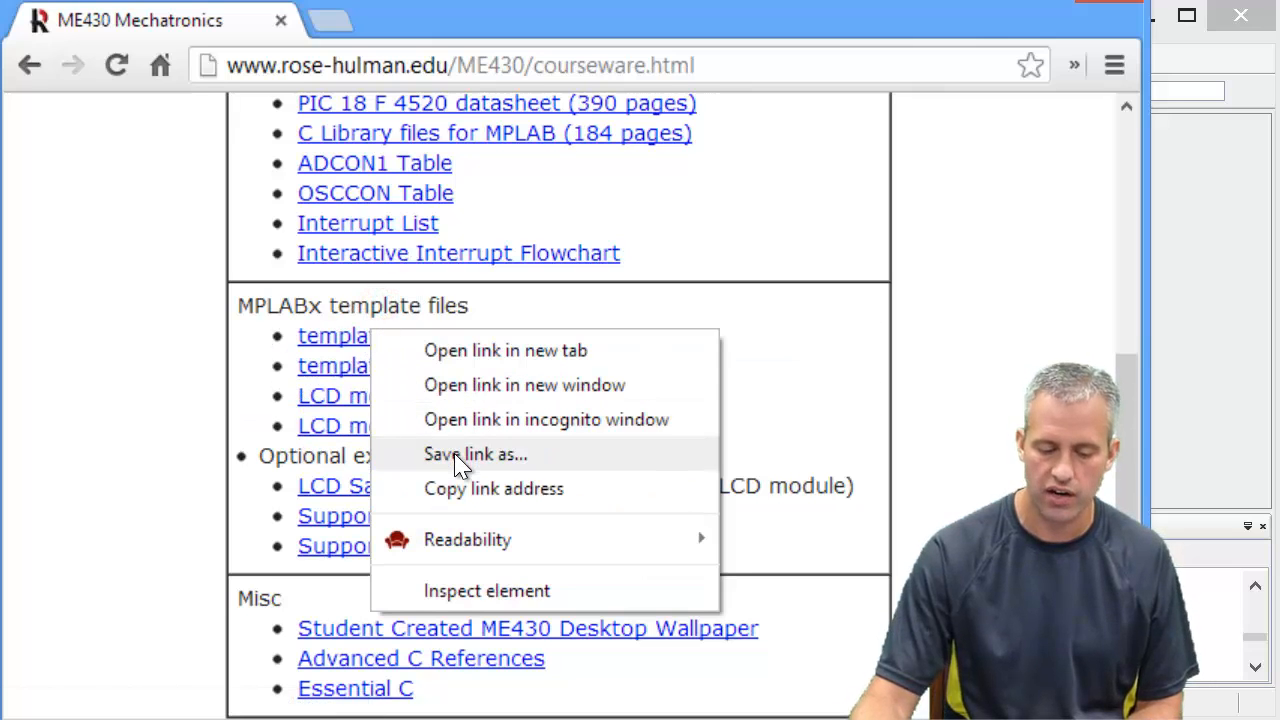
pyautogui.click(475, 454)
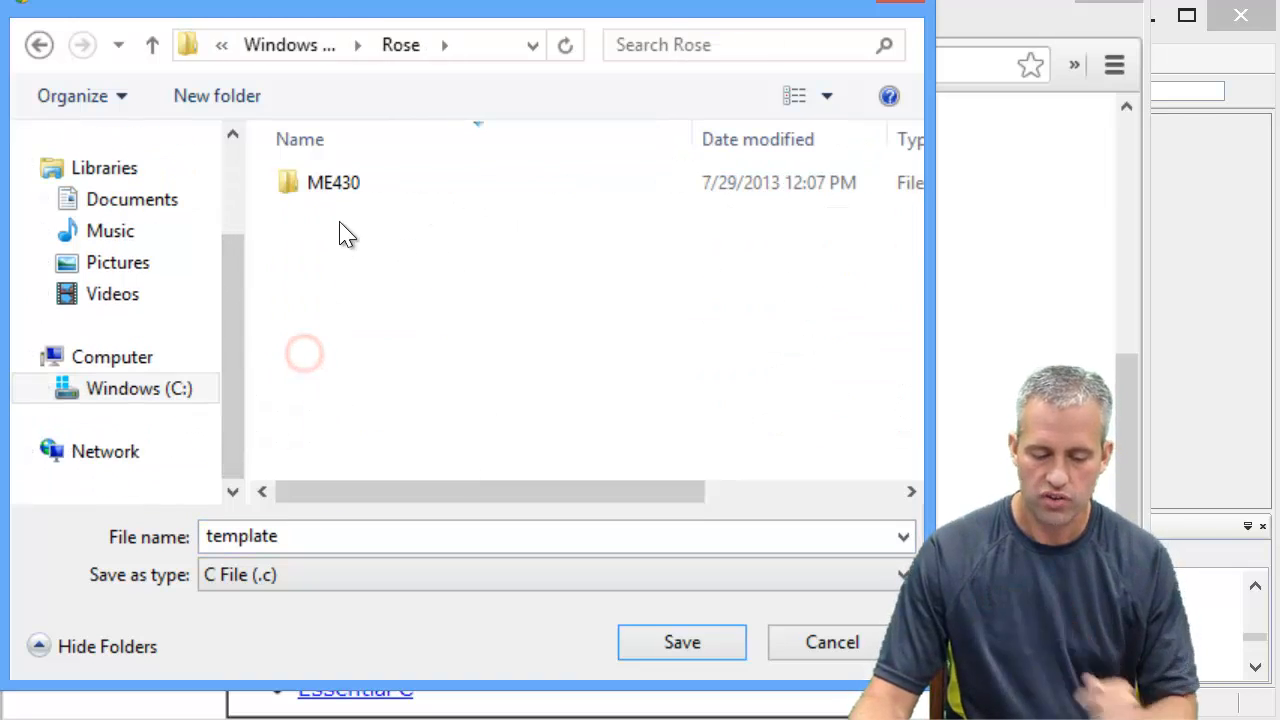
pyautogui.doubleClick(333, 182)
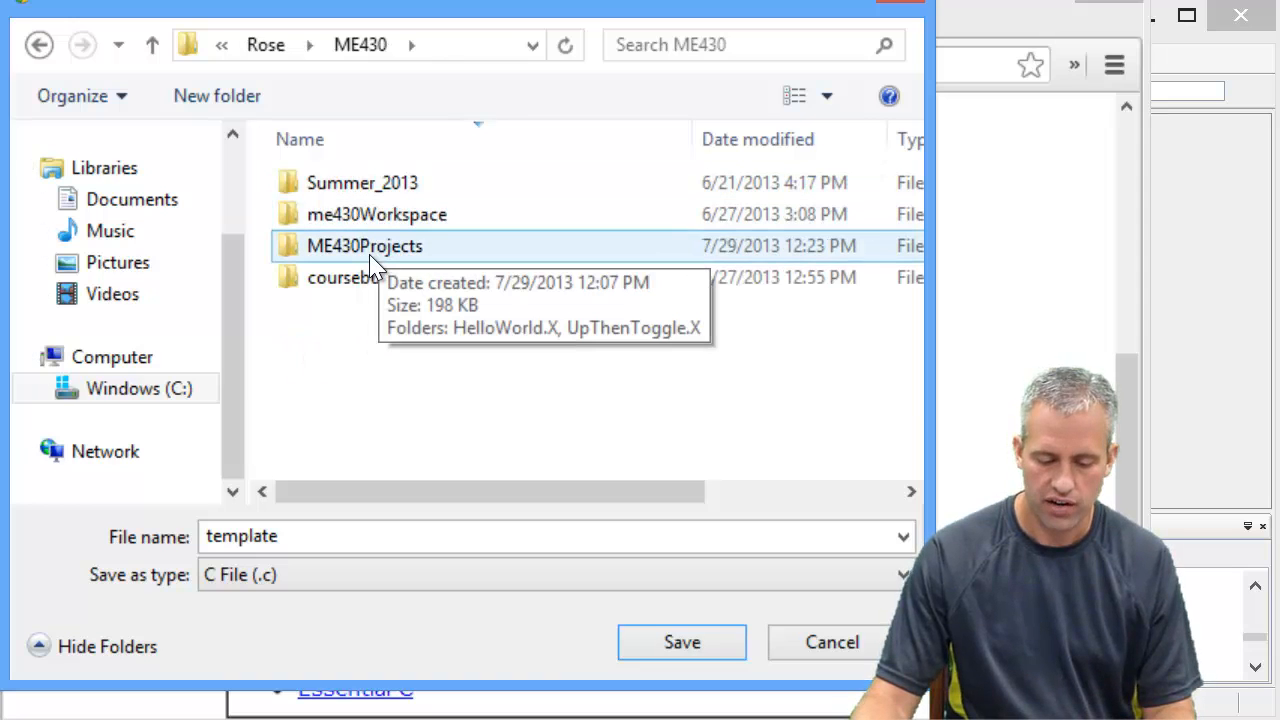
pyautogui.doubleClick(364, 246)
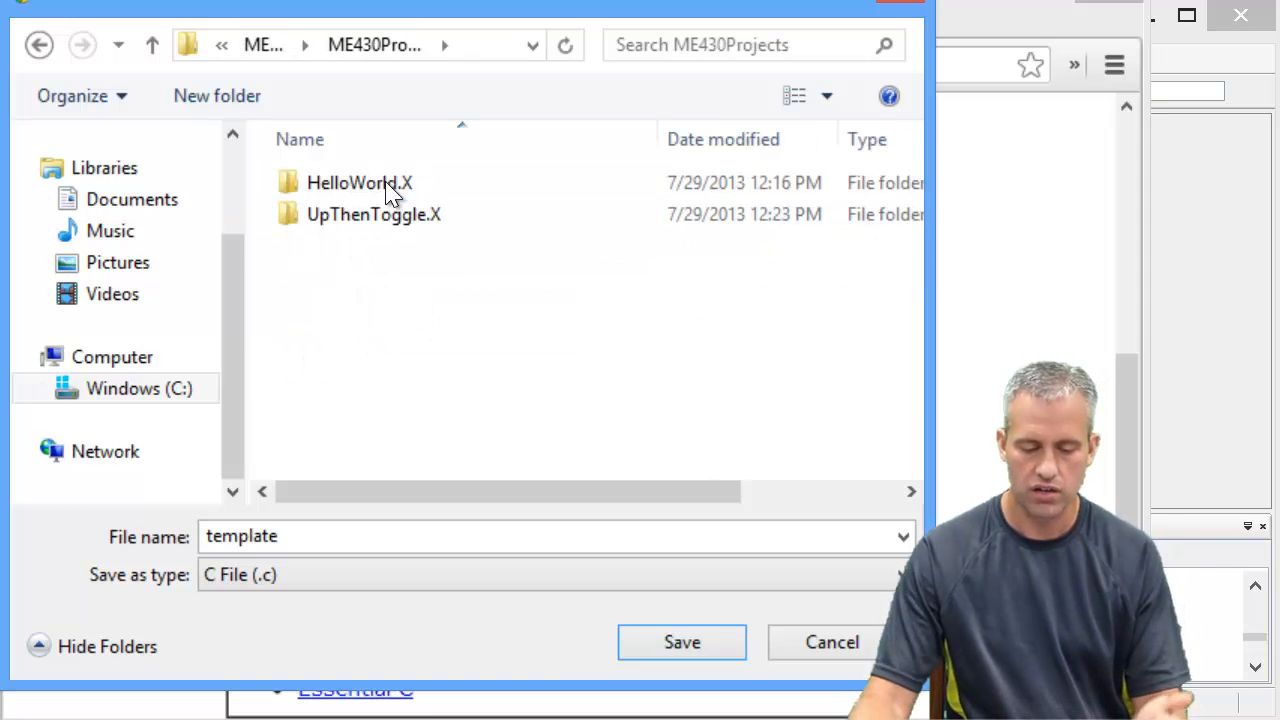
pyautogui.click(359, 182)
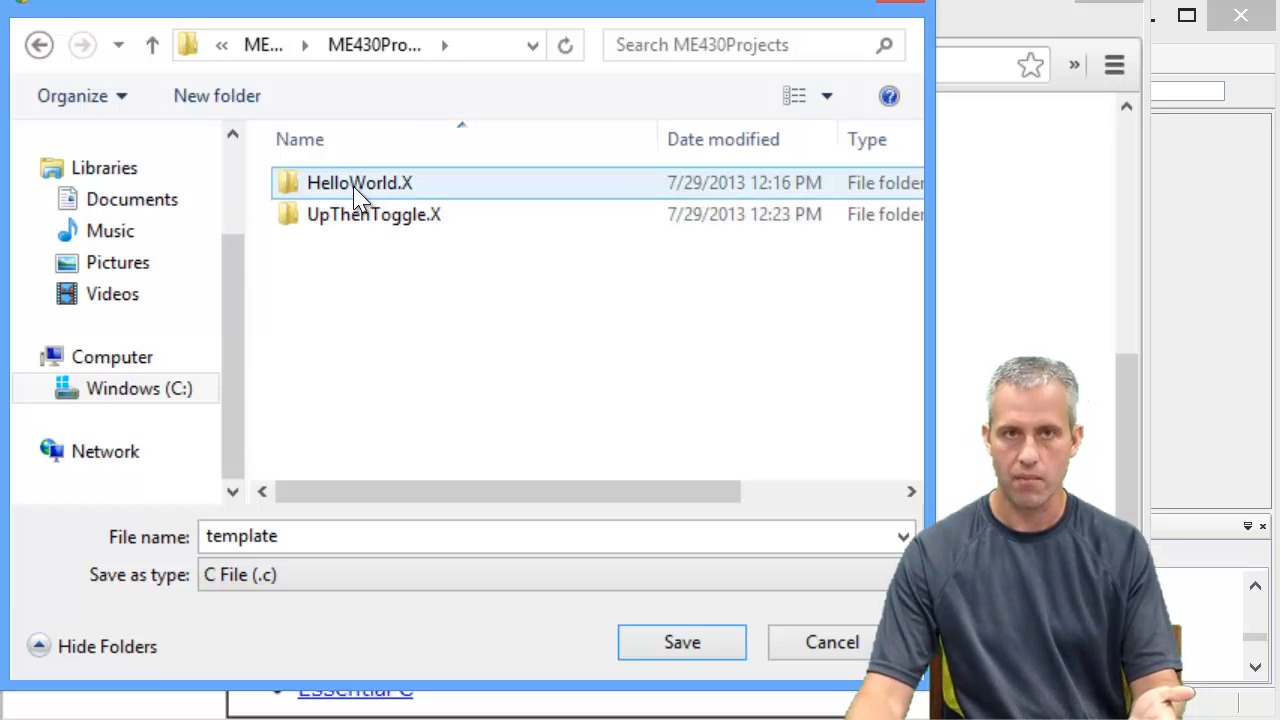
pyautogui.click(373, 214)
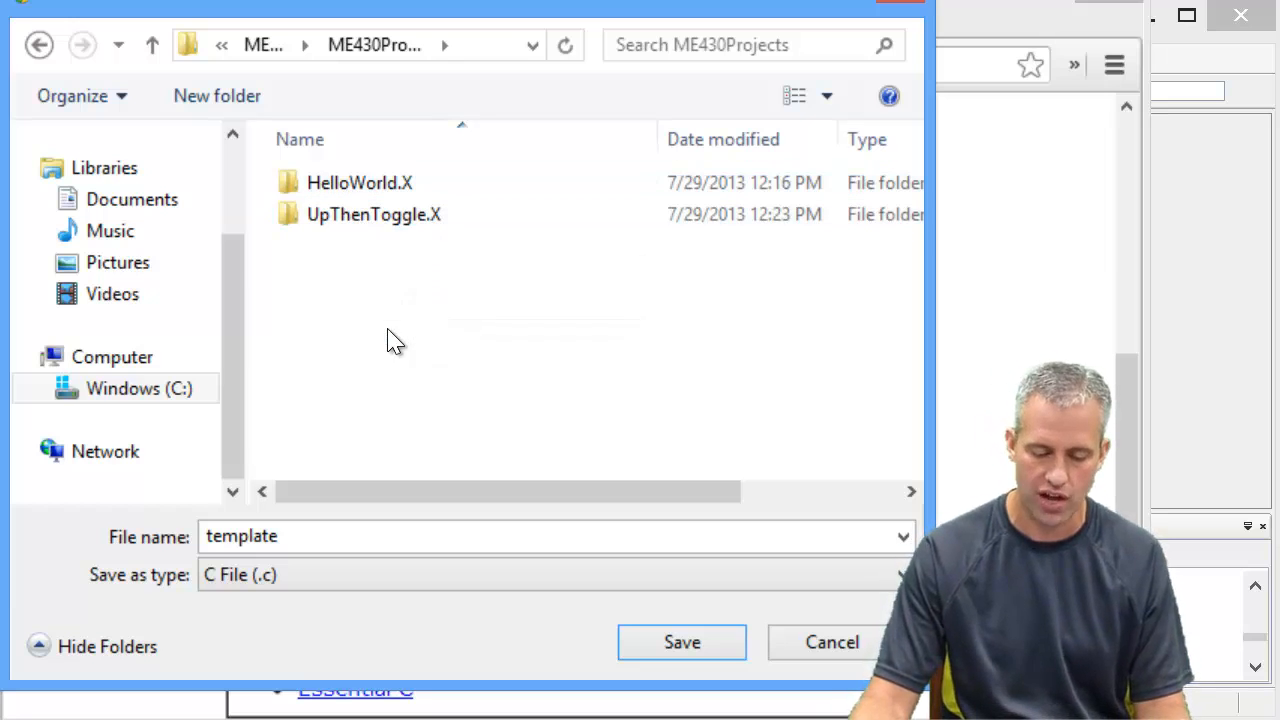
pyautogui.rightClick(390, 340)
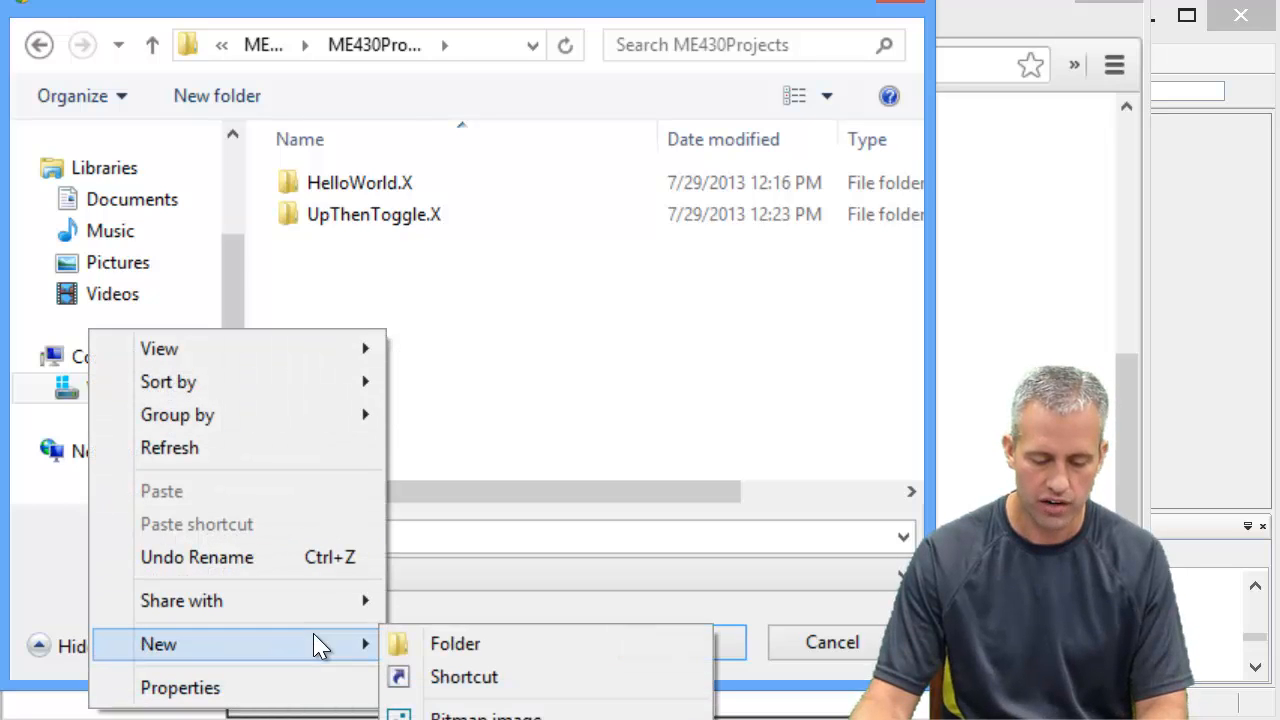
pyautogui.click(455, 643)
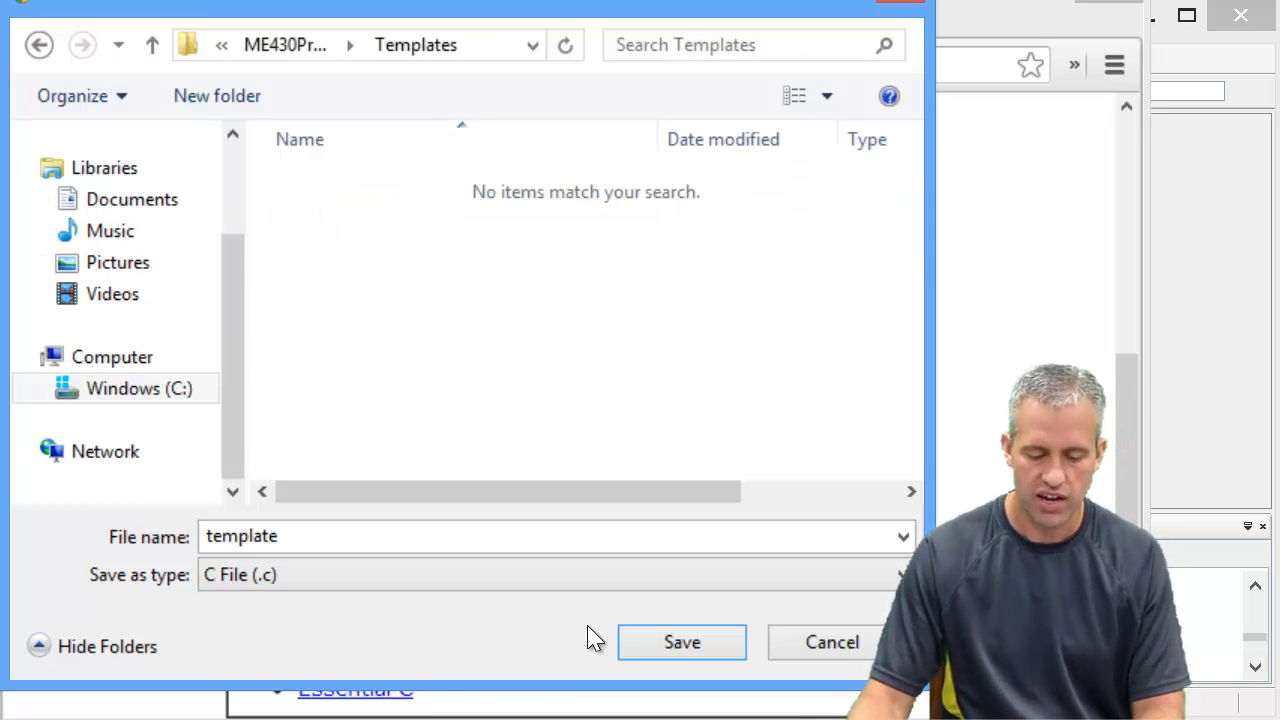
pyautogui.click(682, 642)
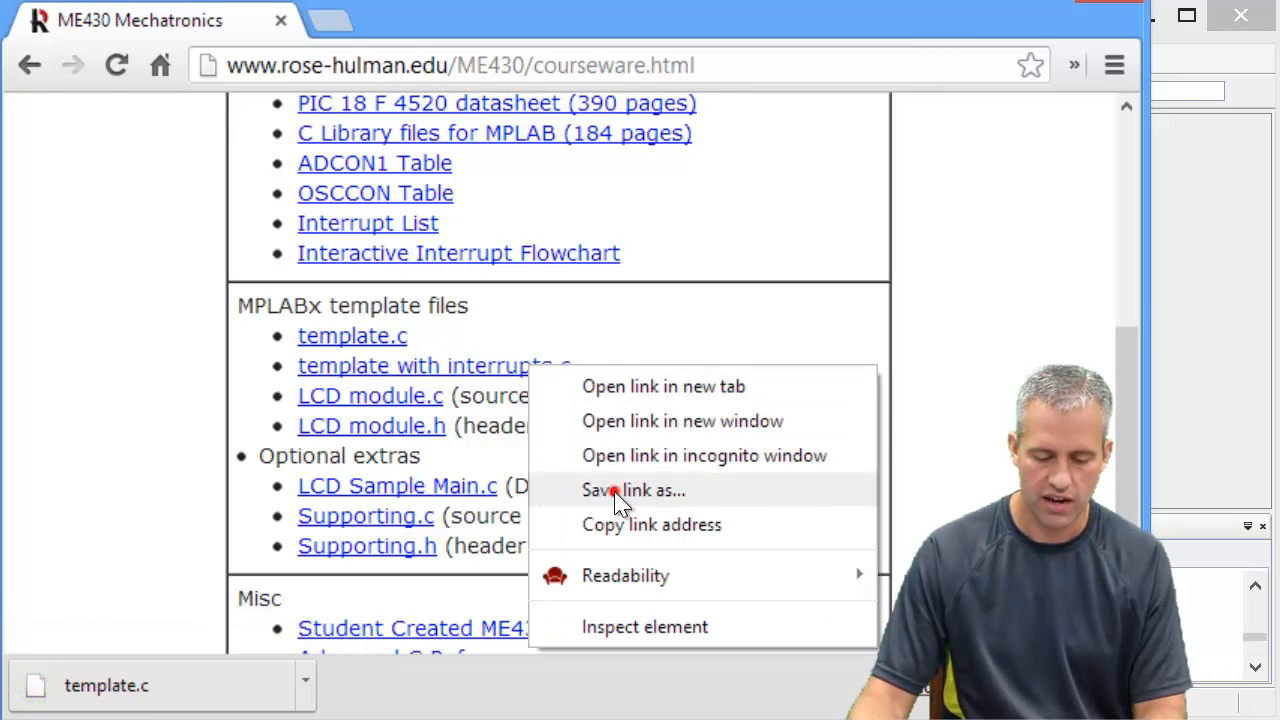
# Save template with interrupts.c, LCD Module.c and LCD Module.h into Templates
pyautogui.click(633, 490)
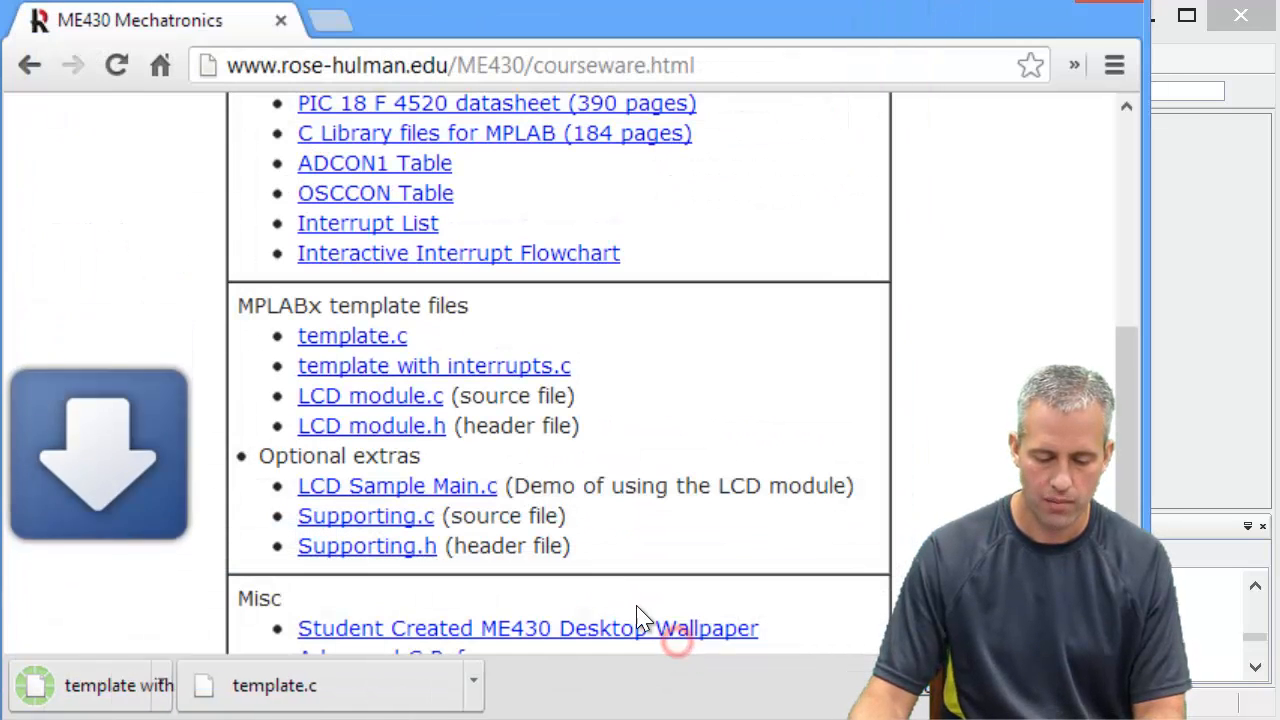
pyautogui.rightClick(434, 365)
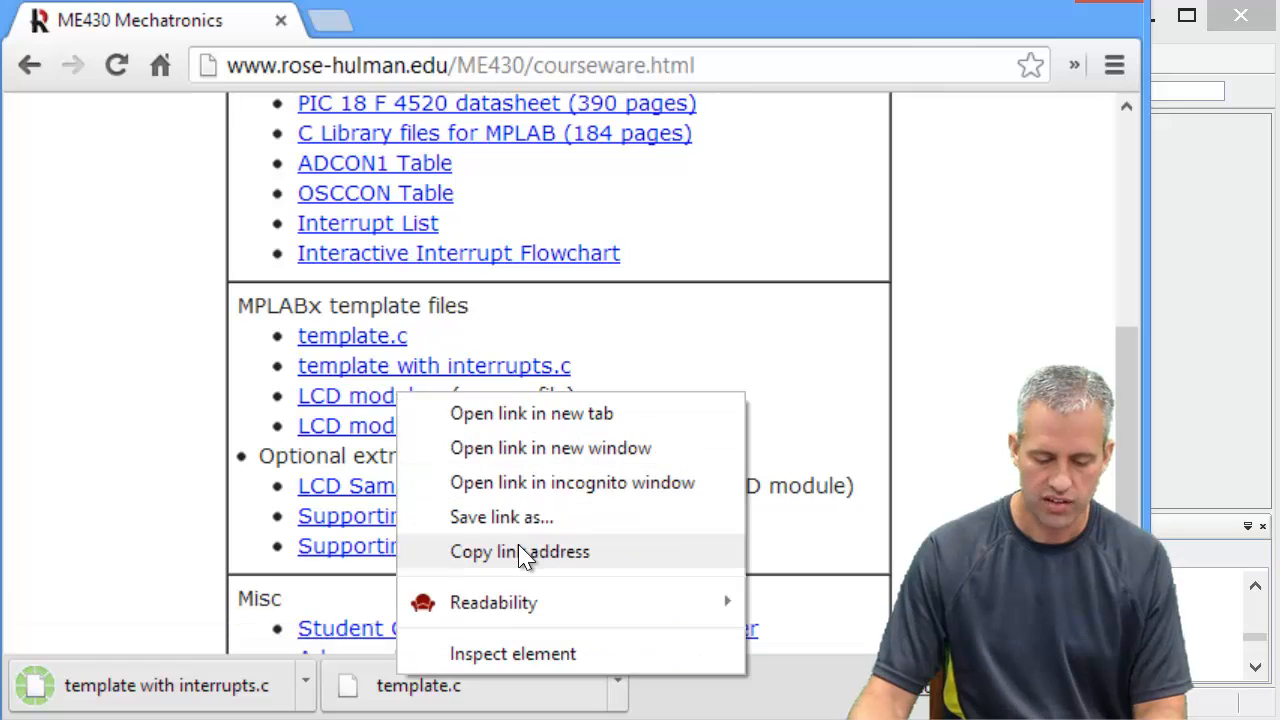
pyautogui.click(501, 517)
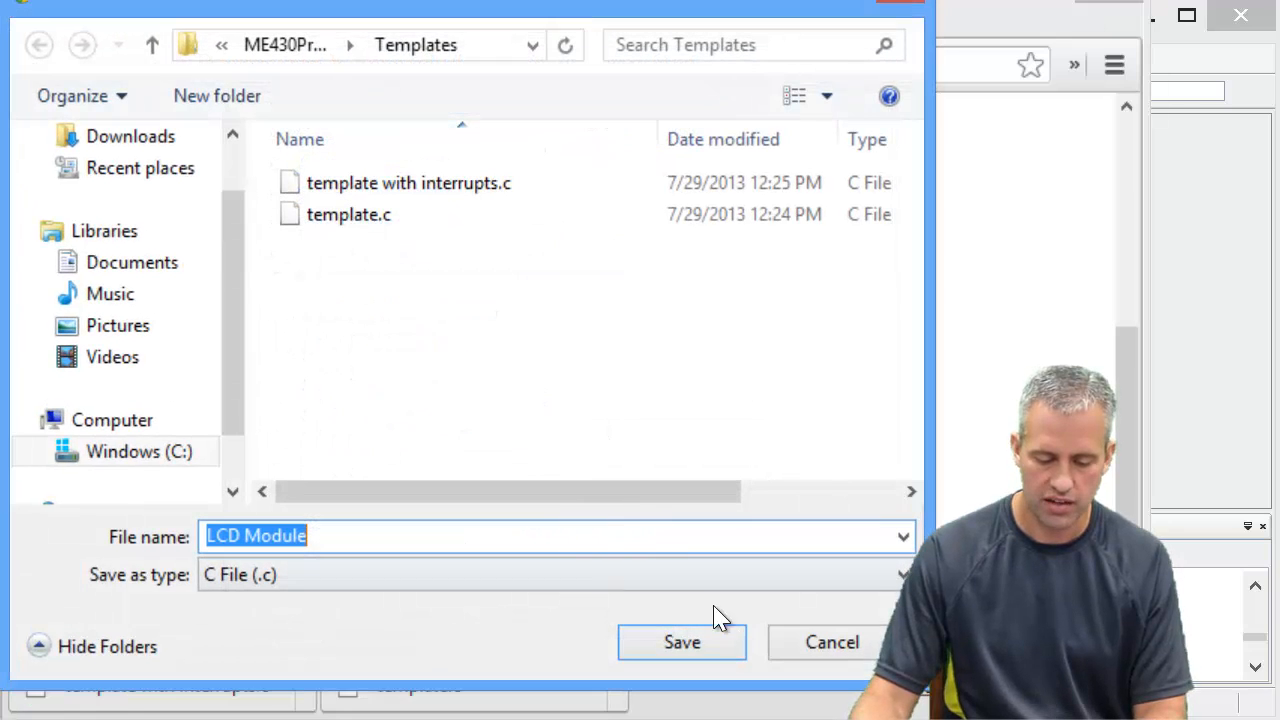
pyautogui.click(681, 642)
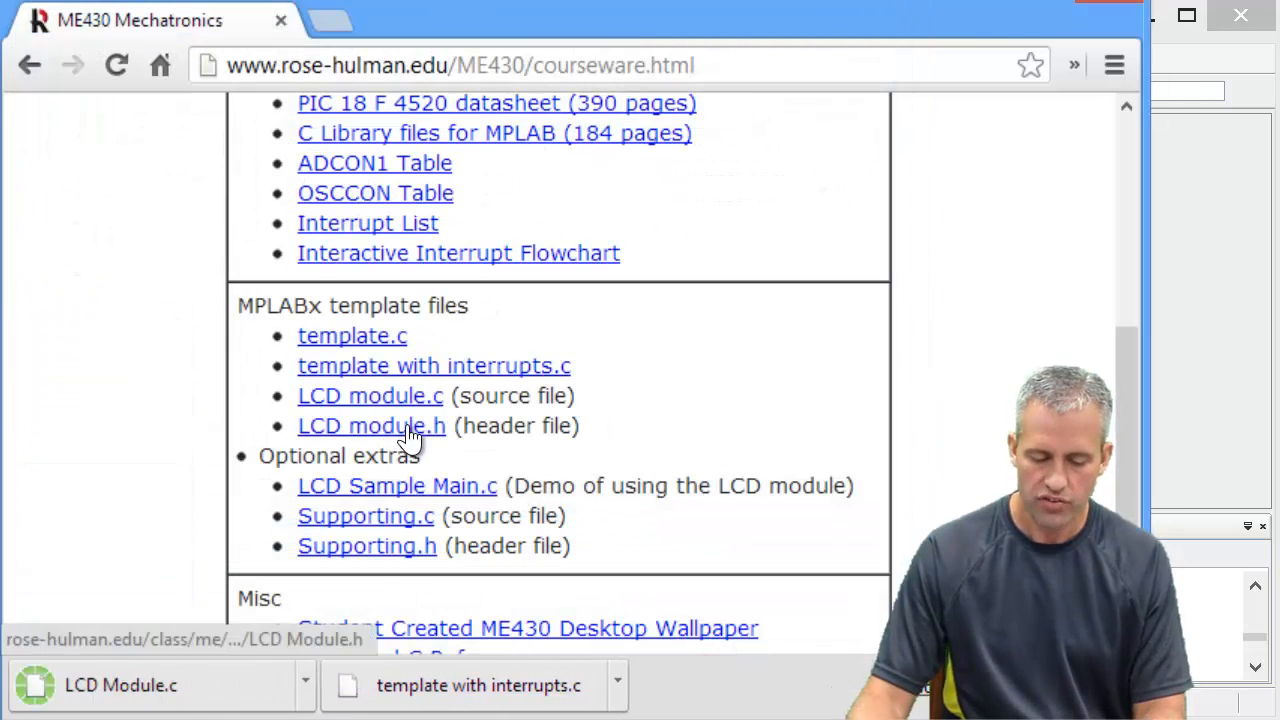
pyautogui.rightClick(371, 425)
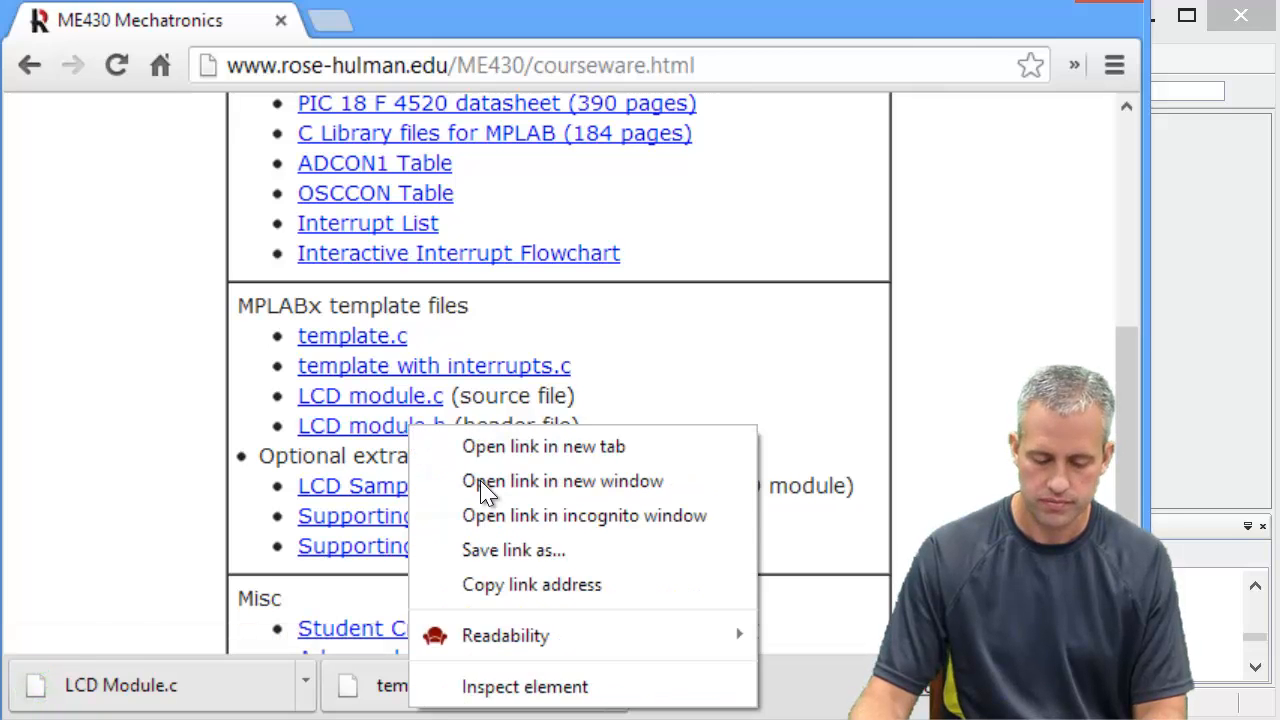
pyautogui.click(543, 446)
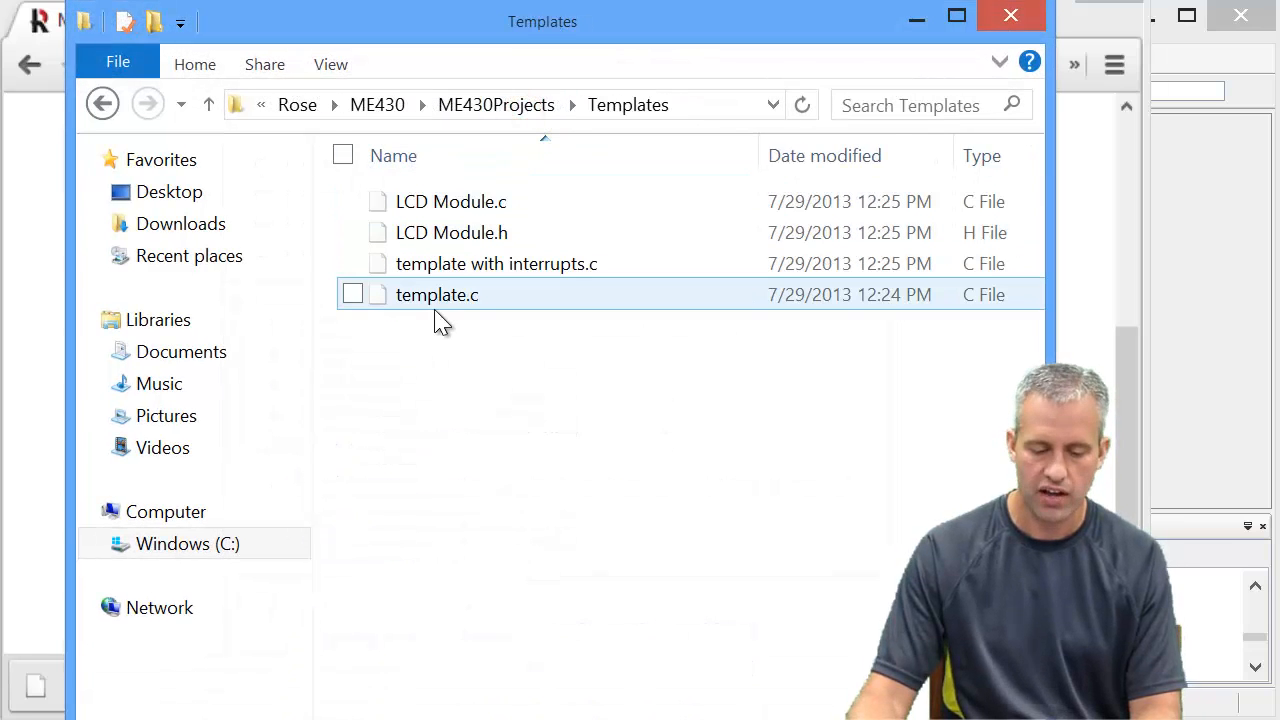
pyautogui.moveTo(451, 232)
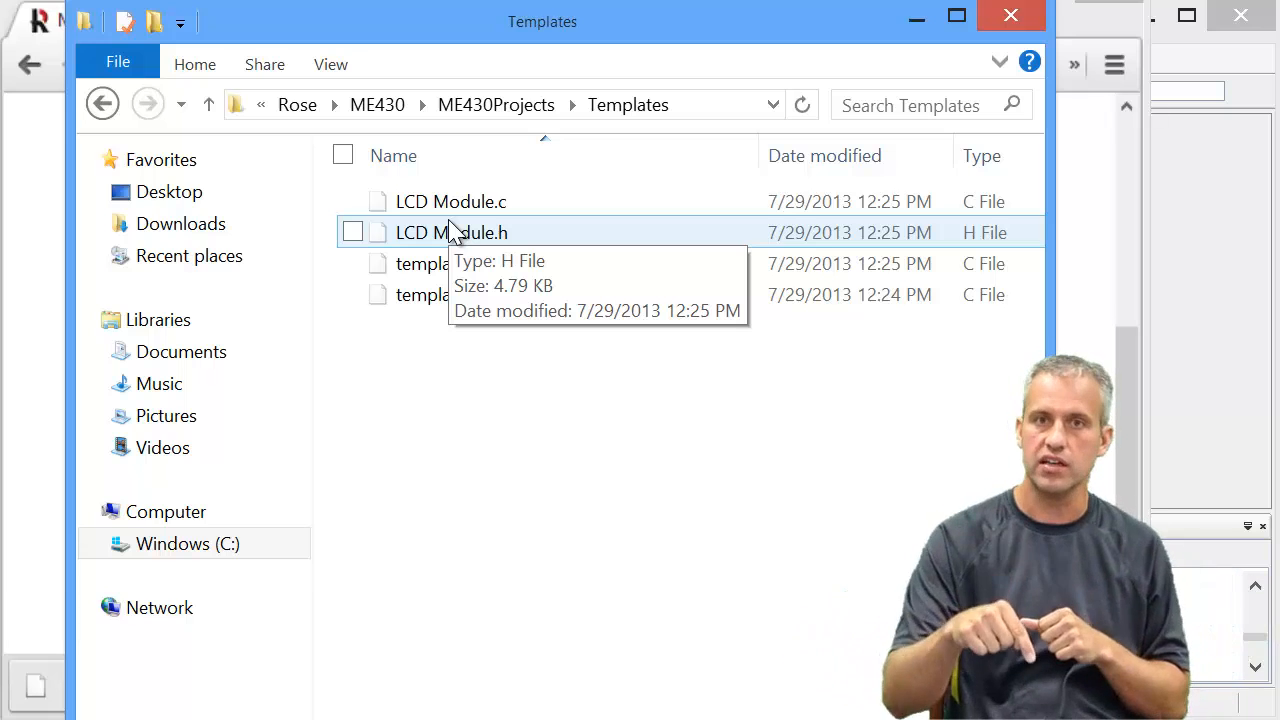
pyautogui.moveTo(1018, 48)
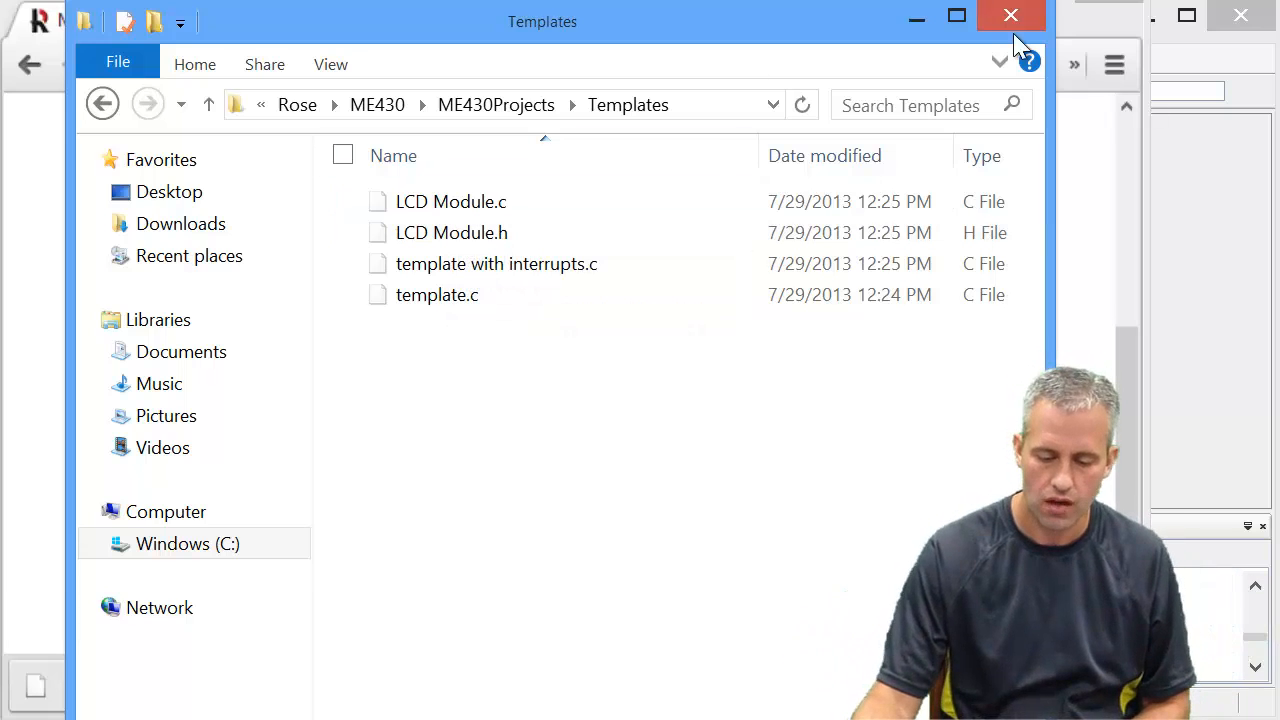
# Close the File Explorer window showing the four downloaded template files
pyautogui.click(1010, 15)
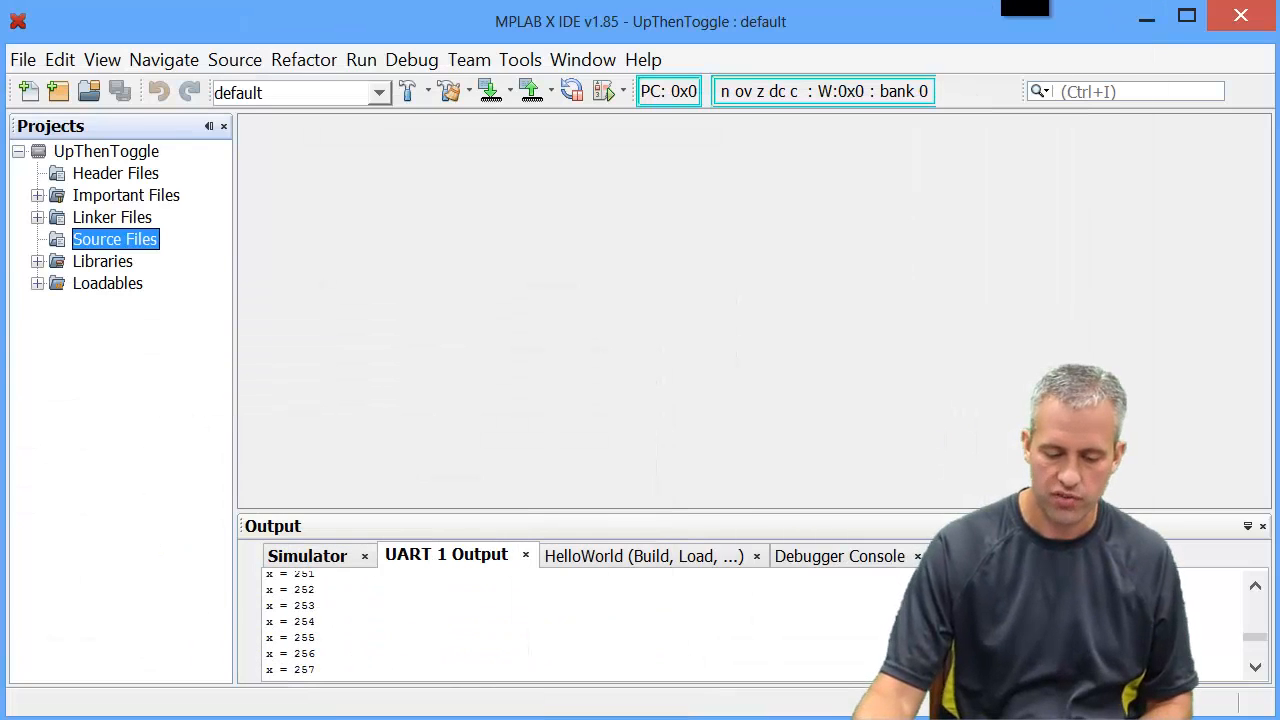
pyautogui.moveTo(838, 20)
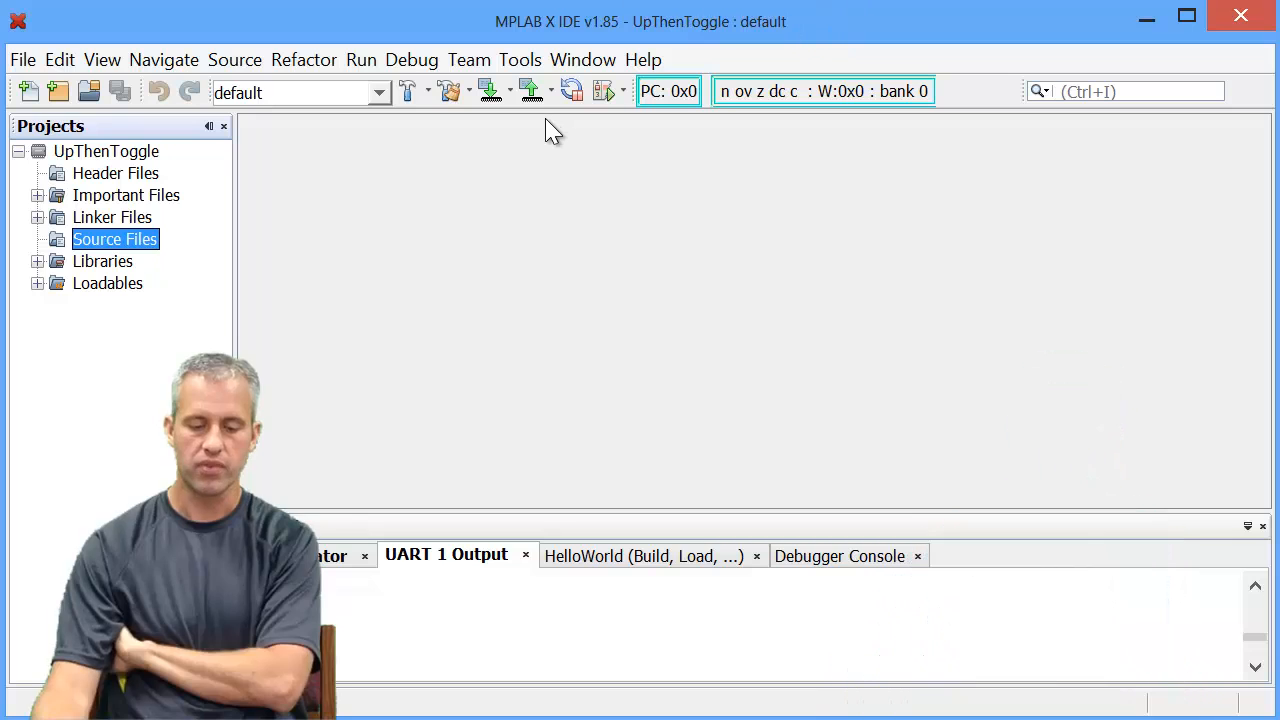
# Open the Template Manager from Tools and expand its C category
pyautogui.click(519, 59)
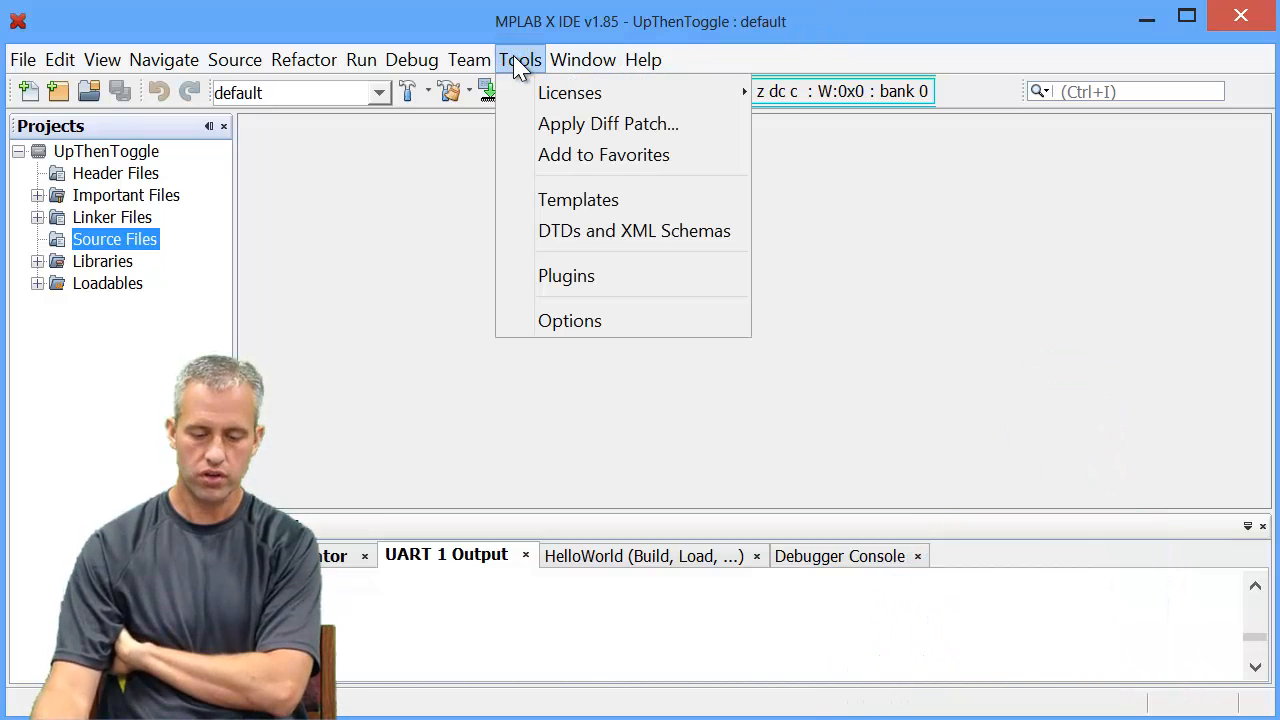
pyautogui.moveTo(565, 190)
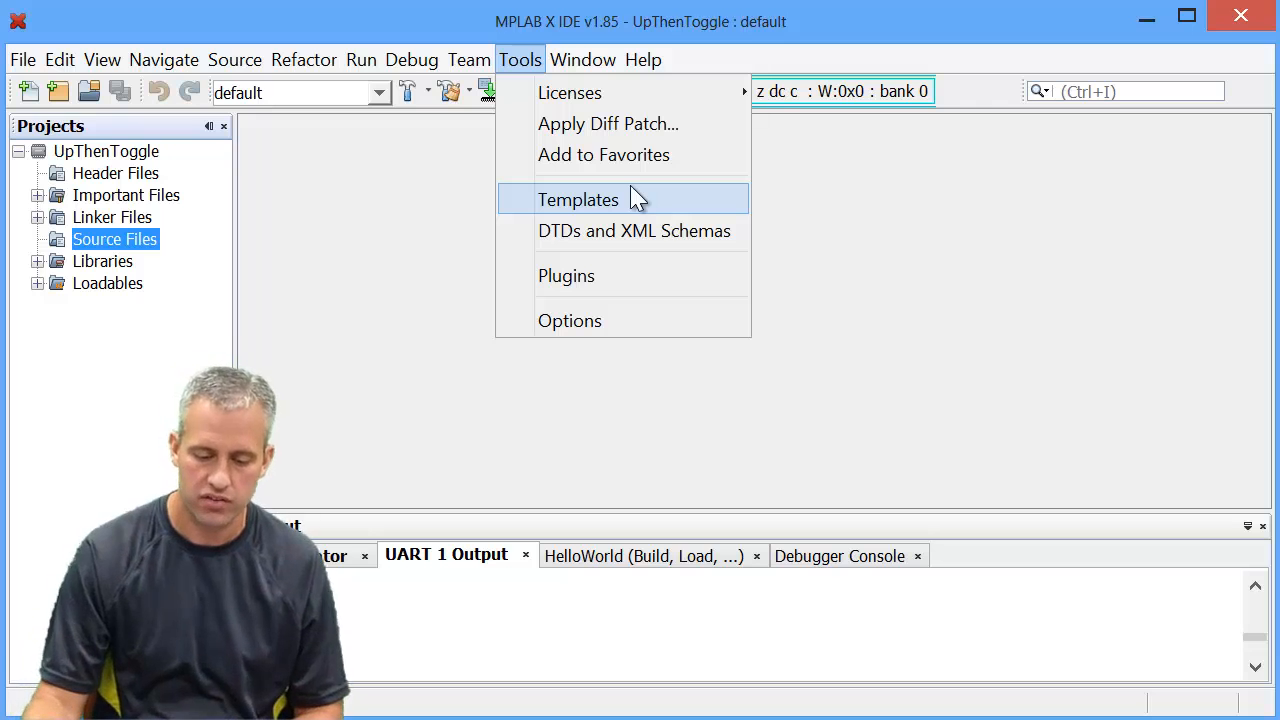
pyautogui.click(578, 199)
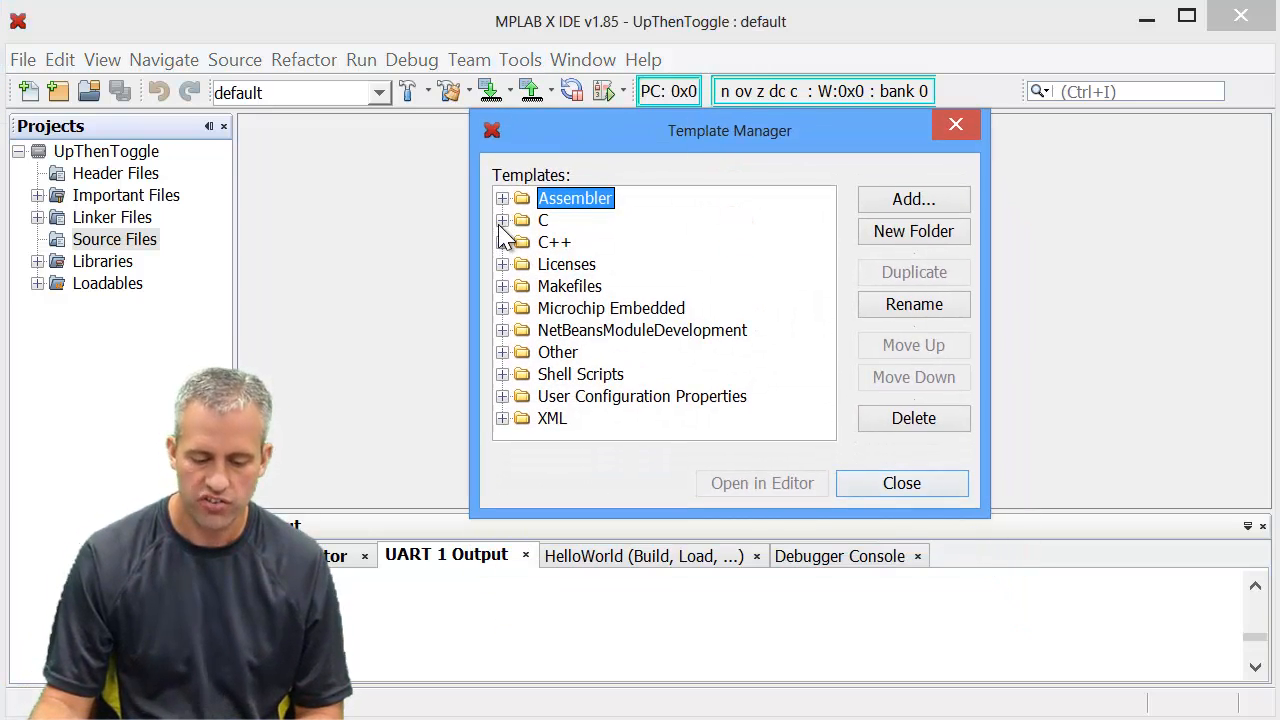
pyautogui.click(502, 220)
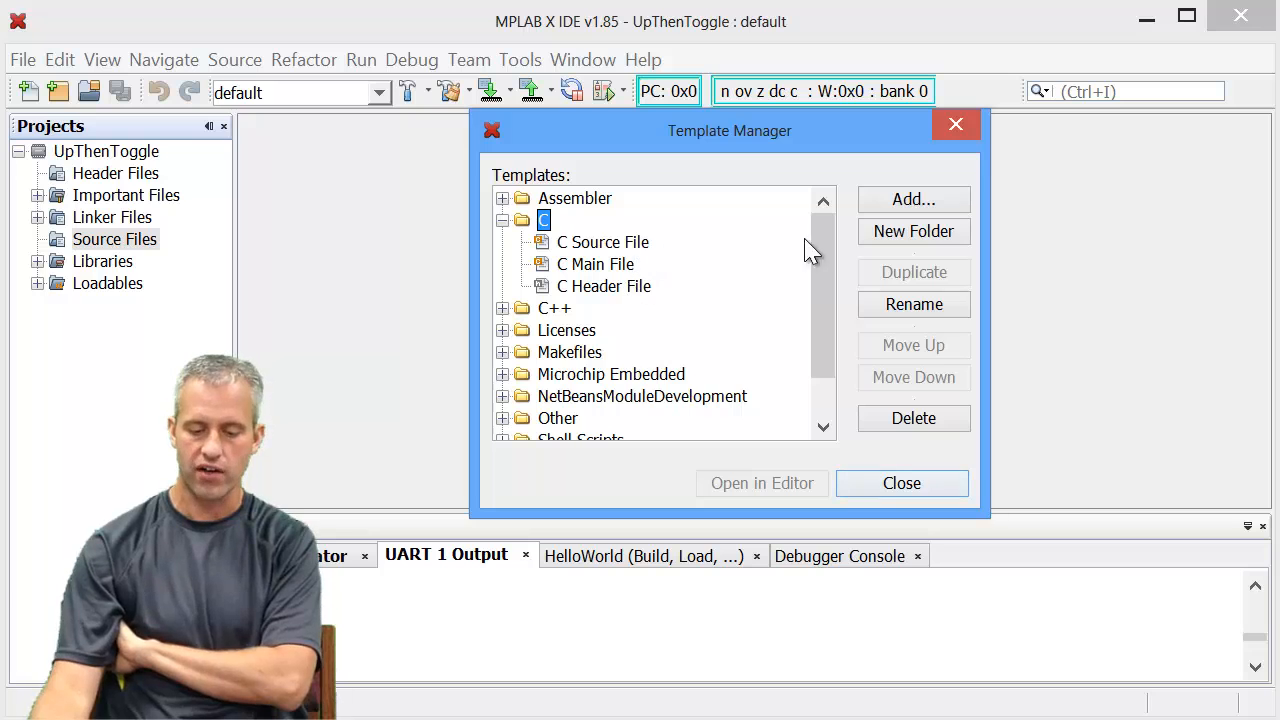
pyautogui.moveTo(913, 199)
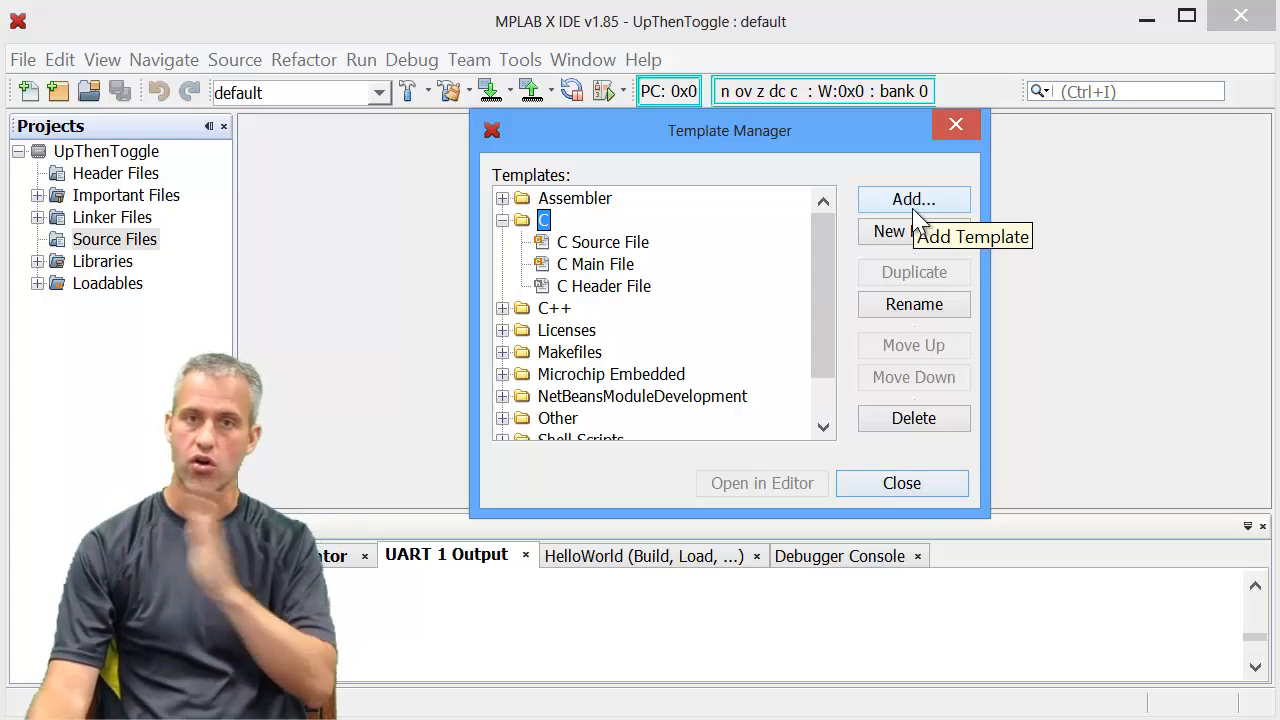
# Add template.c from C:\Rose\ME430\ME430Projects\Templates as a C template
pyautogui.click(912, 199)
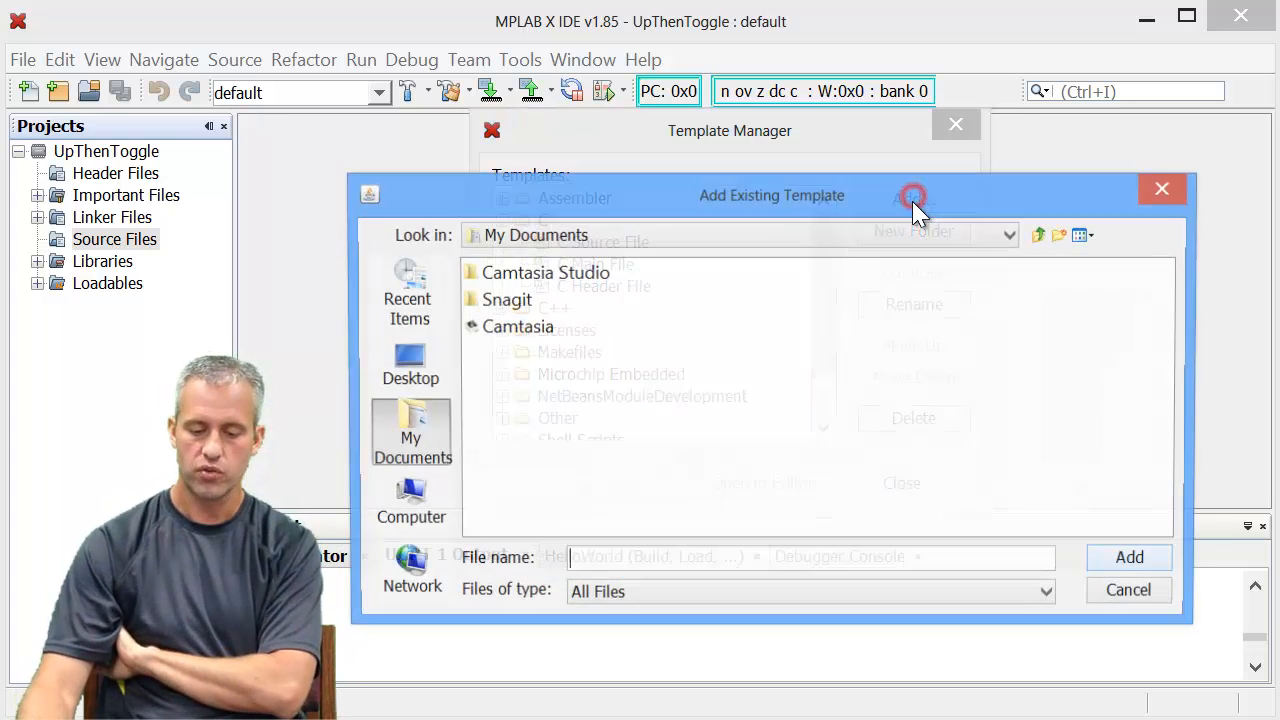
pyautogui.click(1010, 235)
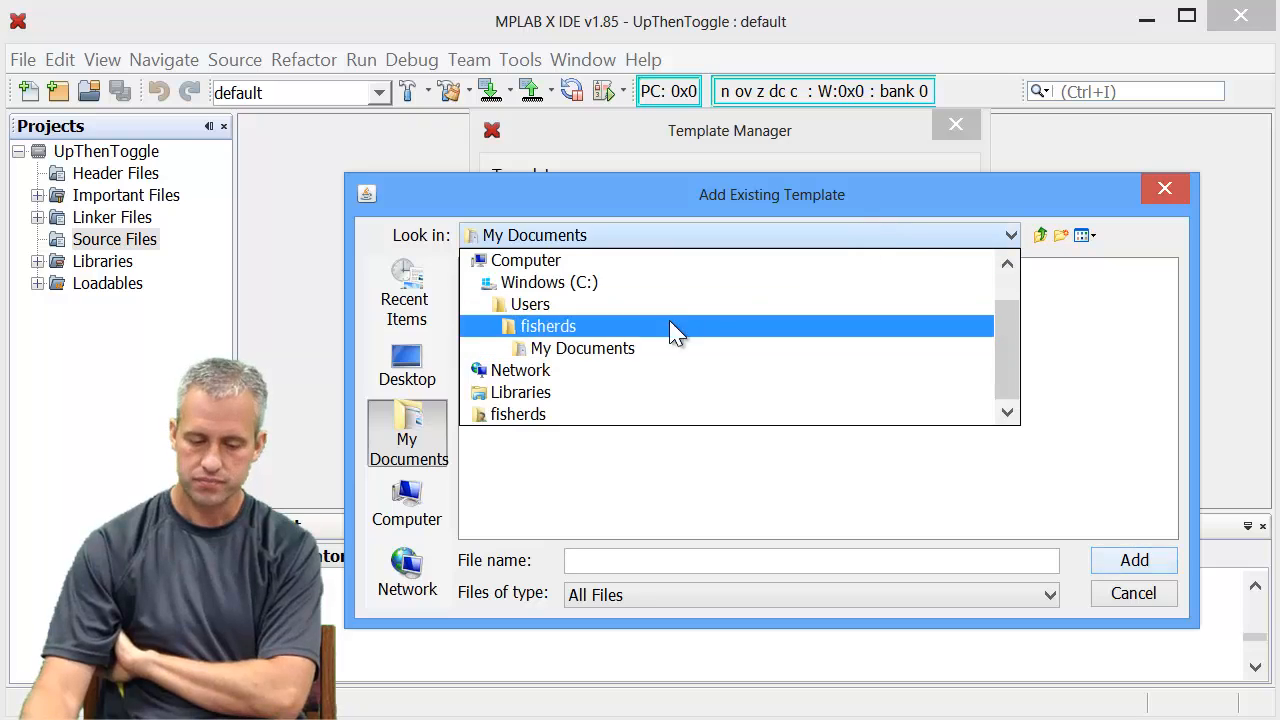
pyautogui.doubleClick(549, 282)
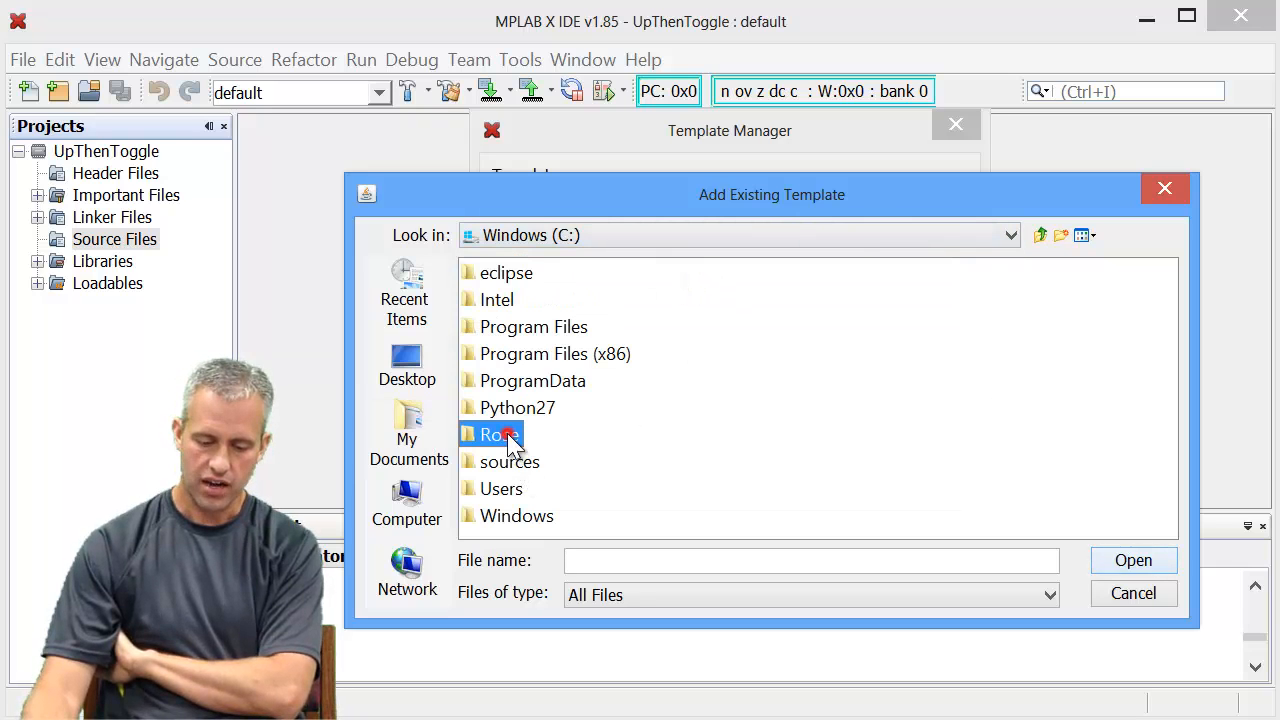
pyautogui.doubleClick(503, 434)
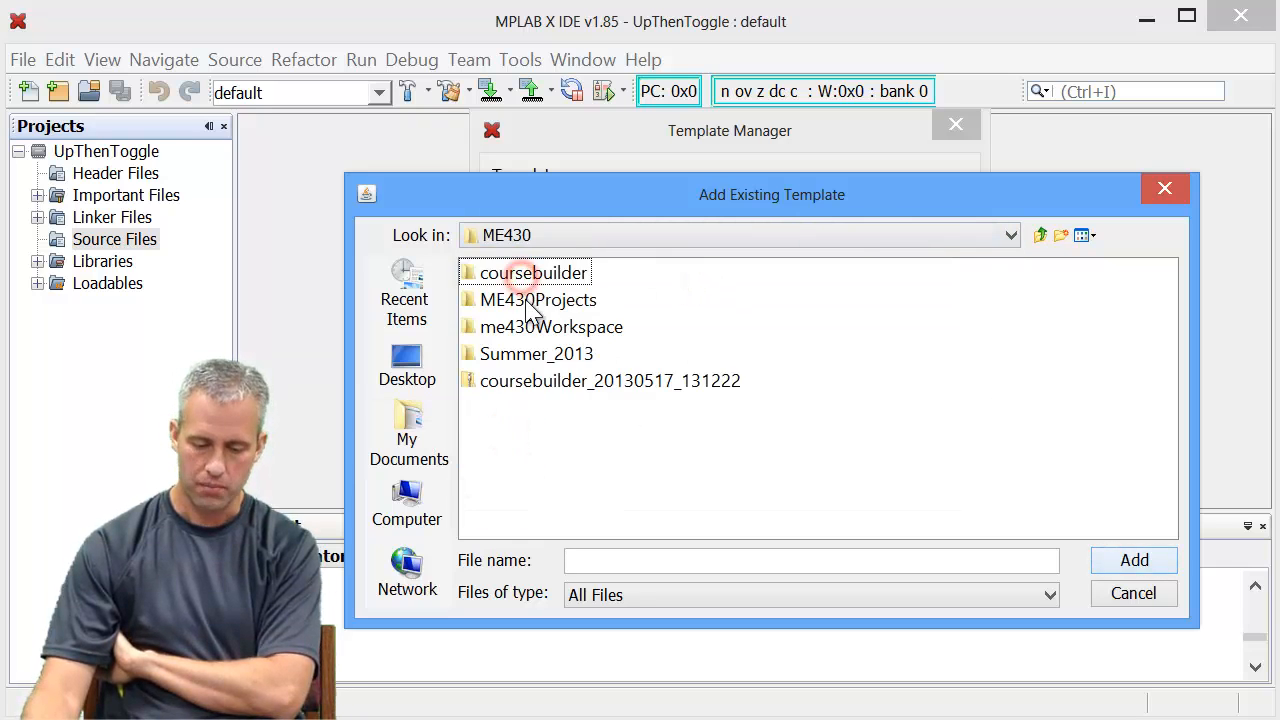
pyautogui.doubleClick(537, 299)
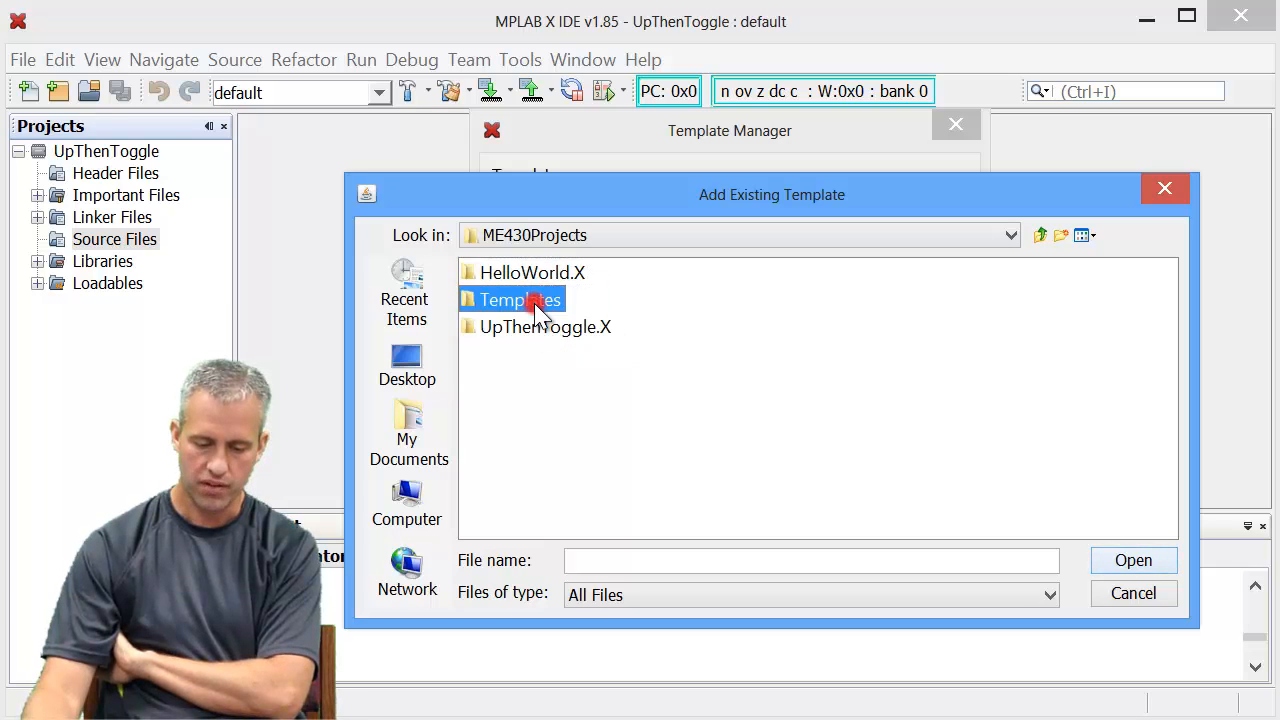
pyautogui.doubleClick(520, 299)
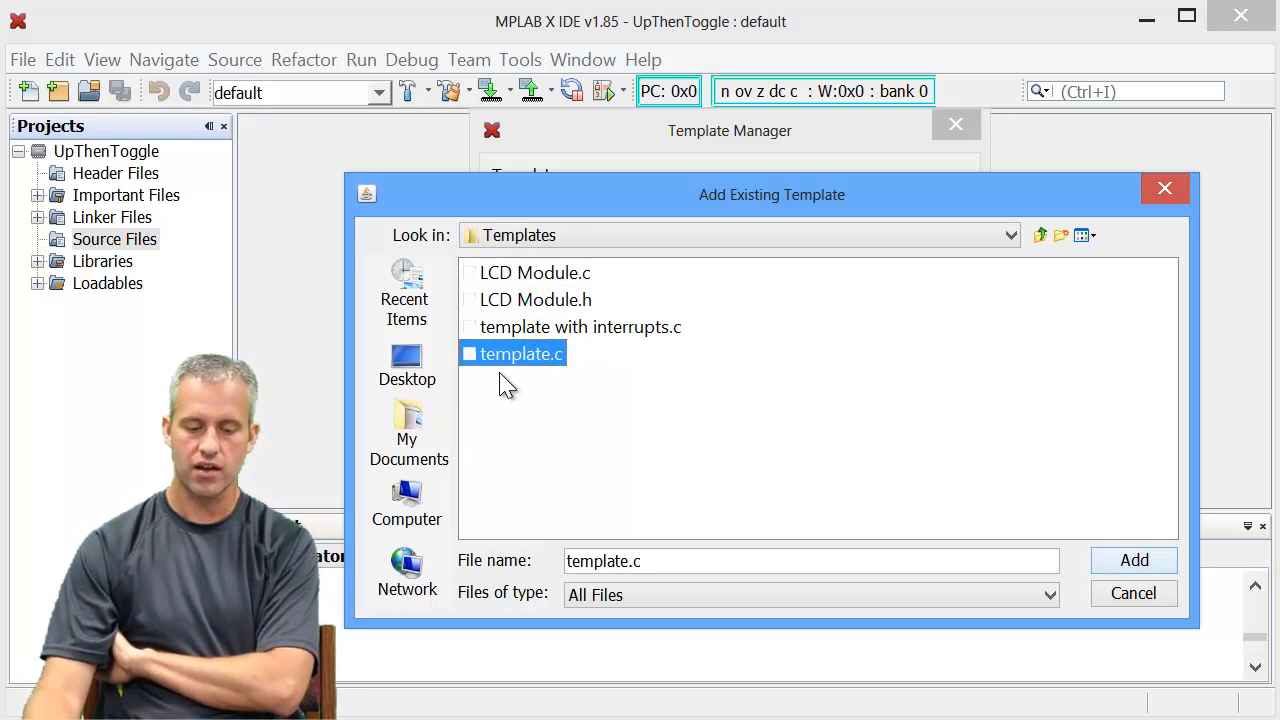
pyautogui.moveTo(810, 497)
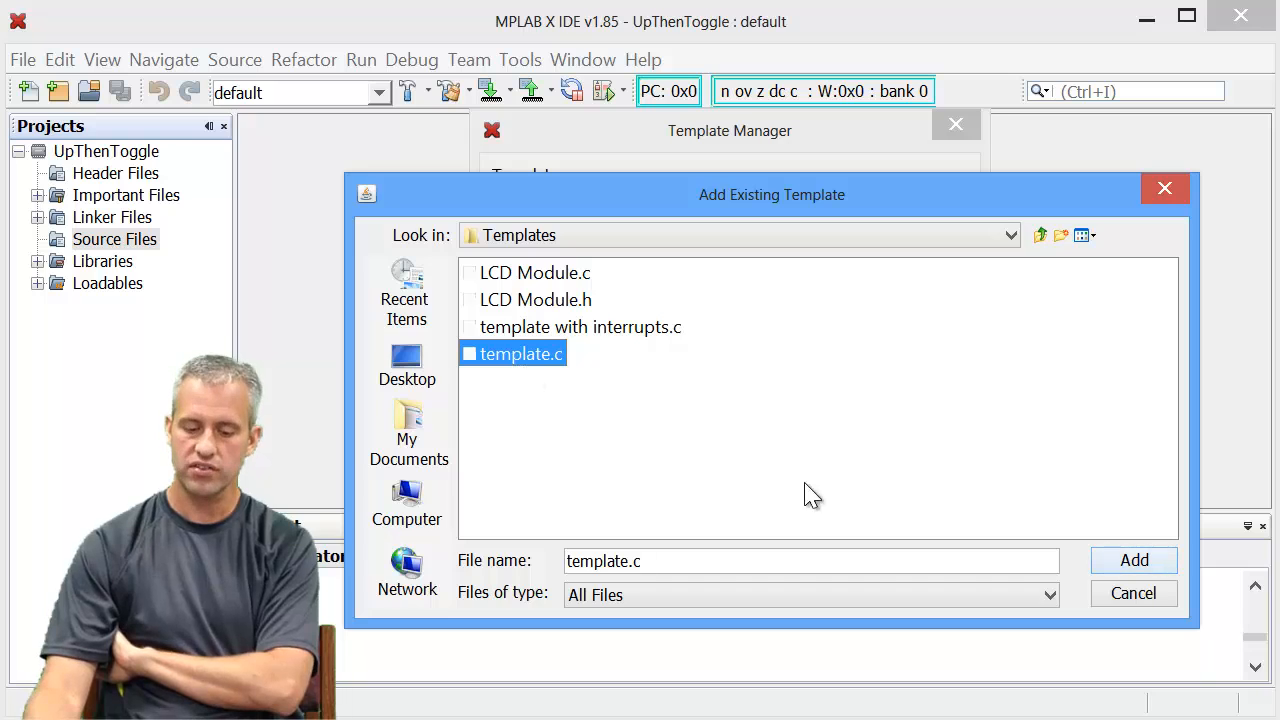
pyautogui.click(1134, 560)
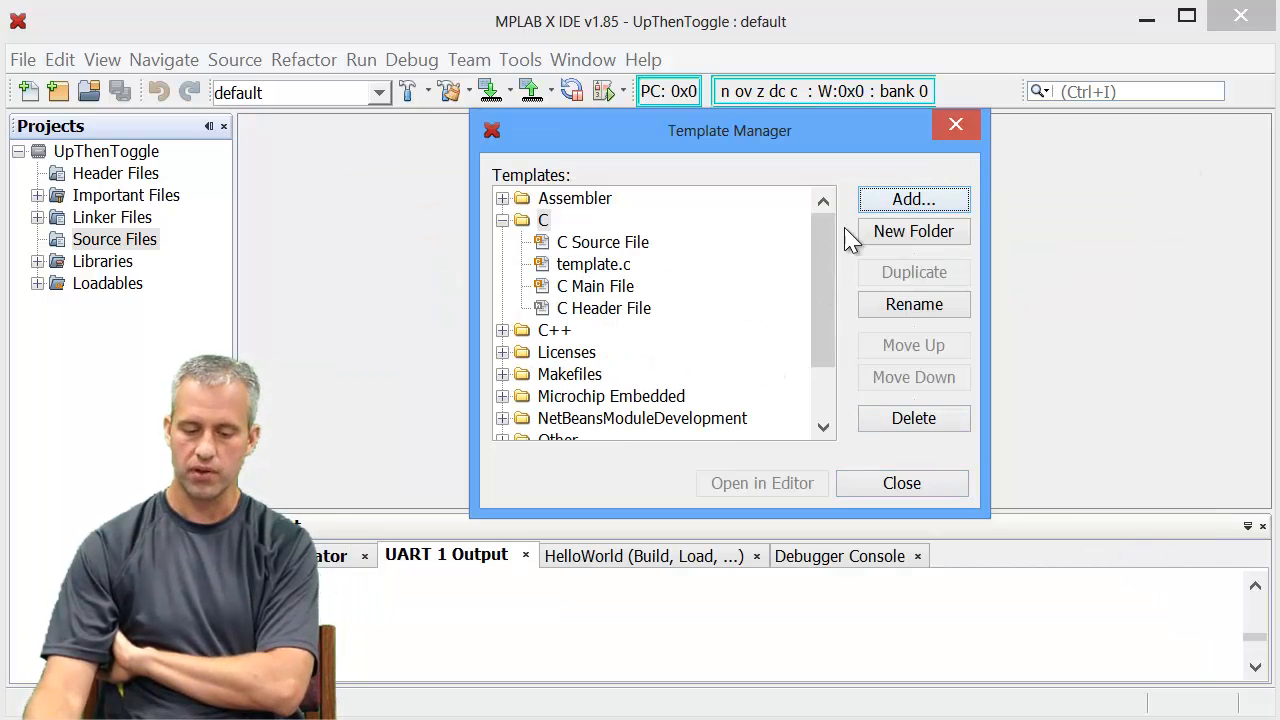
# Browse back into the Templates folder to add template with interrupts.c
pyautogui.click(912, 199)
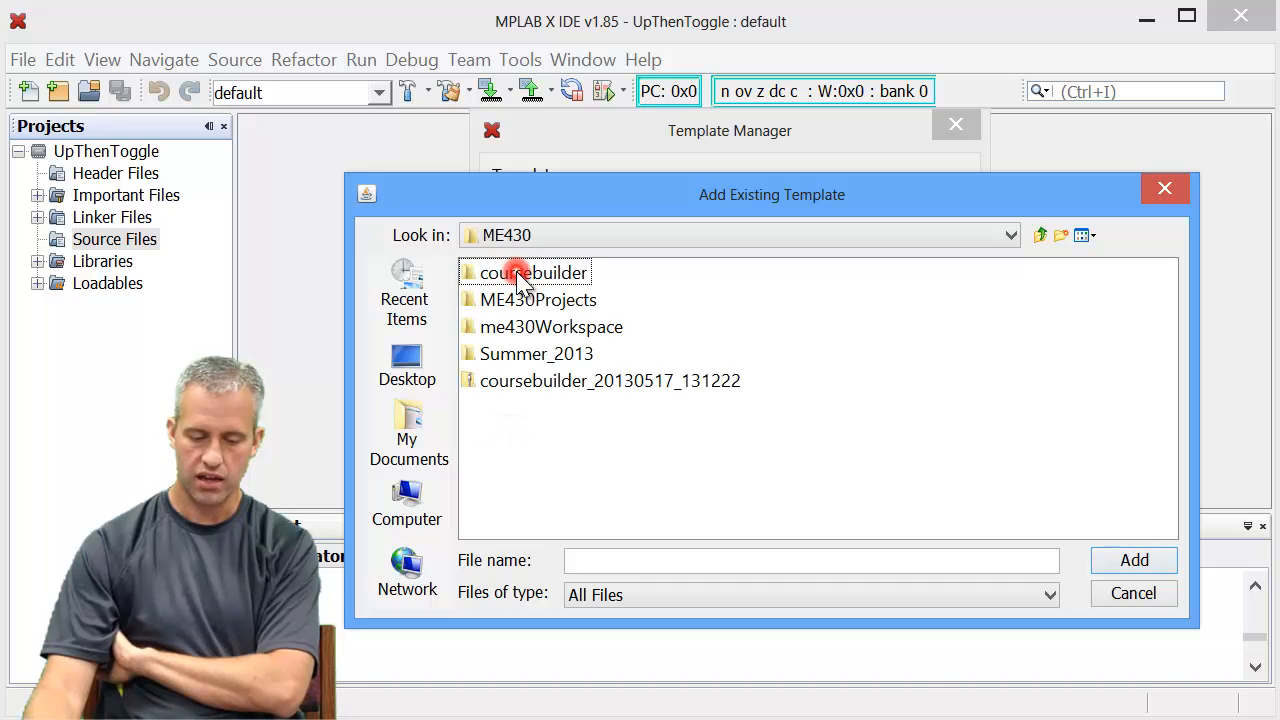
pyautogui.doubleClick(537, 299)
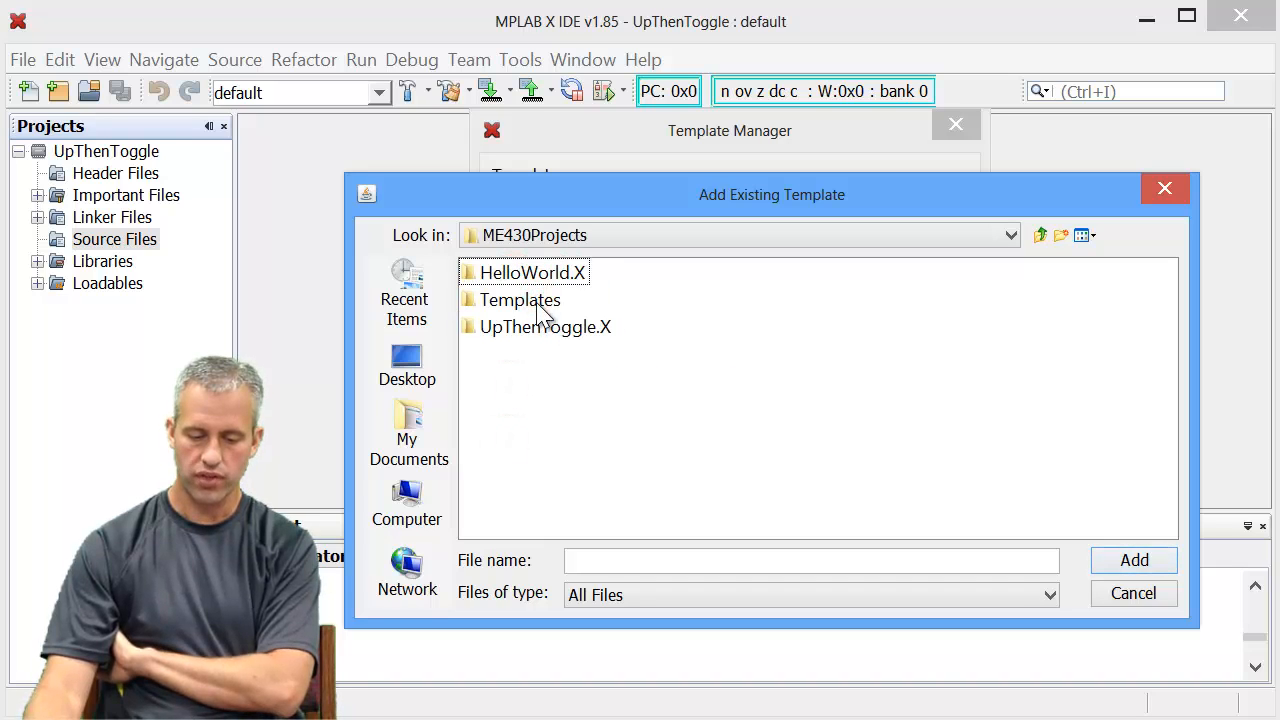
pyautogui.click(519, 299)
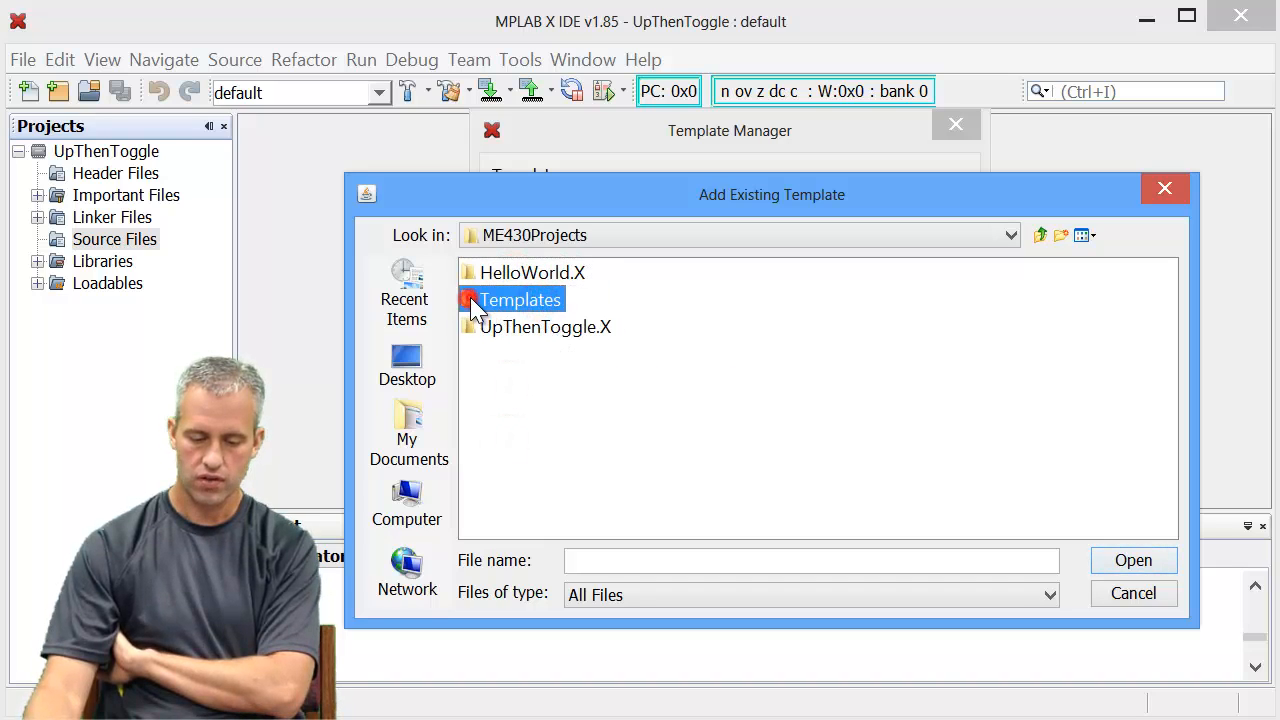
pyautogui.doubleClick(519, 299)
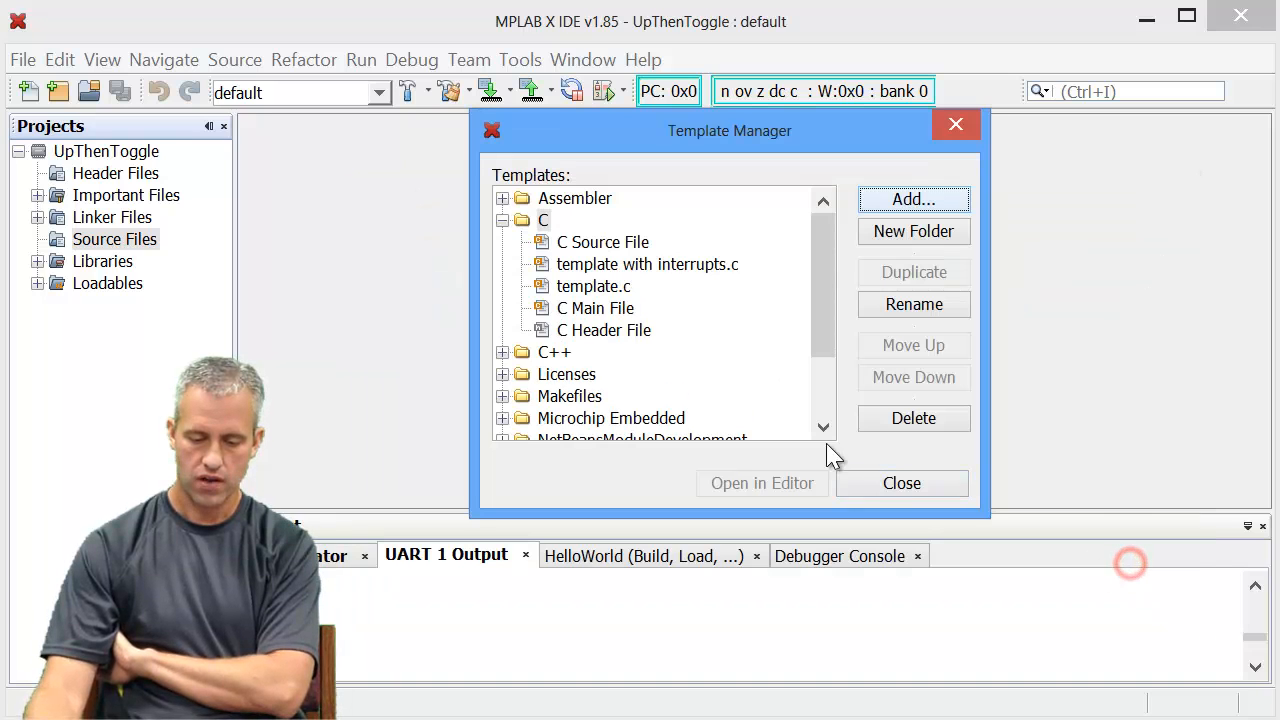
pyautogui.moveTo(615, 278)
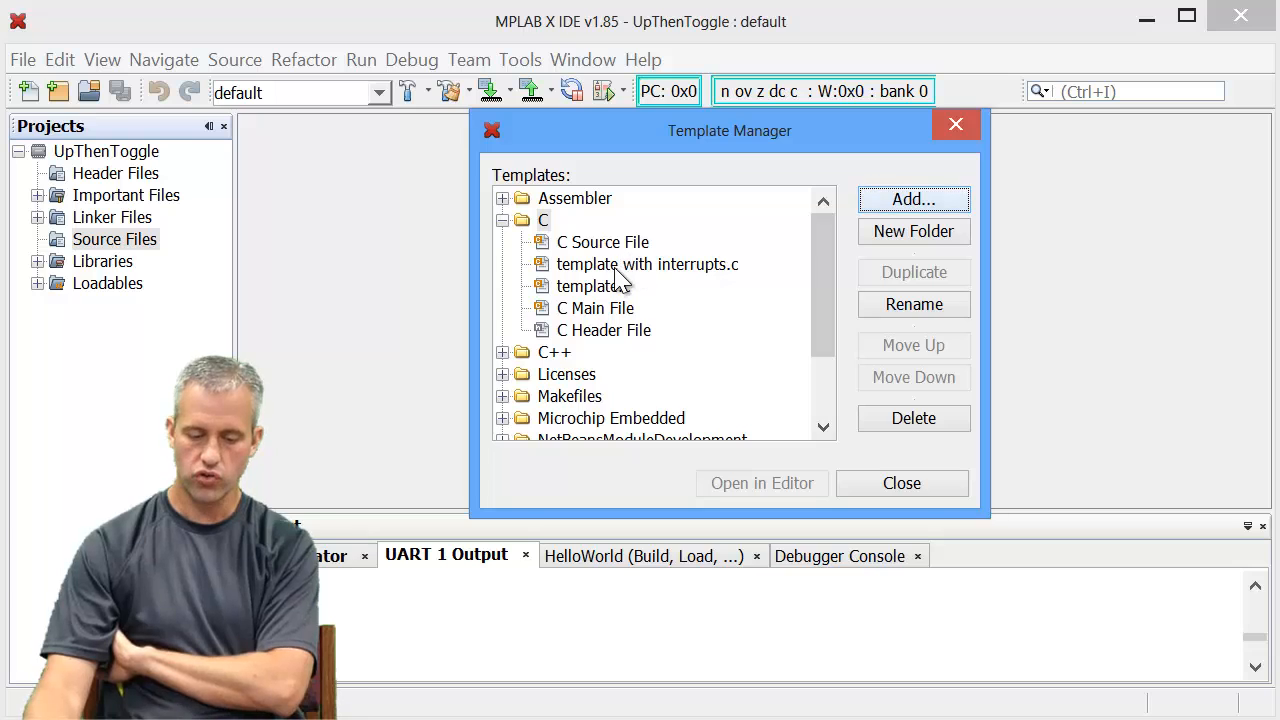
pyautogui.moveTo(805, 222)
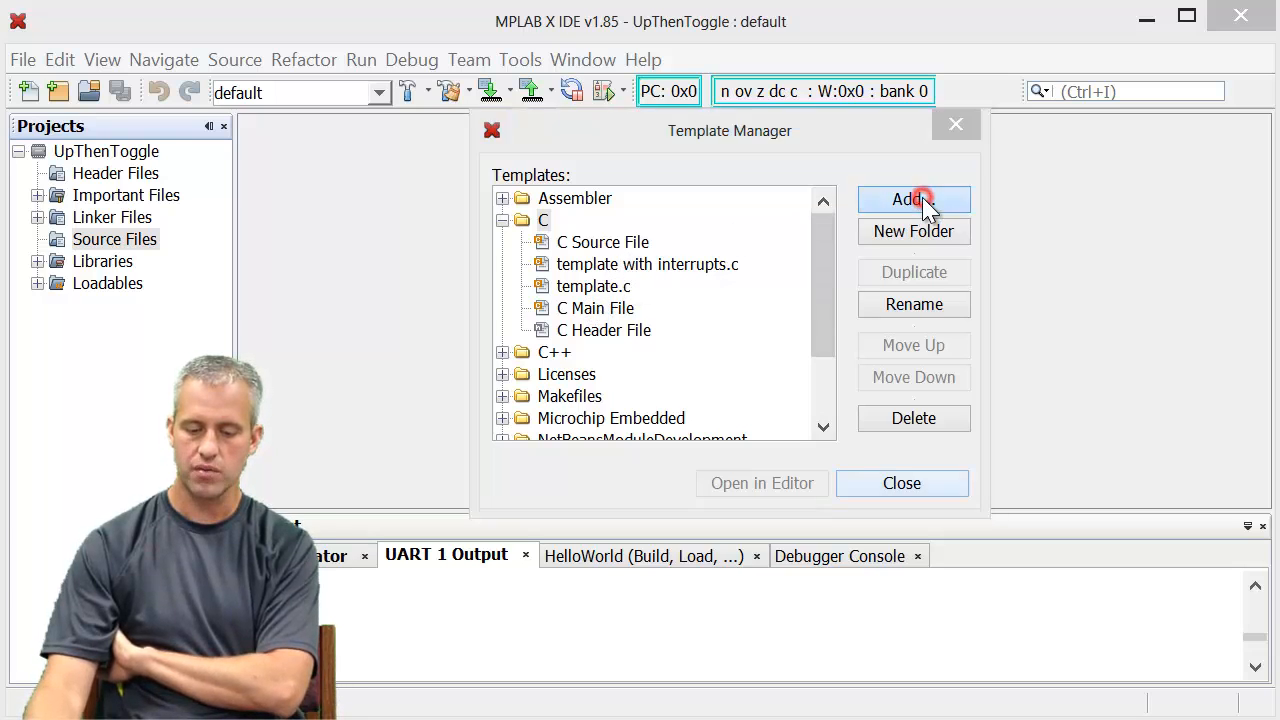
# Add LCD Module.c from the Templates folder as a C template
pyautogui.click(912, 199)
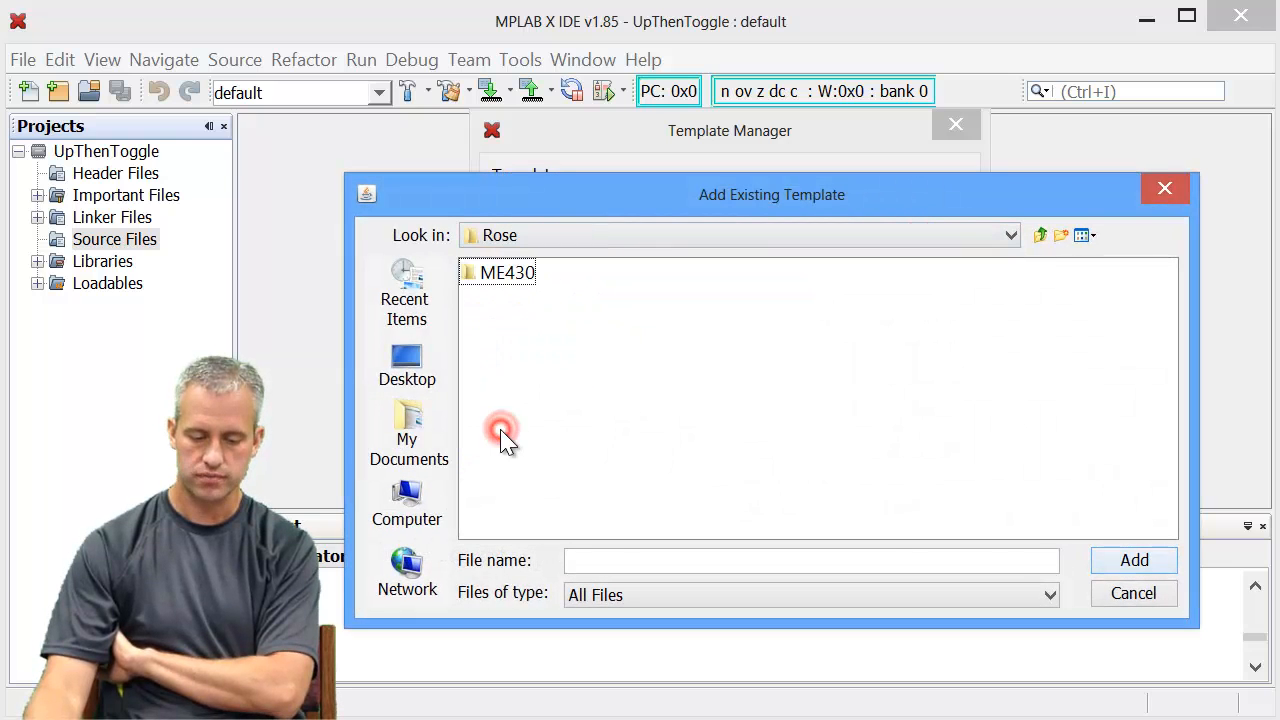
pyautogui.doubleClick(507, 272)
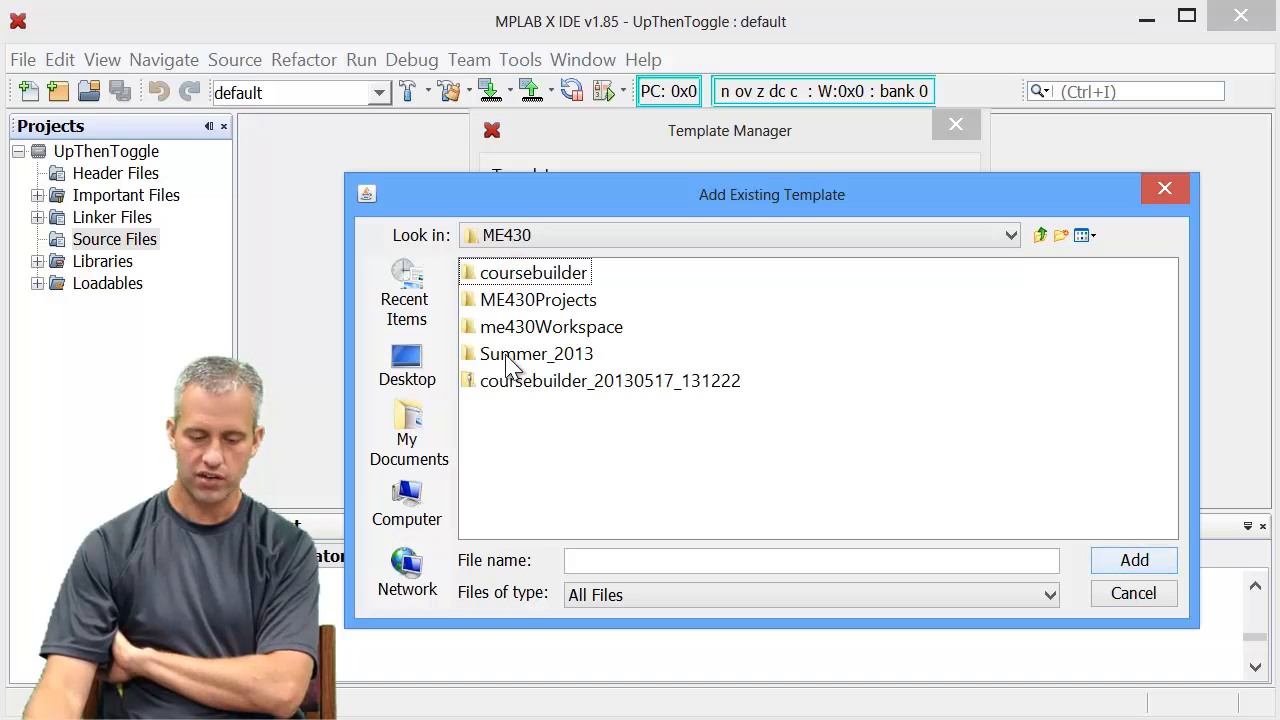
pyautogui.doubleClick(537, 300)
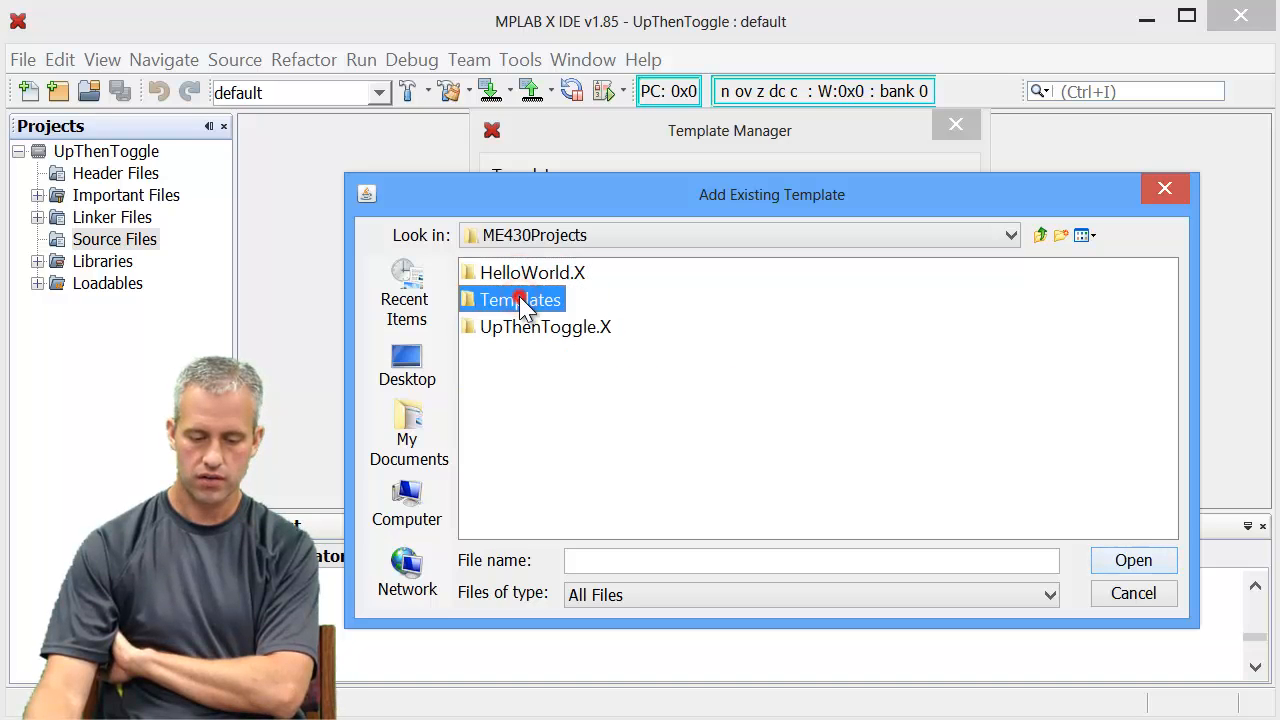
pyautogui.doubleClick(524, 299)
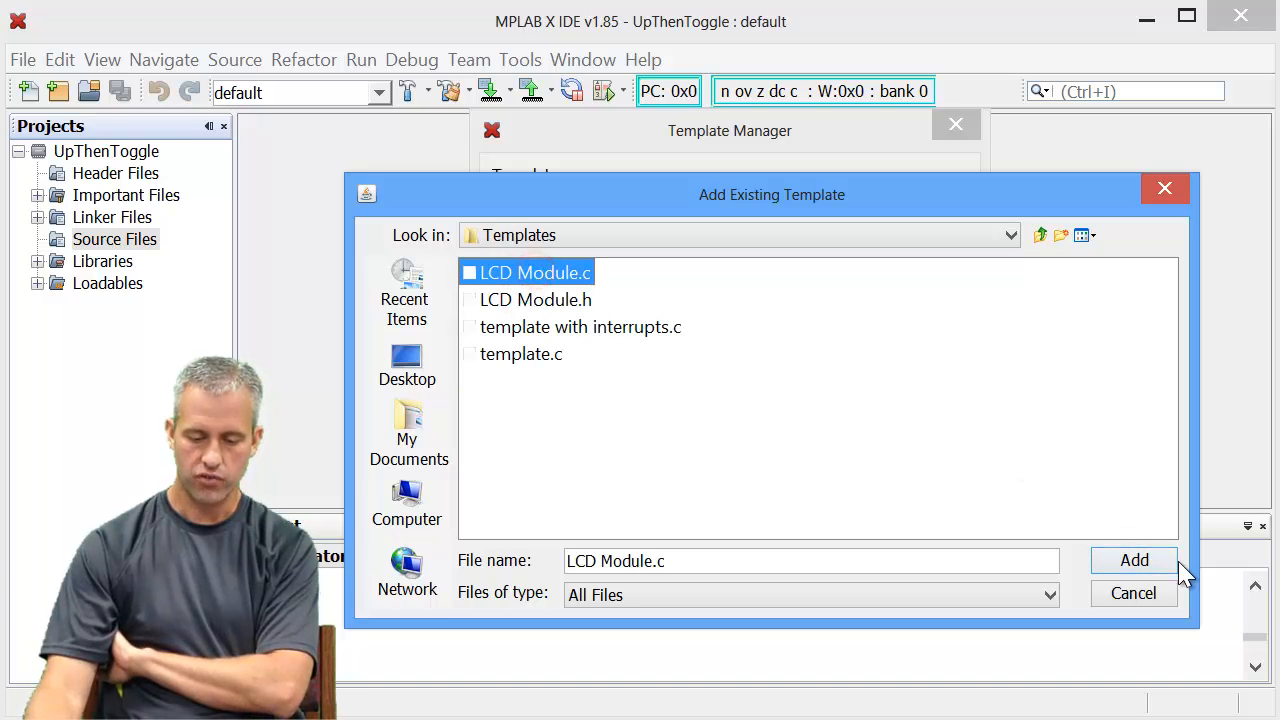
pyautogui.click(1133, 560)
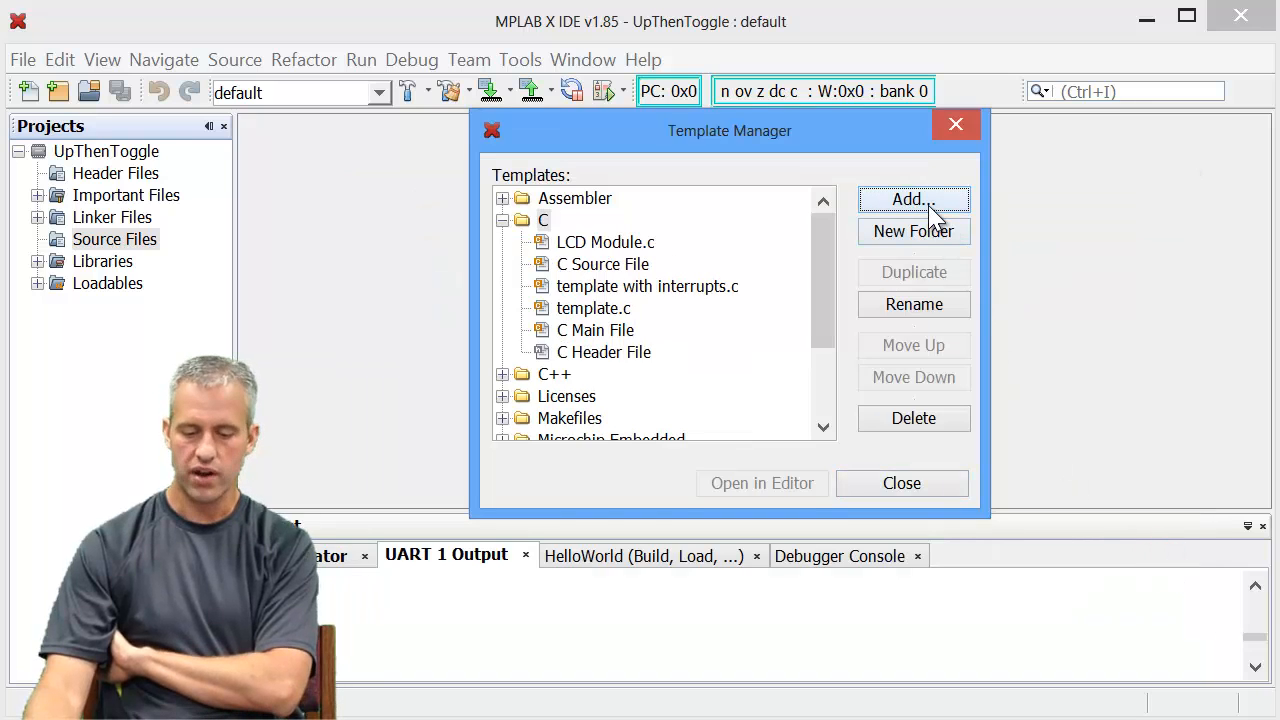
# Add LCD Module.h as a C template and close the Template Manager
pyautogui.click(911, 199)
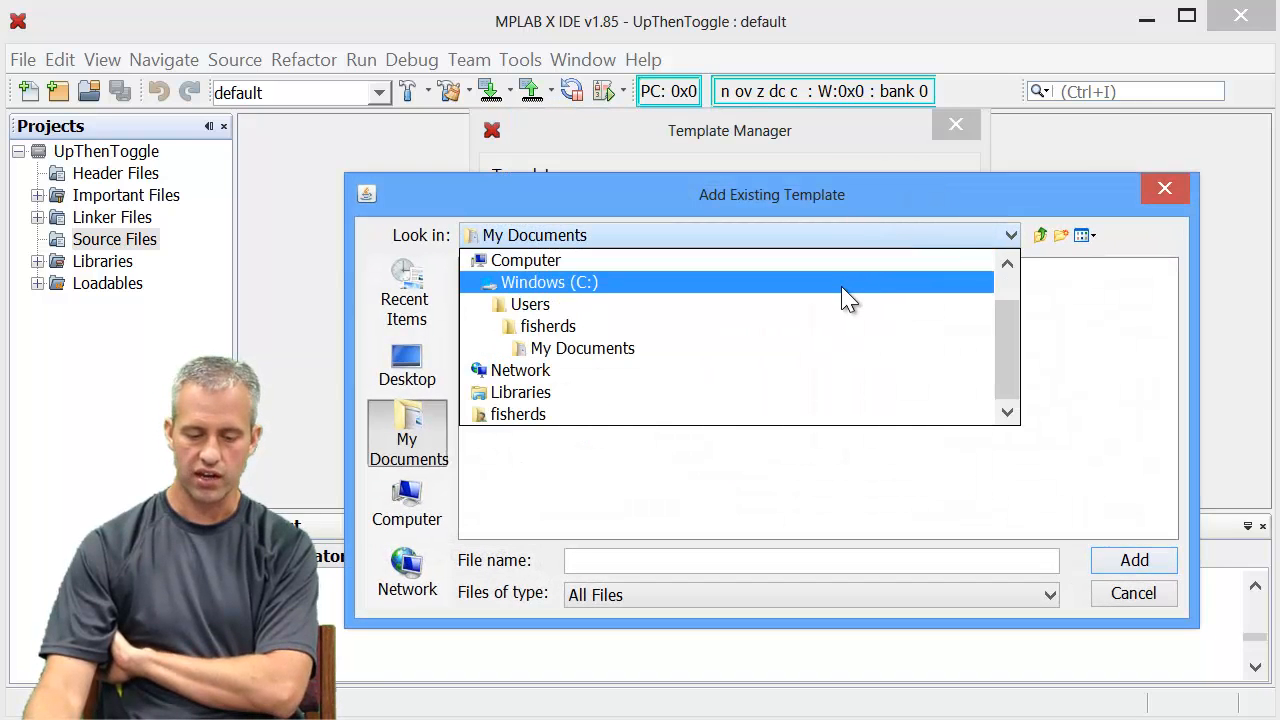
pyautogui.doubleClick(549, 282)
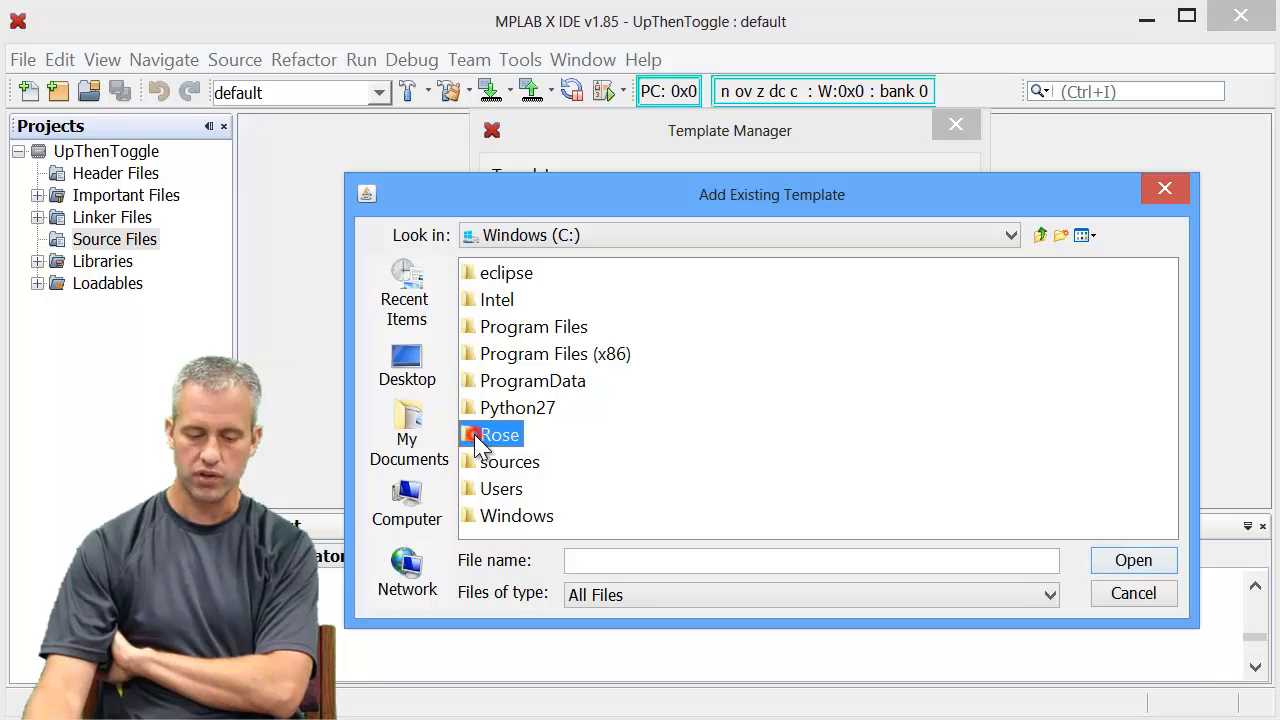
pyautogui.doubleClick(500, 434)
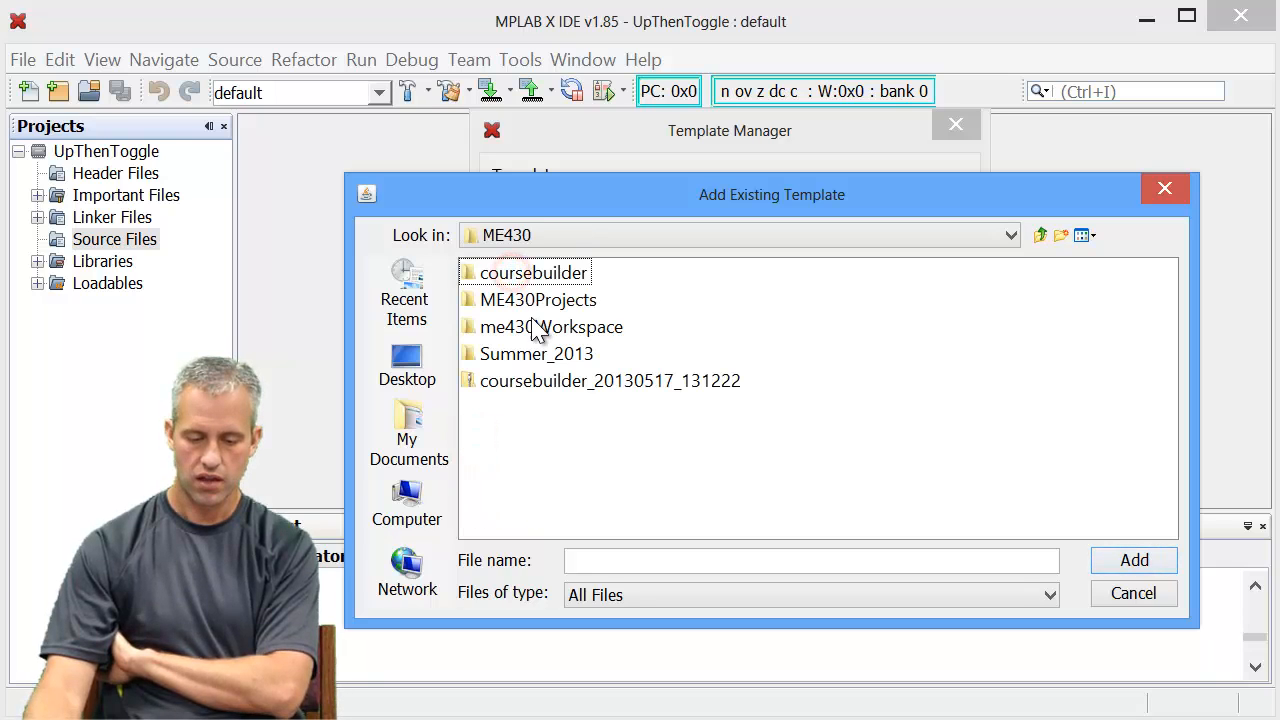
pyautogui.doubleClick(538, 299)
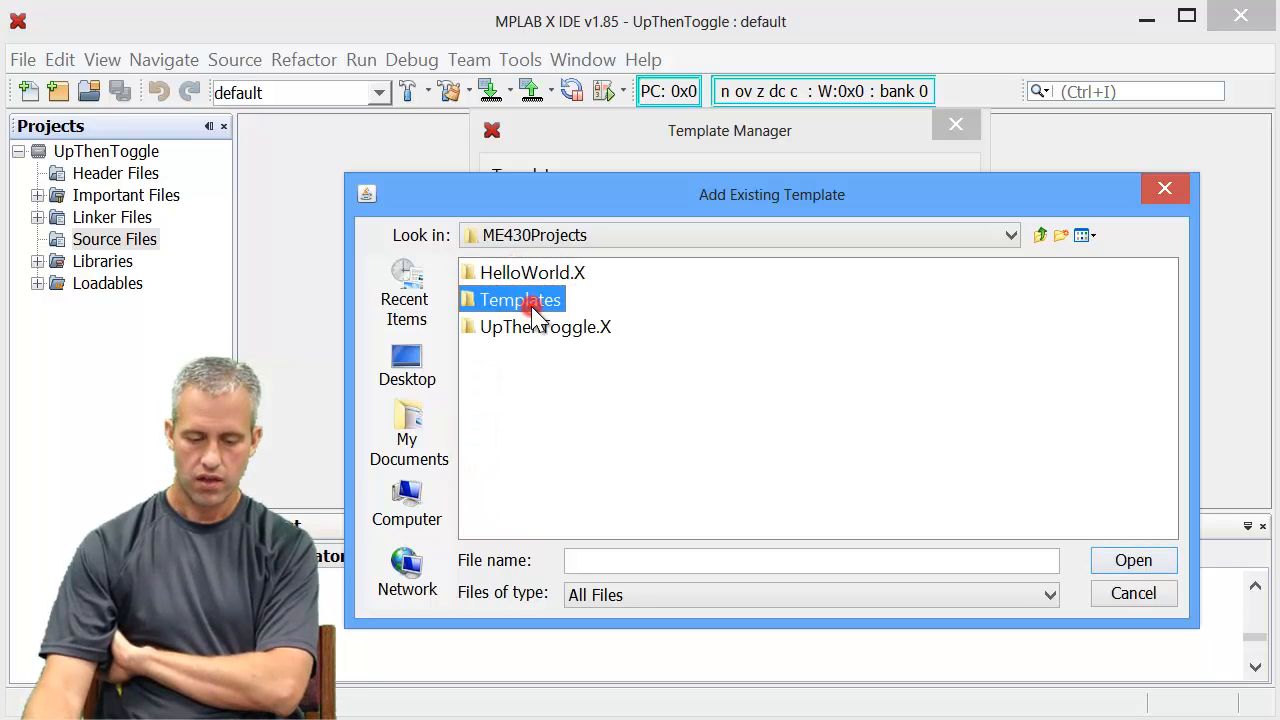
pyautogui.click(1133, 593)
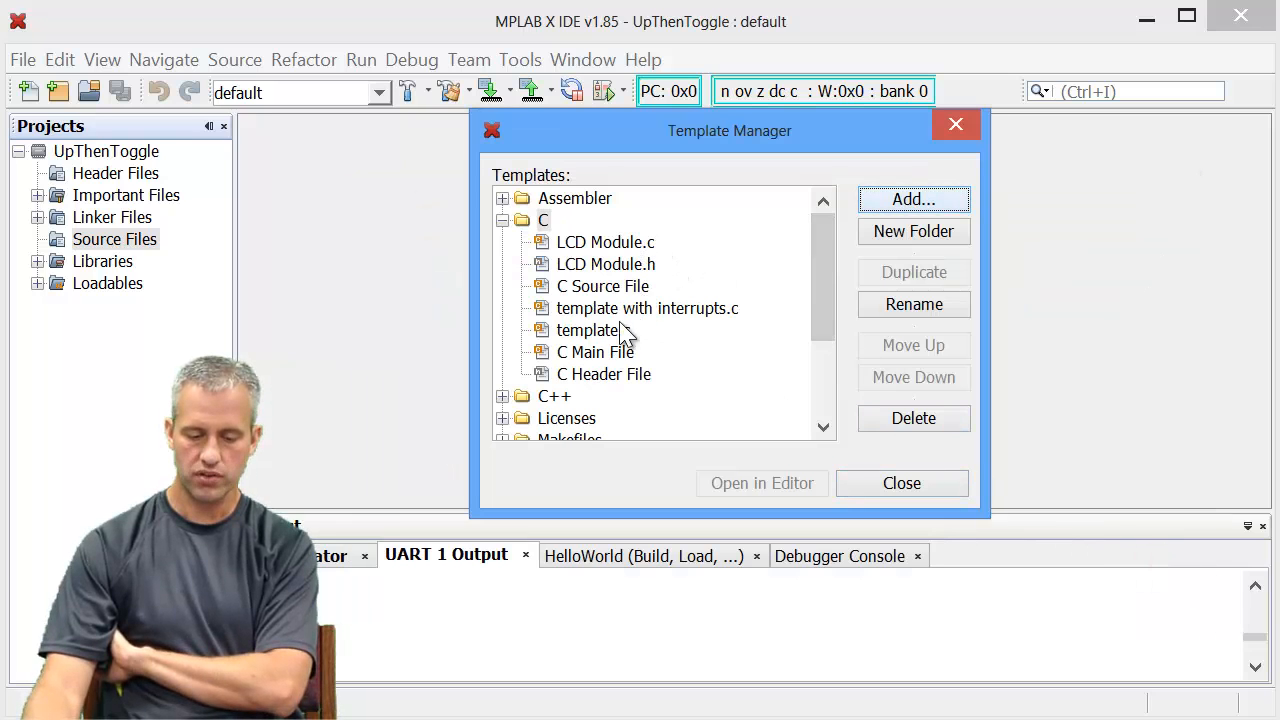
pyautogui.click(901, 483)
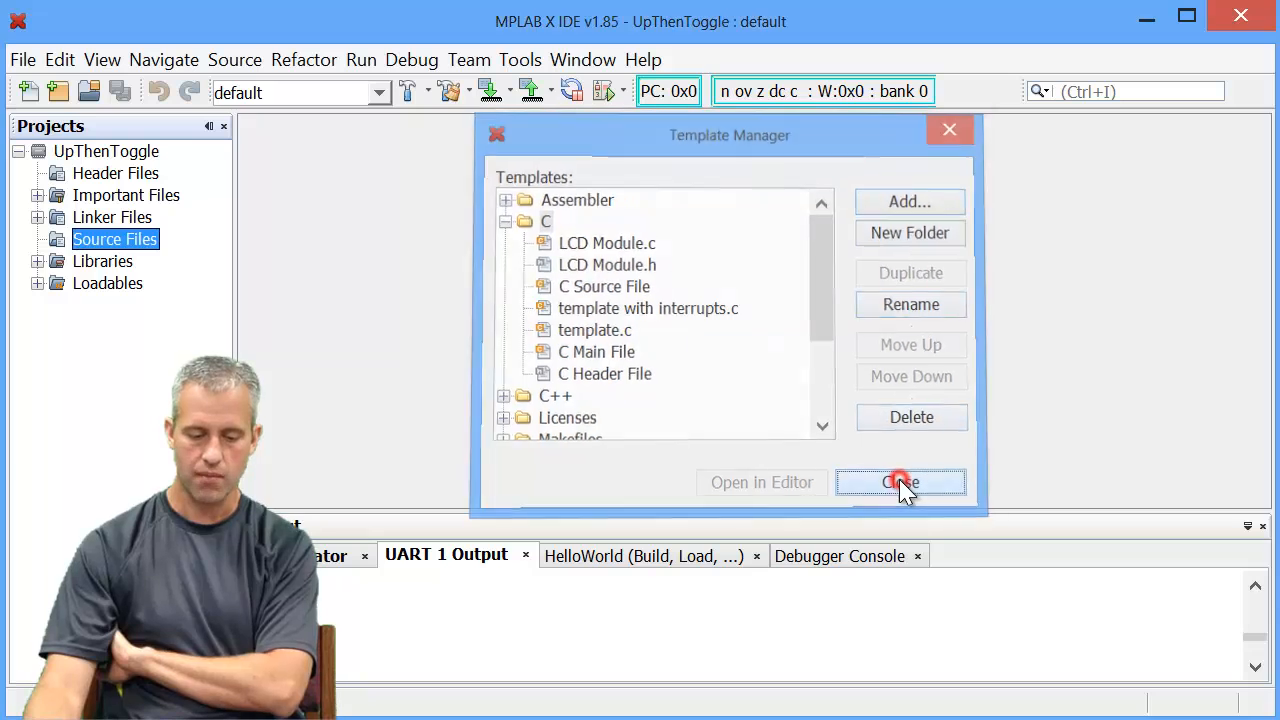
pyautogui.click(898, 482)
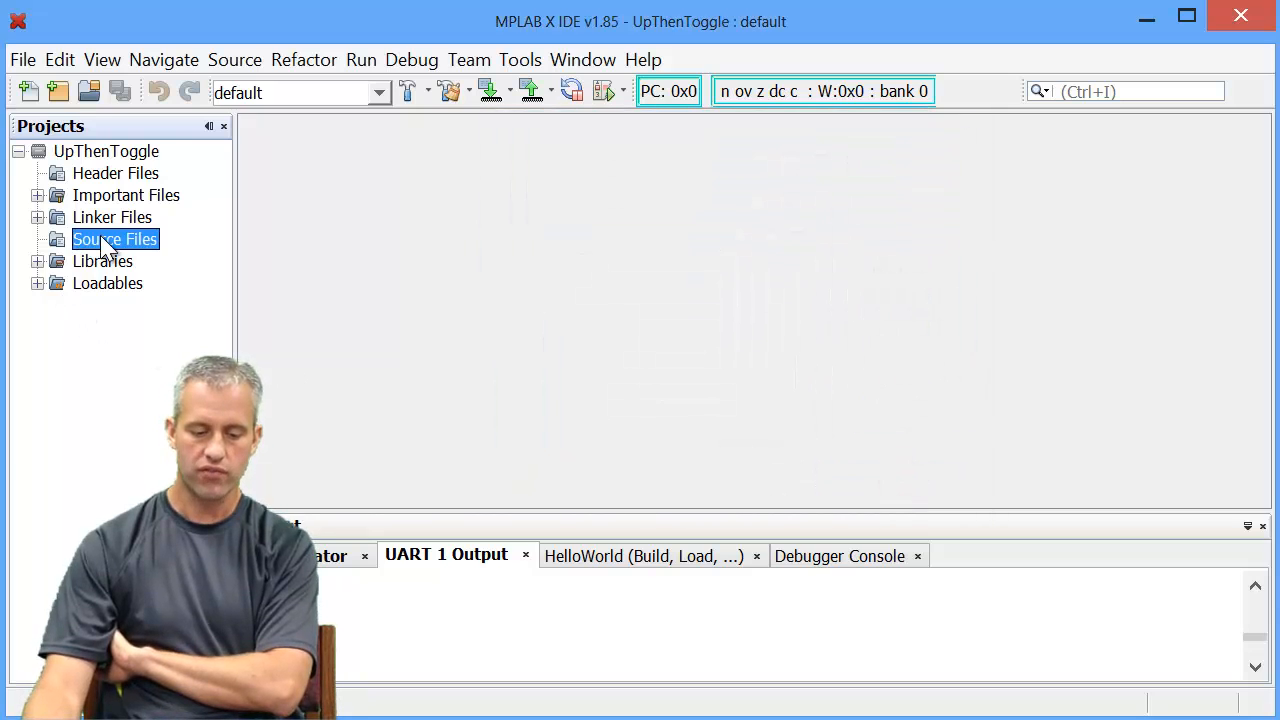
# Add a new file UpThenToggle.c to Source Files using the C template.c type
pyautogui.rightClick(114, 239)
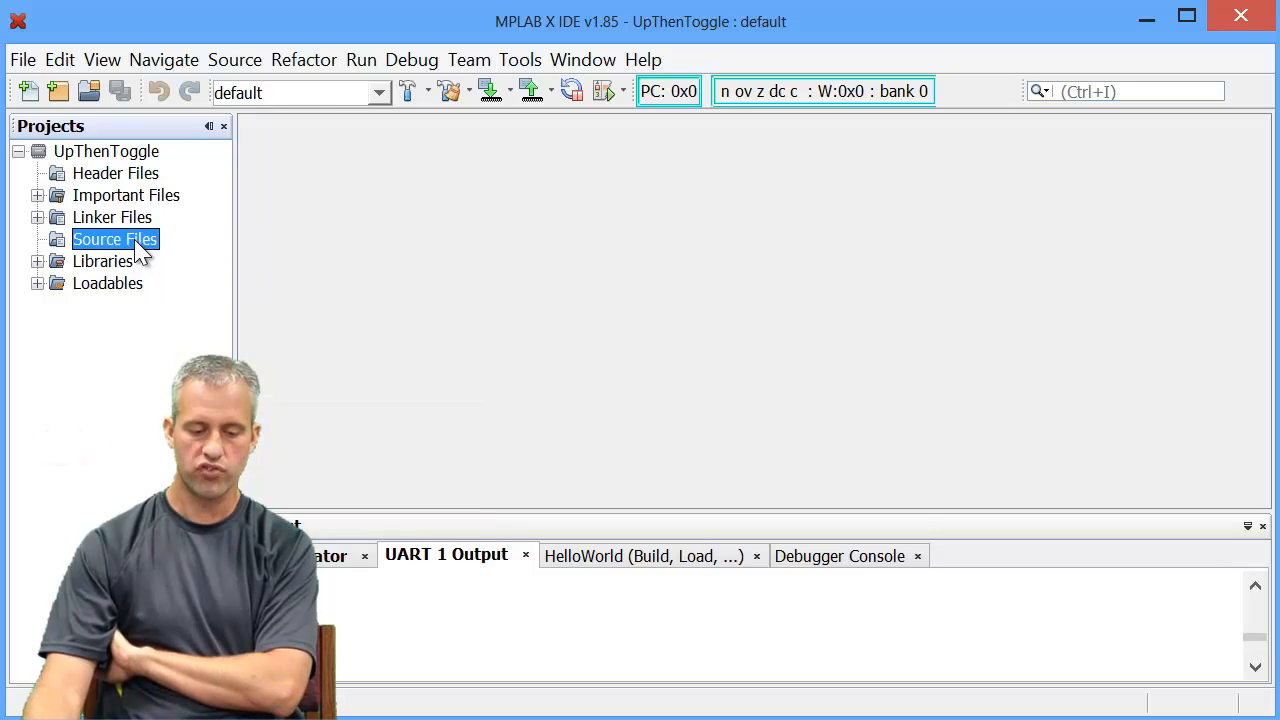
pyautogui.rightClick(114, 239)
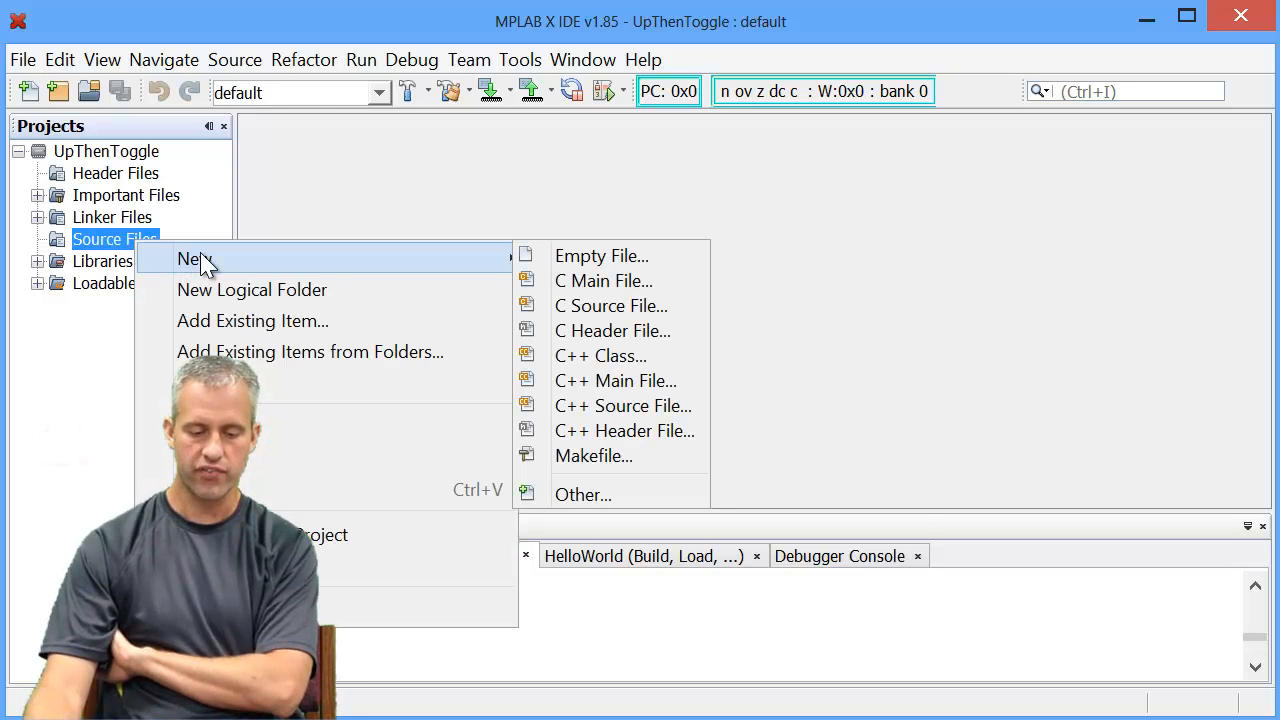
pyautogui.moveTo(611, 306)
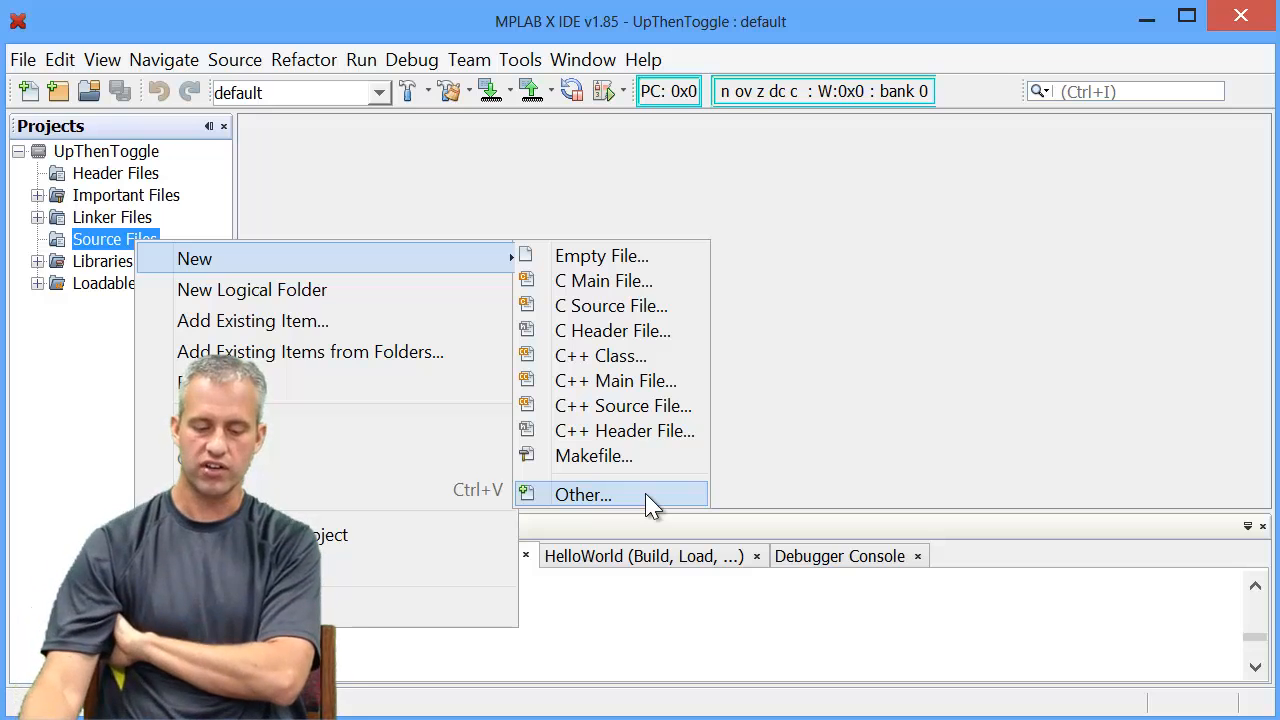
pyautogui.click(582, 494)
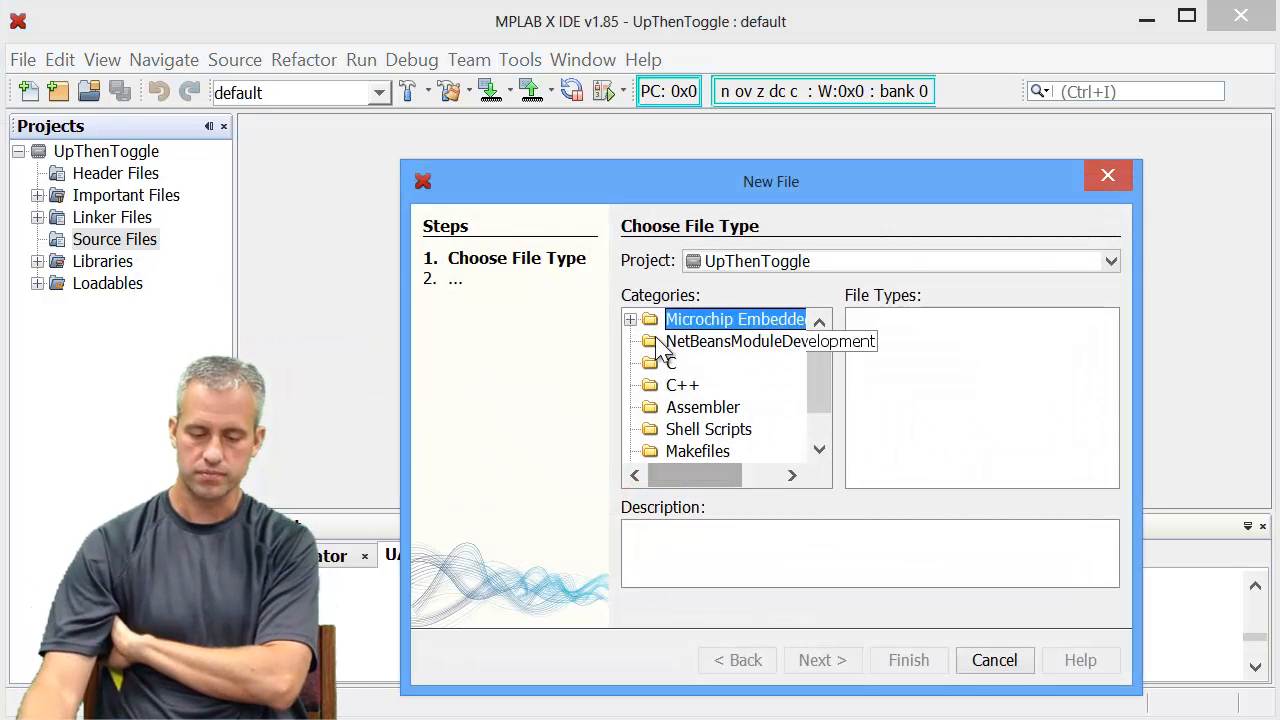
pyautogui.click(671, 363)
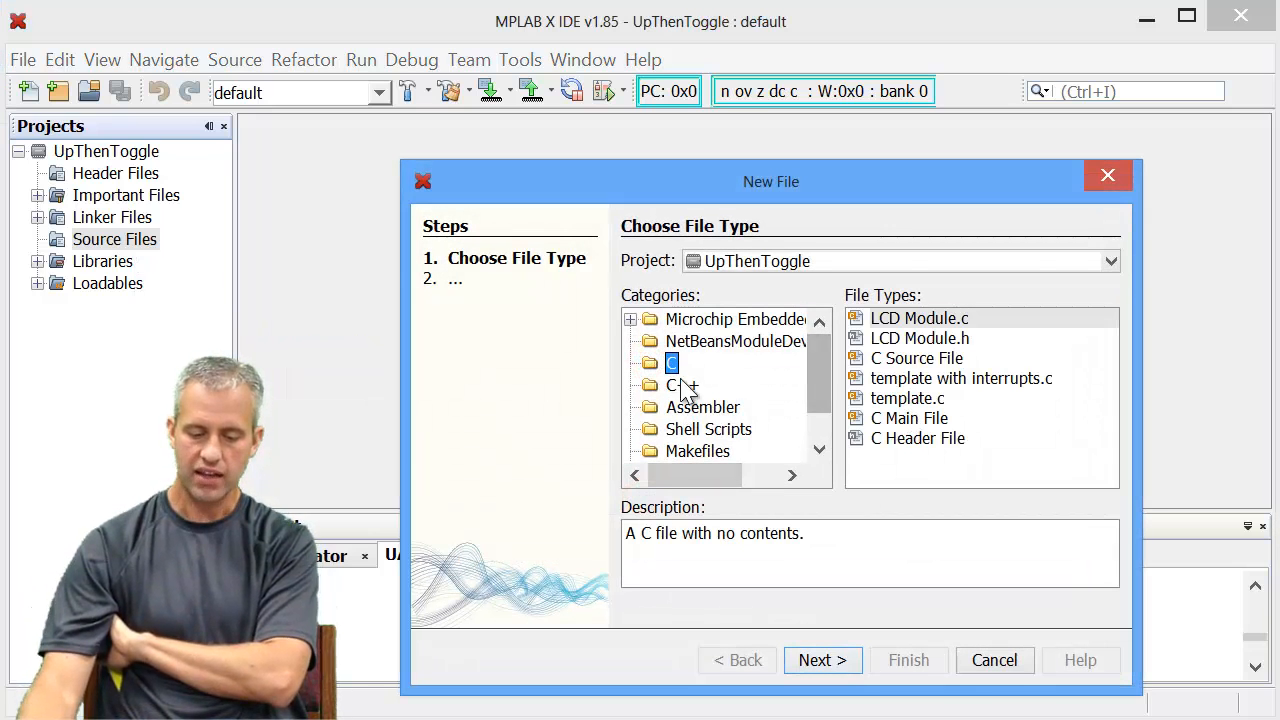
pyautogui.click(908, 398)
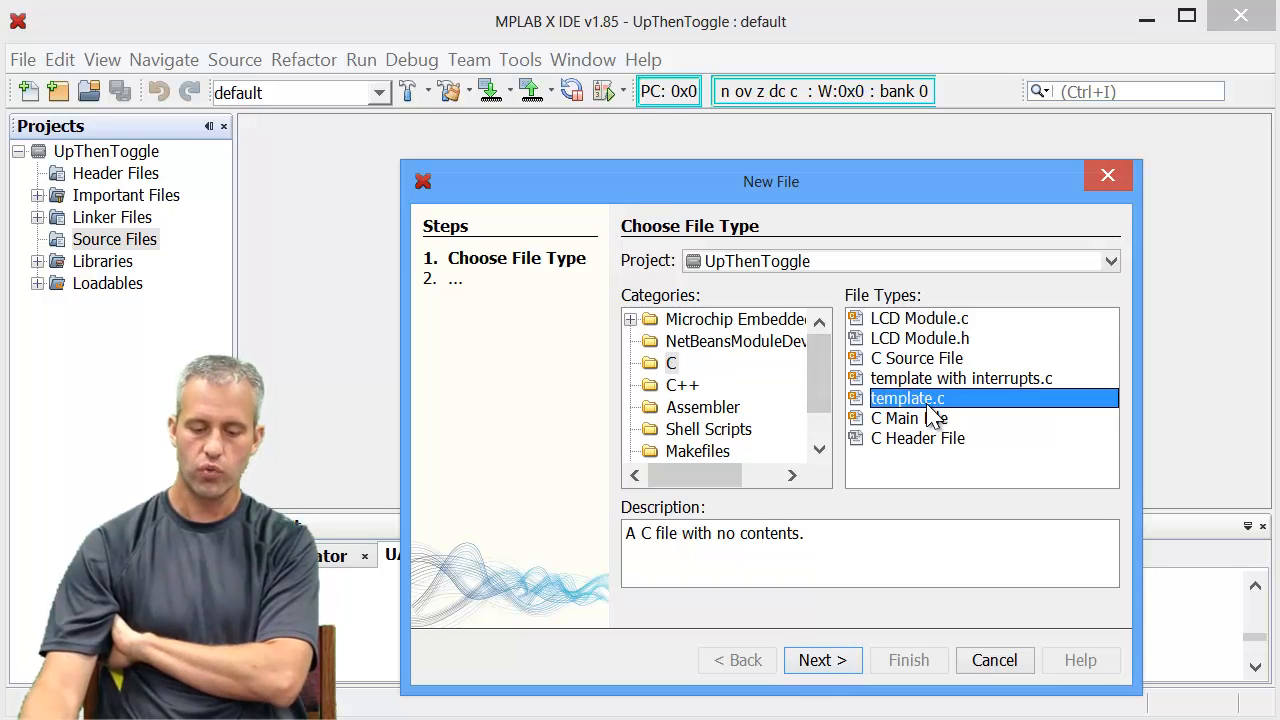
pyautogui.moveTo(1017, 420)
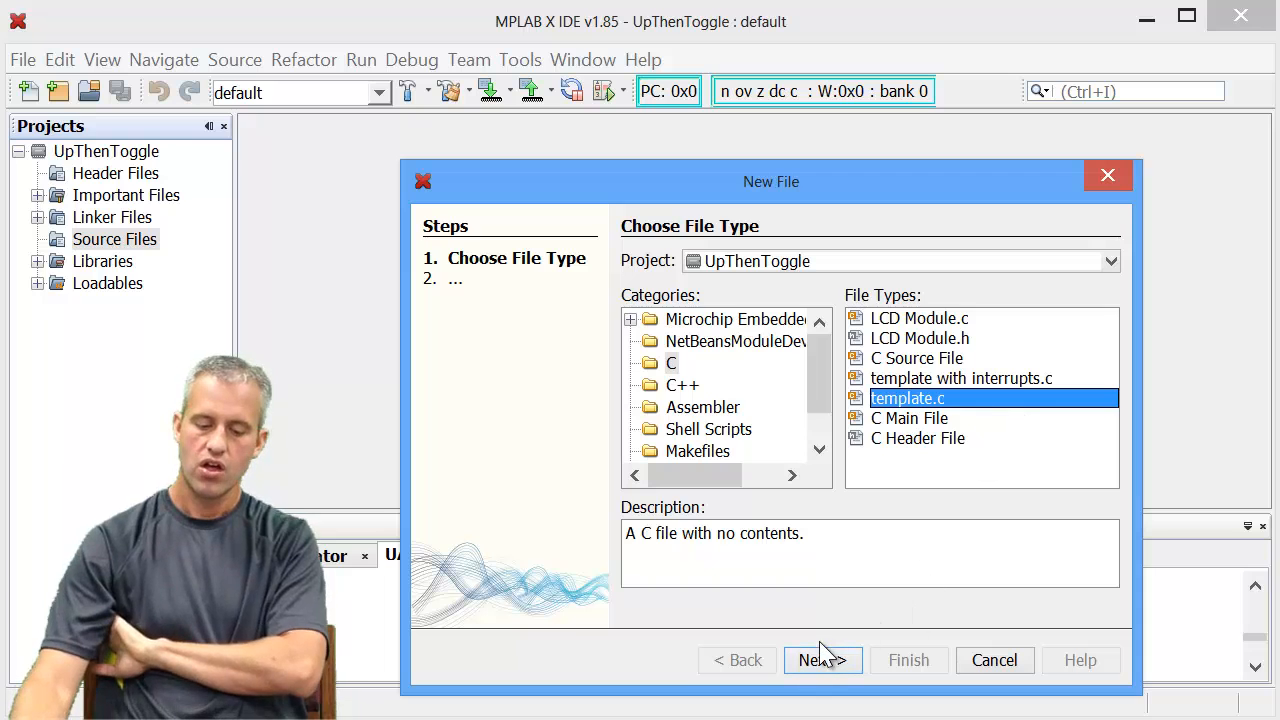
pyautogui.click(822, 660)
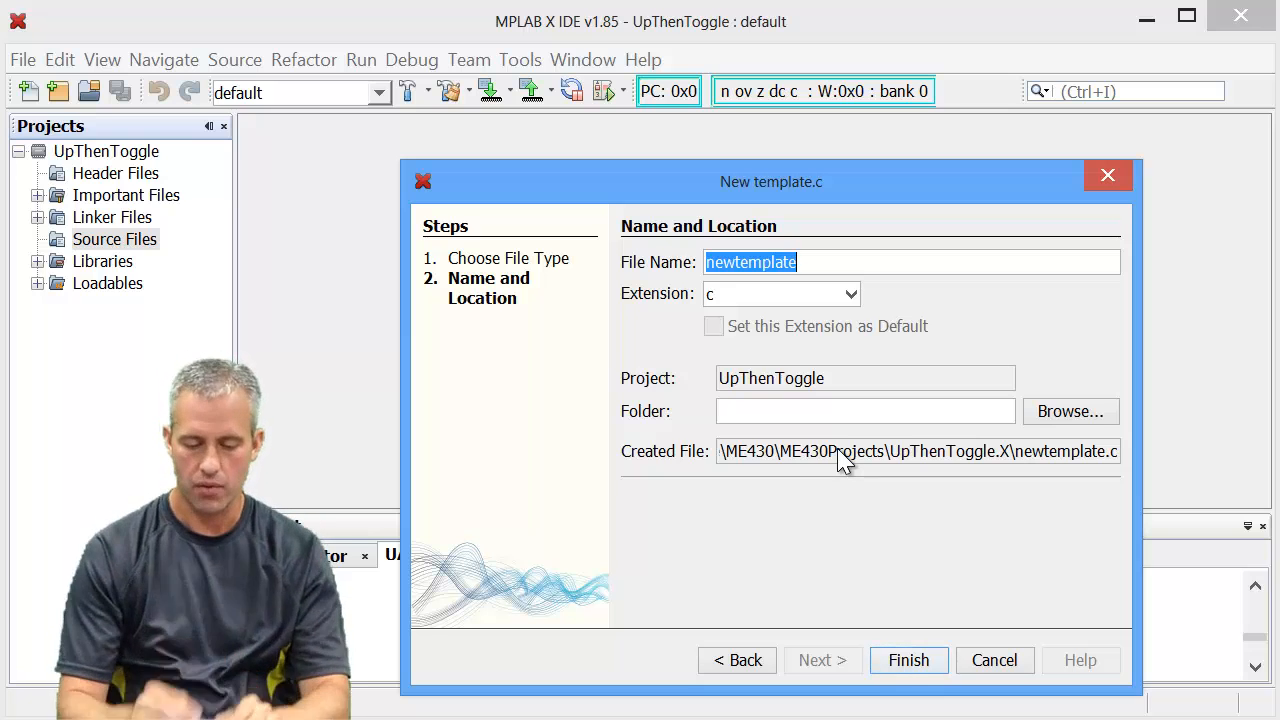
pyautogui.write('UpThenToggle')
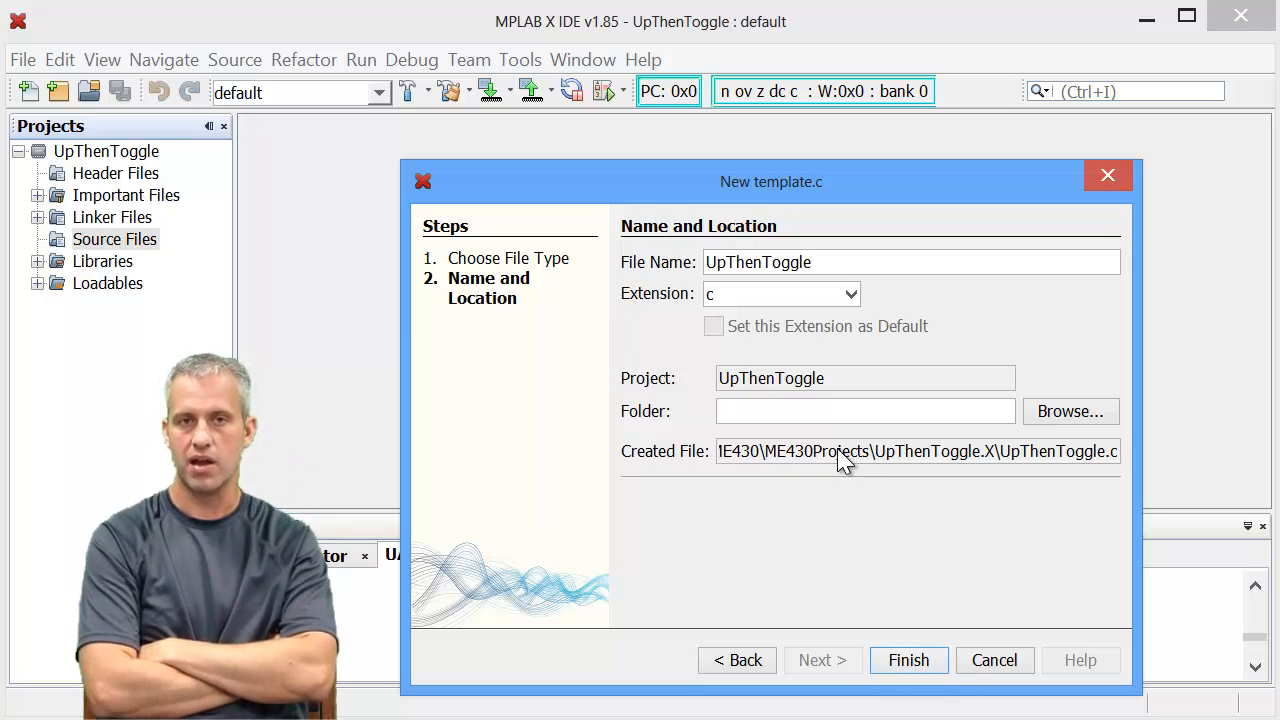
pyautogui.moveTo(891, 636)
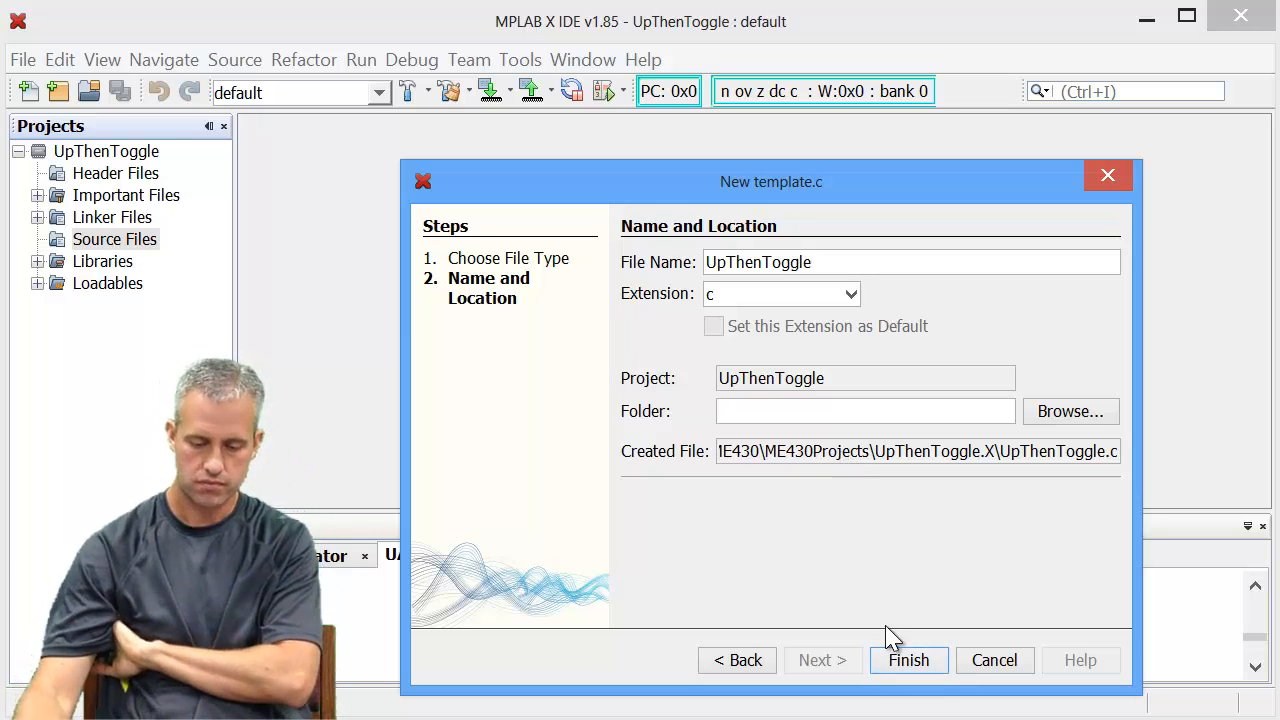
pyautogui.click(908, 660)
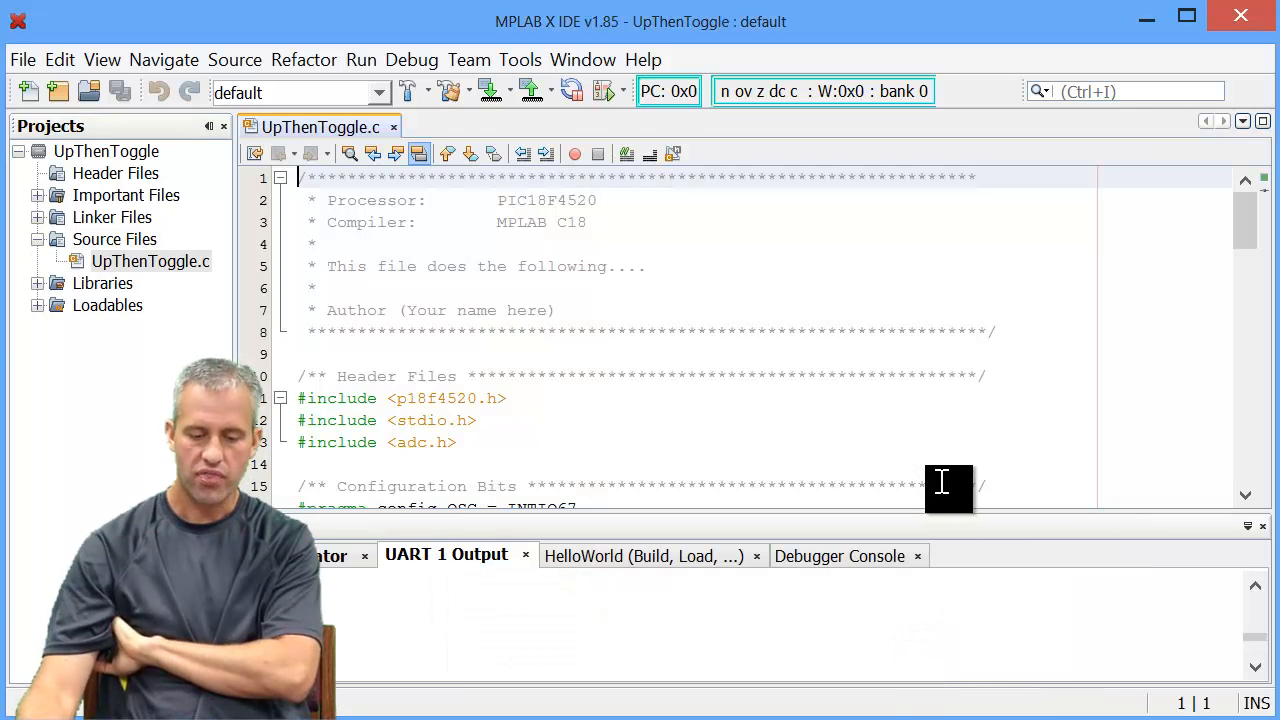
# Browse to C:\Rose\ME430\ME430Projects\UpThenToggle.X and inspect UpThenToggle.c there
pyautogui.doubleClick(477, 310)
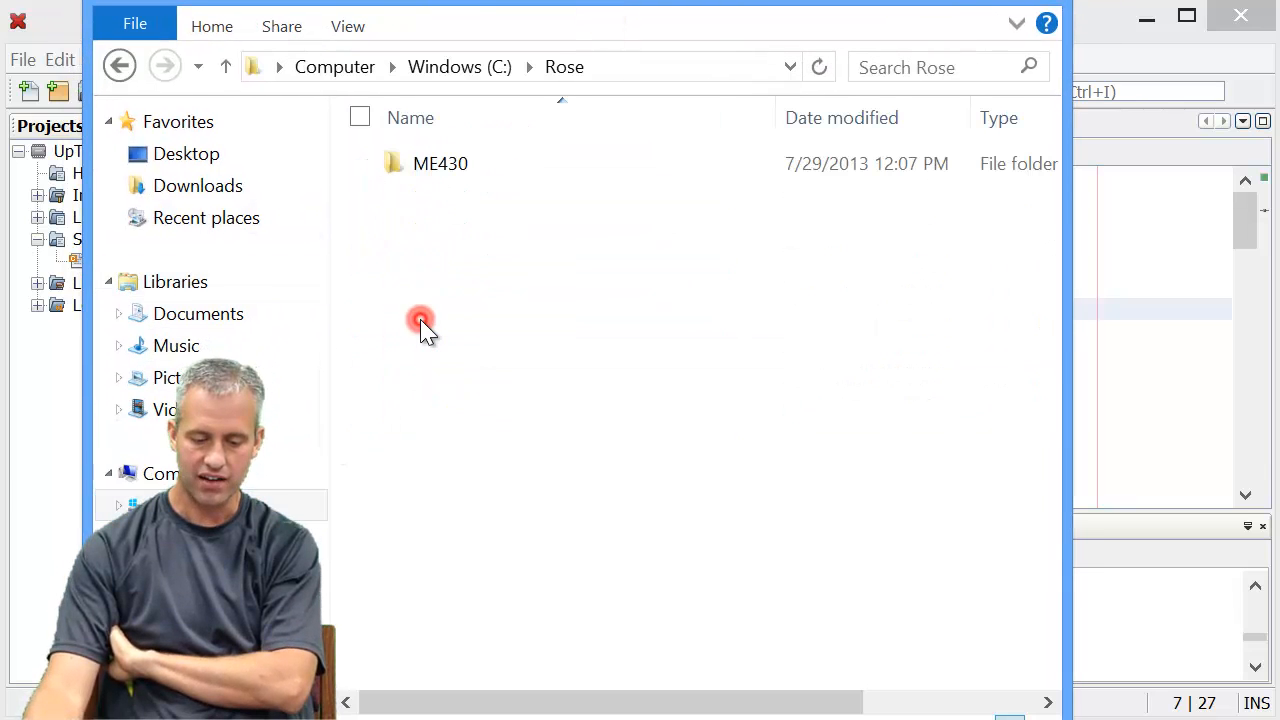
pyautogui.doubleClick(440, 163)
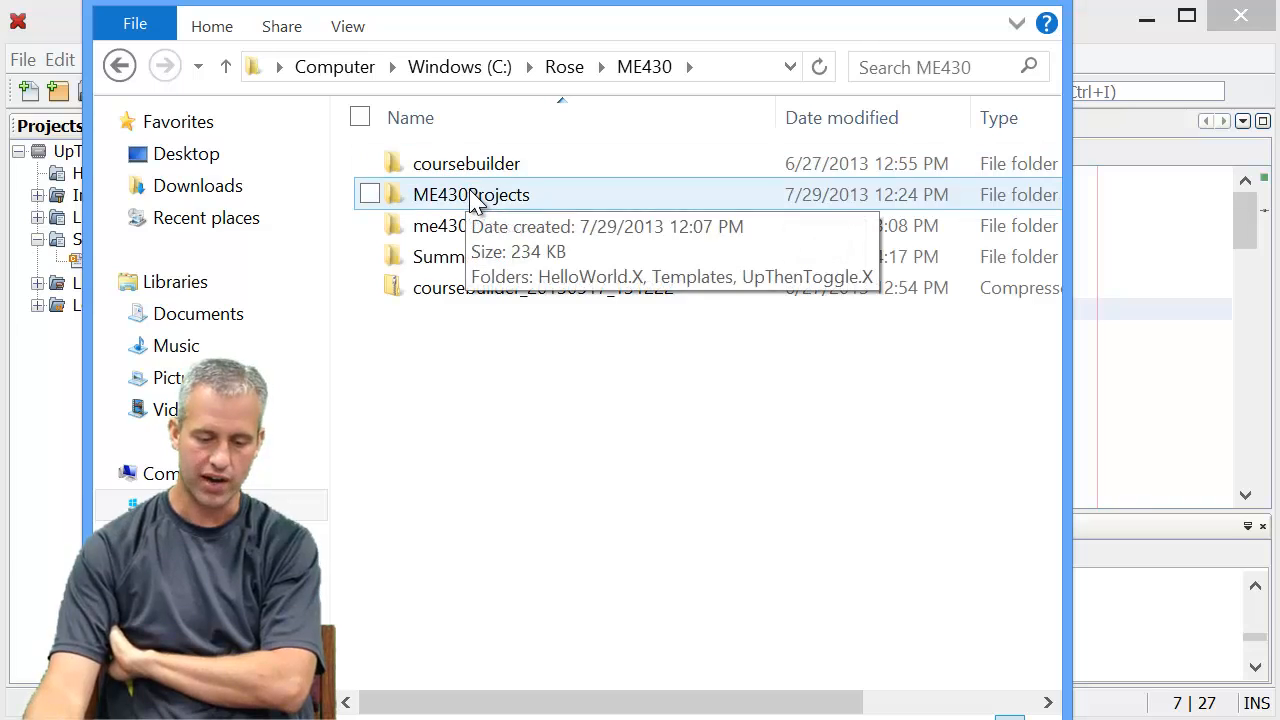
pyautogui.doubleClick(470, 195)
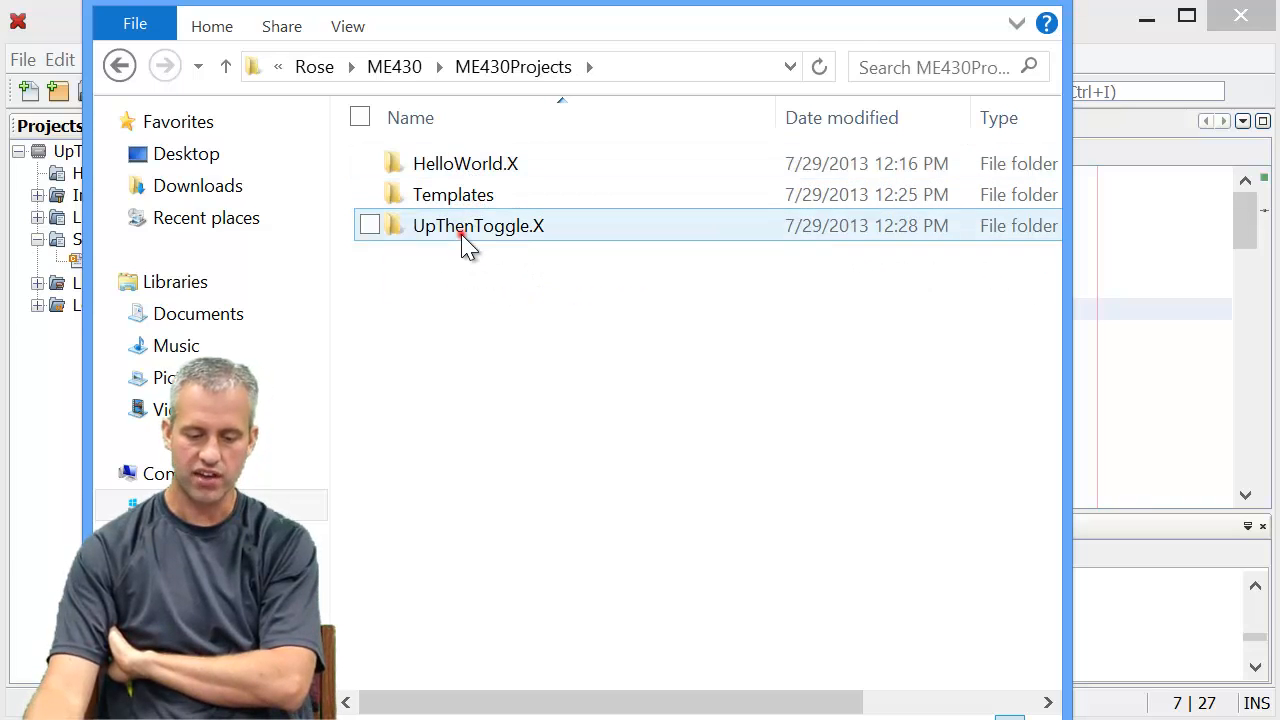
pyautogui.doubleClick(477, 225)
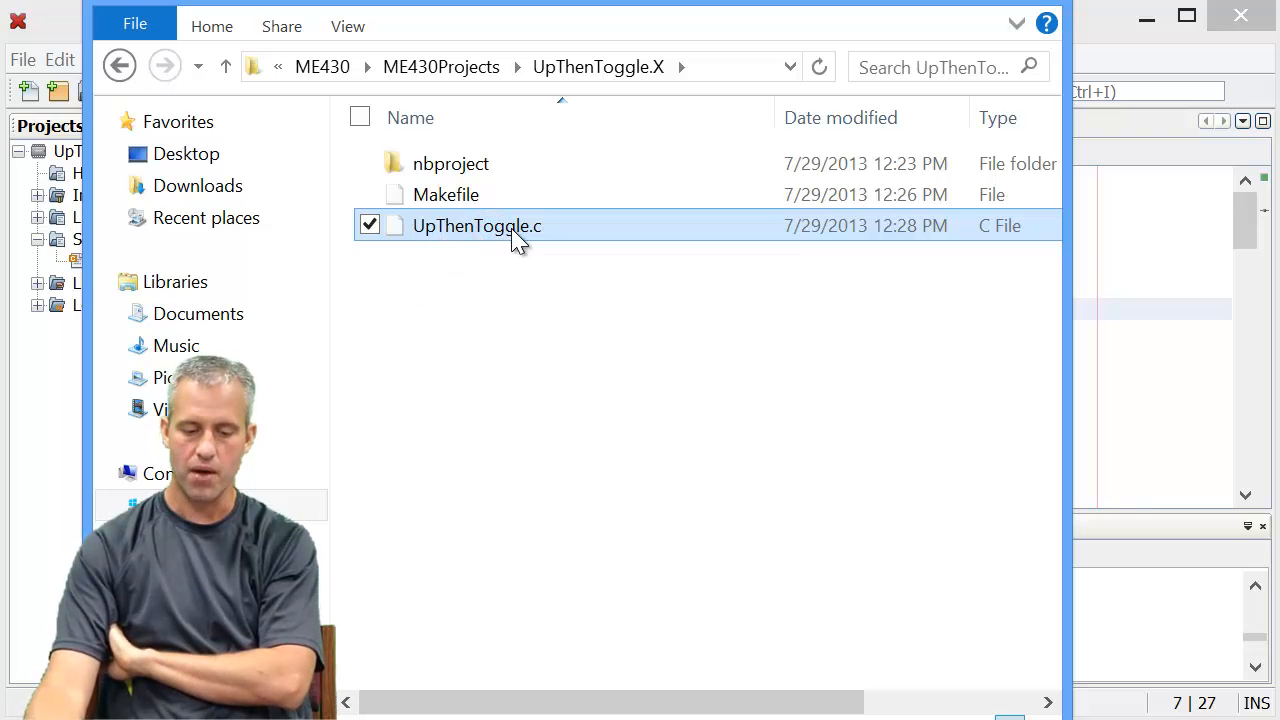
pyautogui.rightClick(476, 225)
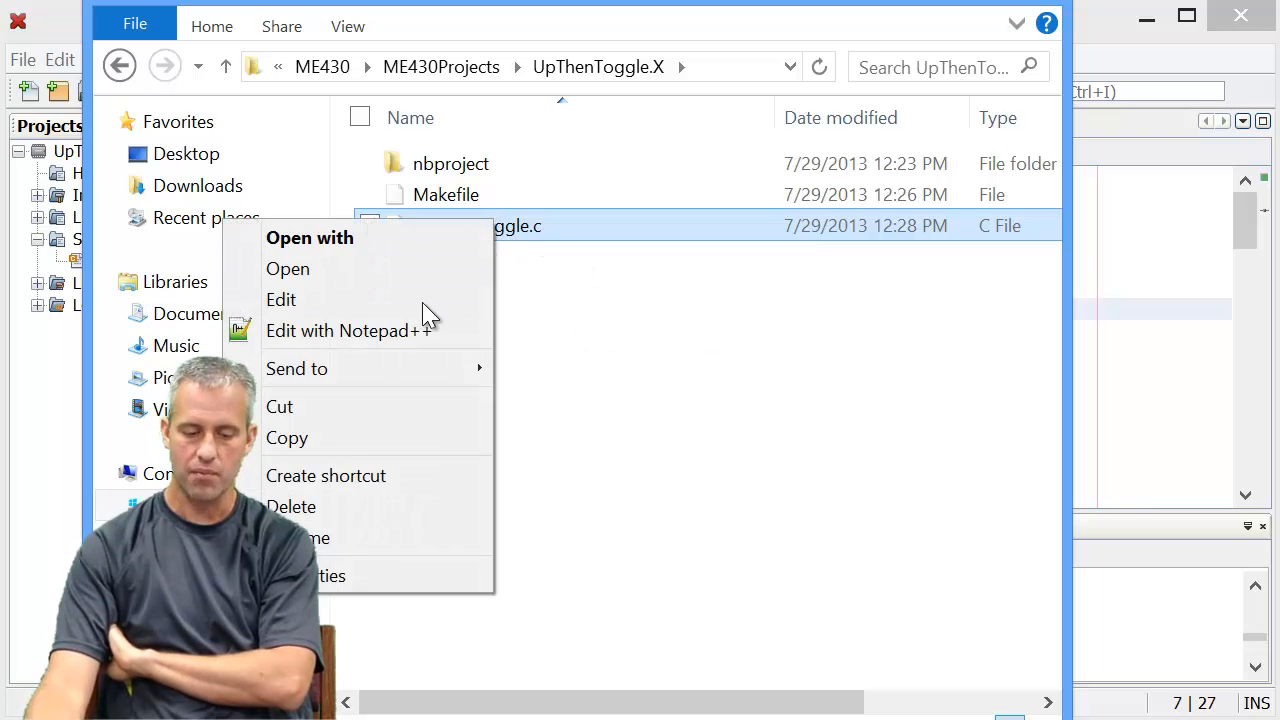
pyautogui.click(348, 330)
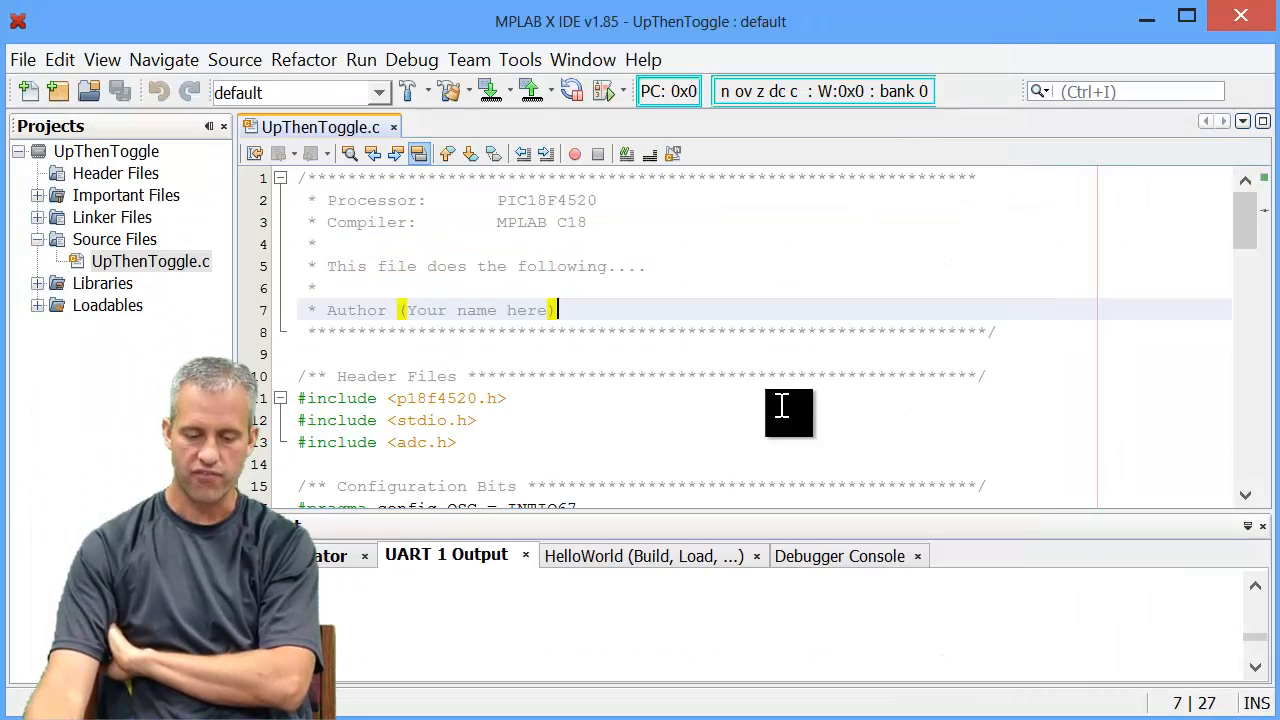
# Scroll through the template code, clicking into the SAMPLE constant definition line along the way
pyautogui.scroll(-3)
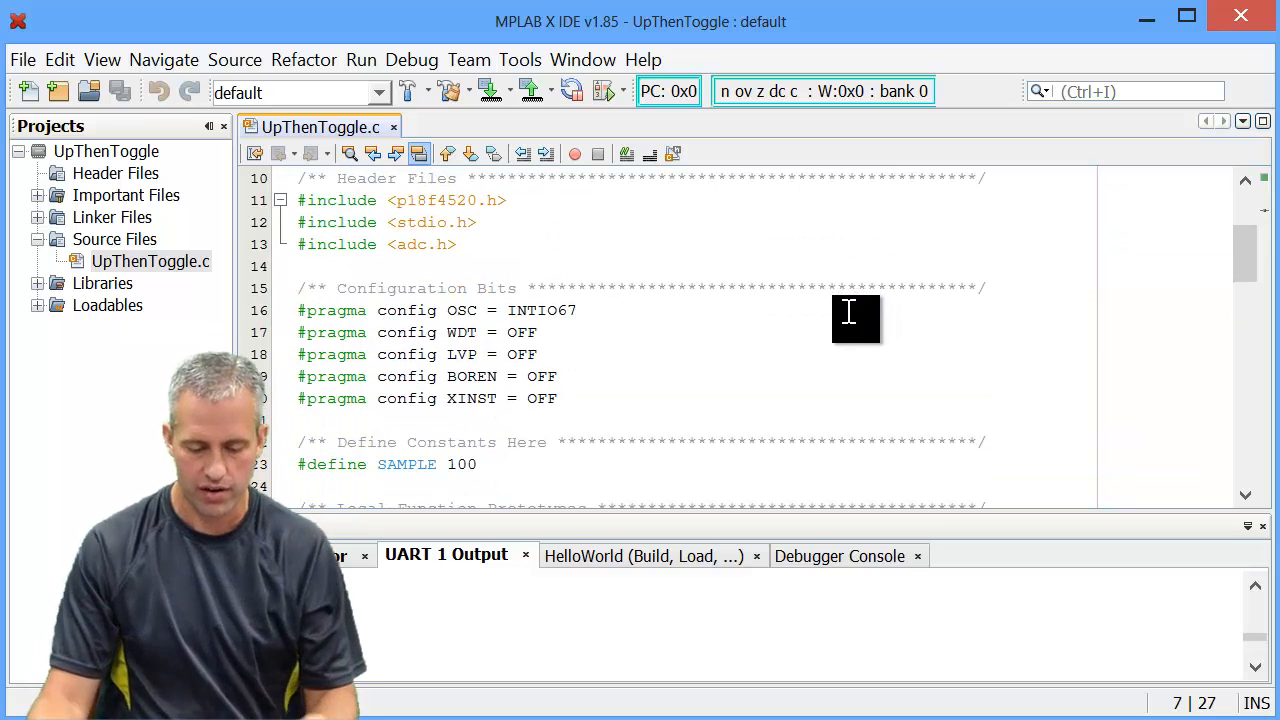
pyautogui.scroll(3)
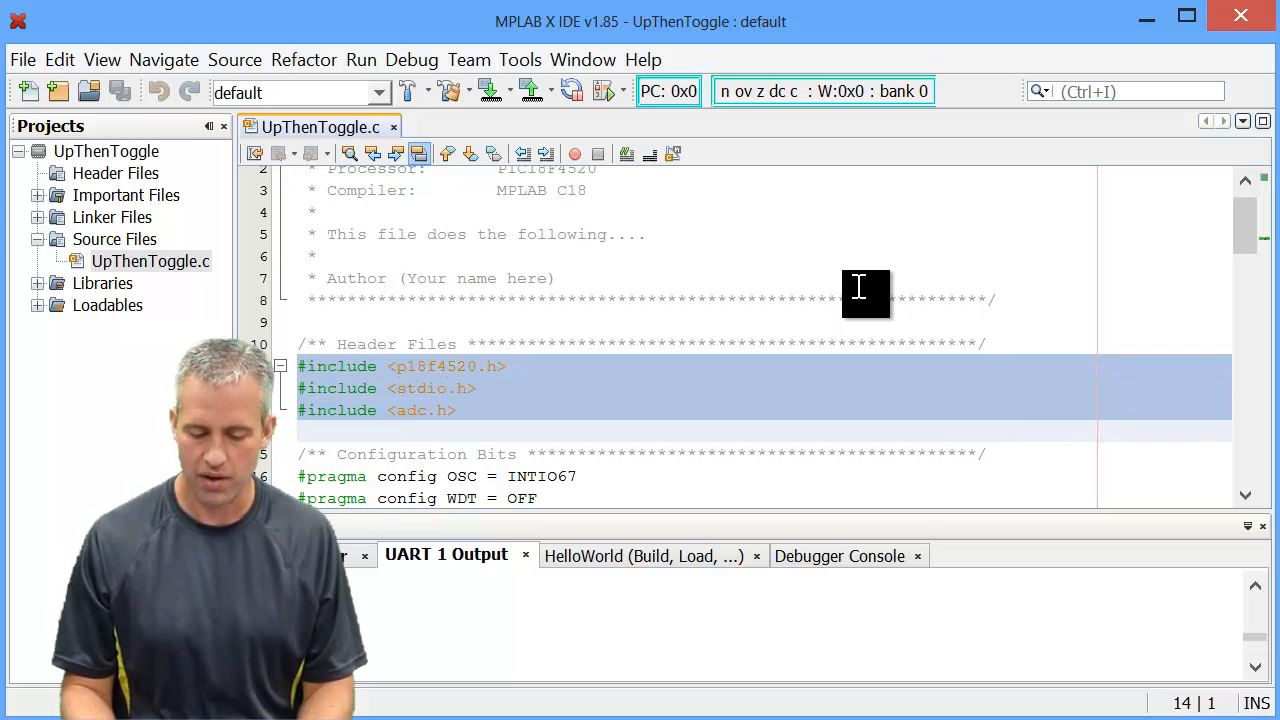
pyautogui.scroll(-3)
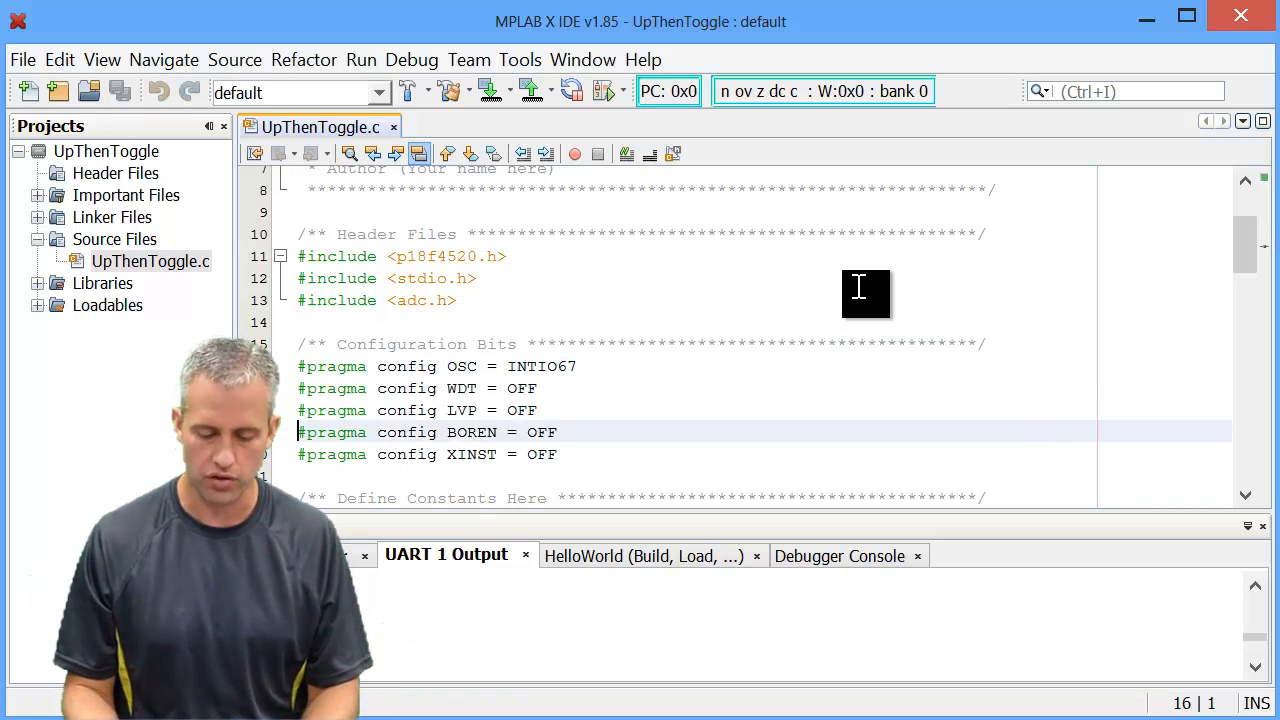
pyautogui.scroll(-3)
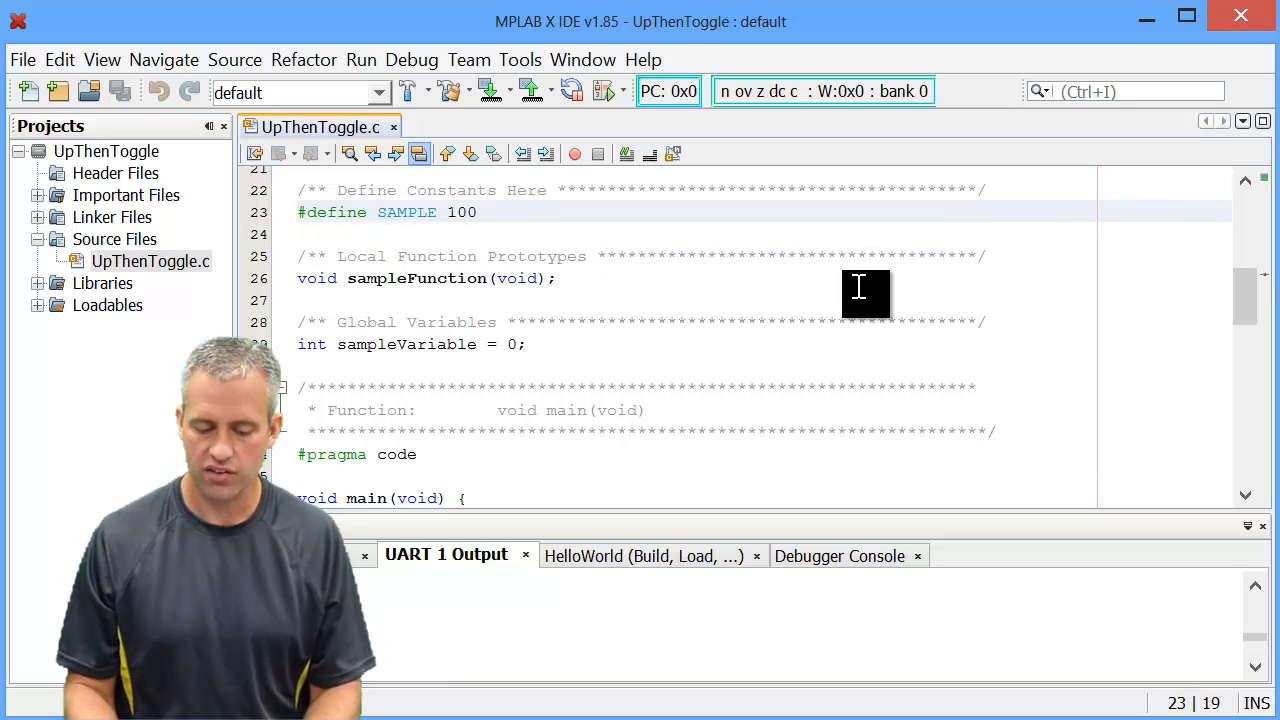
pyautogui.click(302, 212)
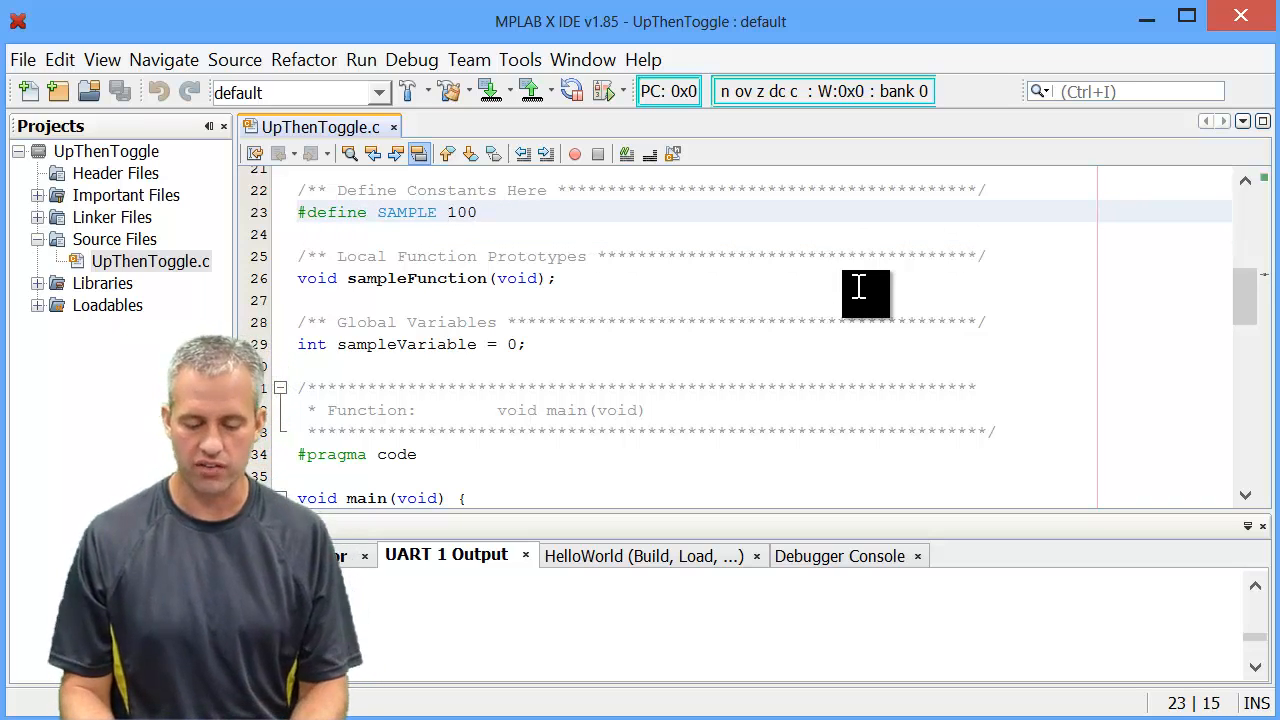
pyautogui.click(455, 212)
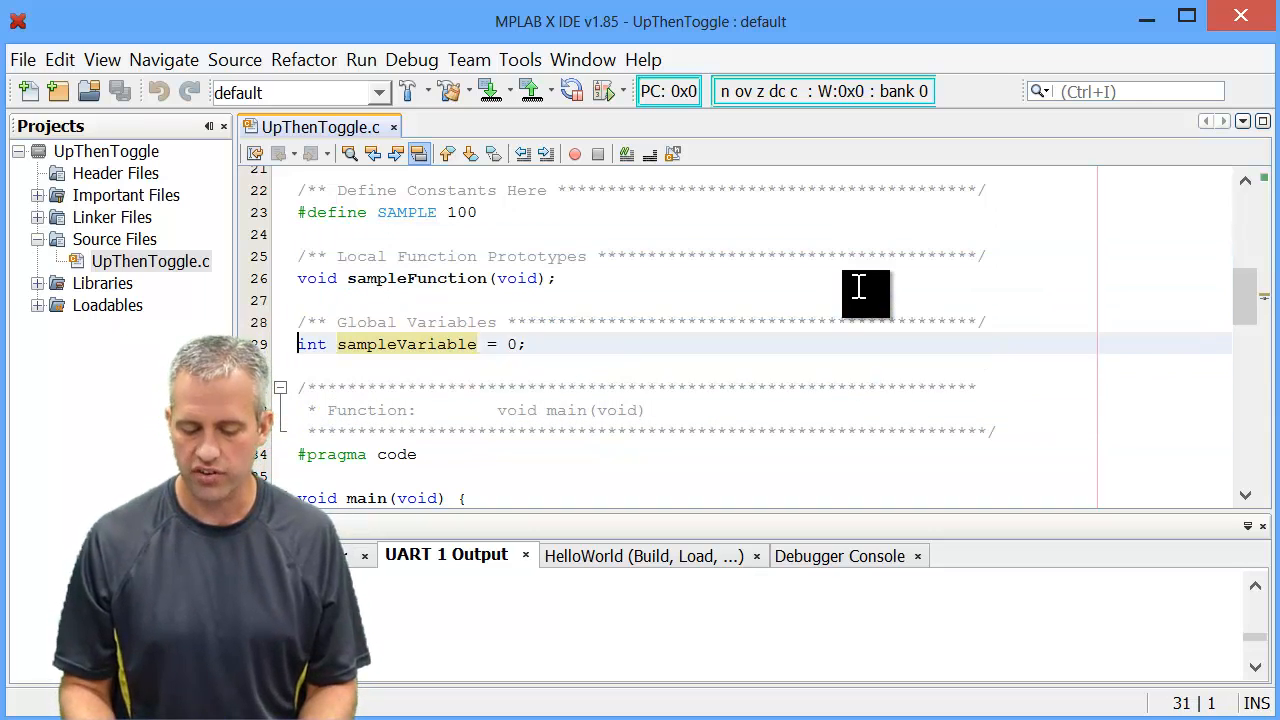
pyautogui.scroll(-3)
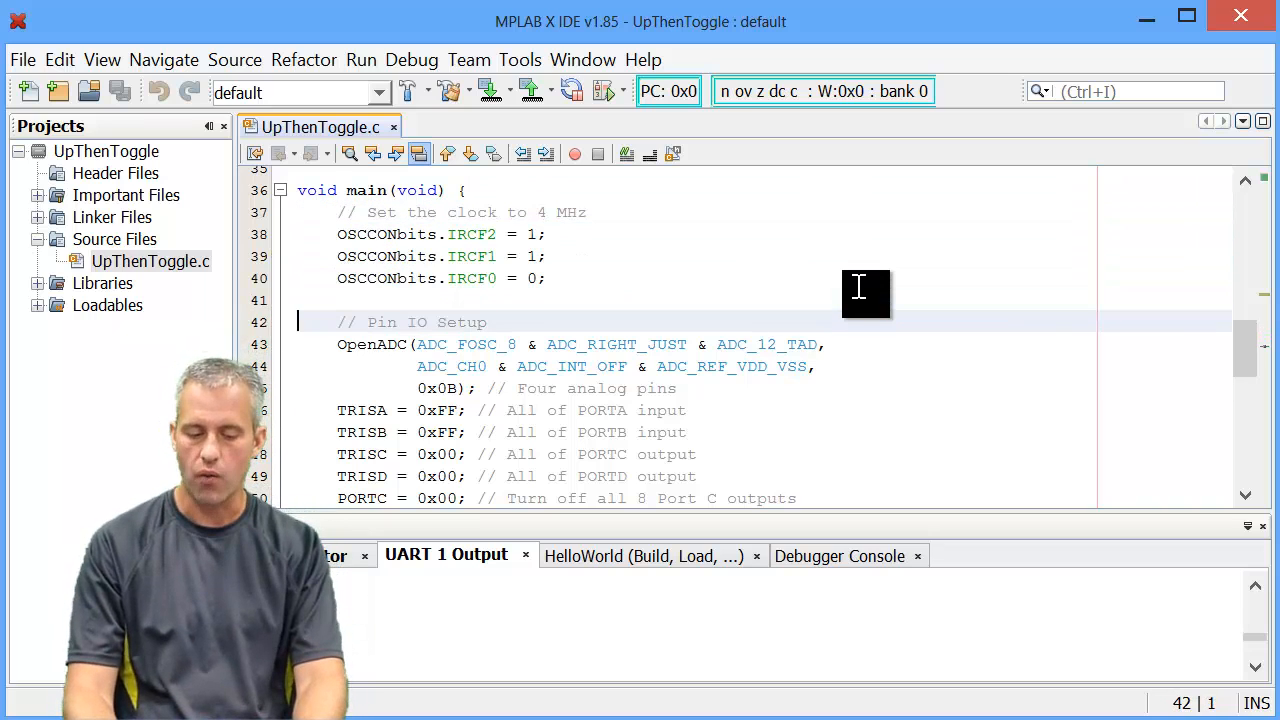
pyautogui.scroll(-3)
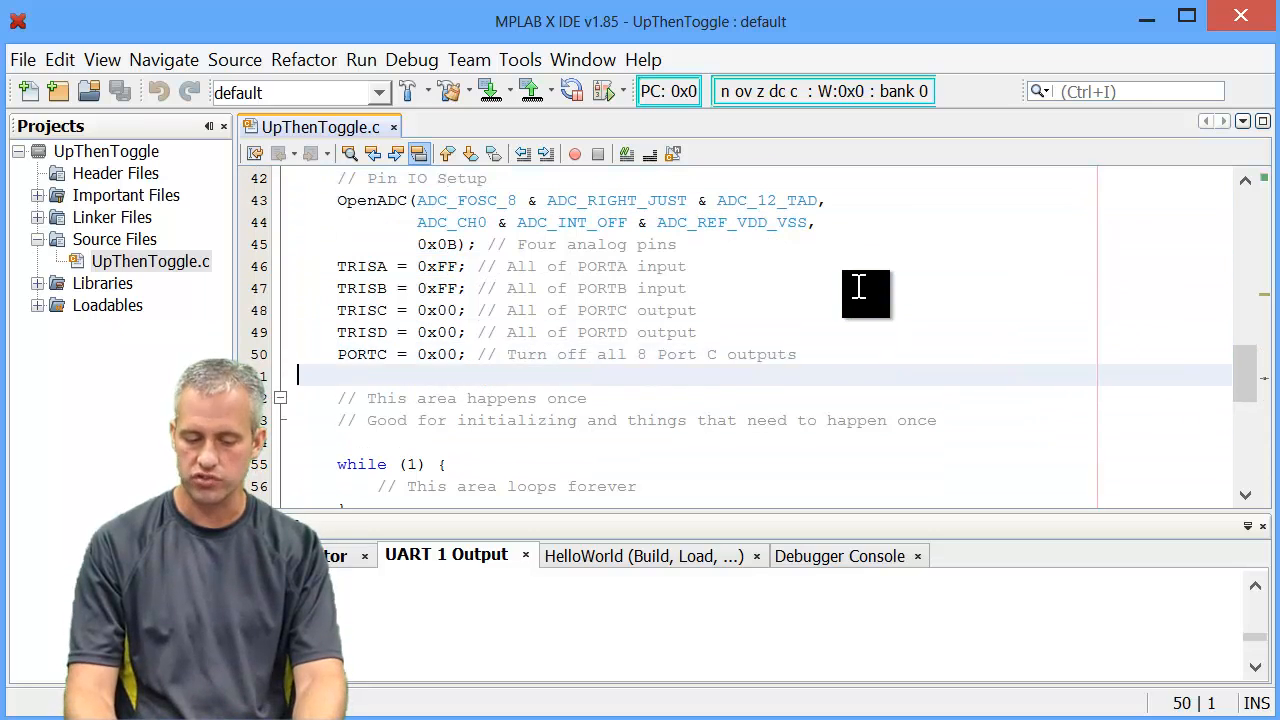
pyautogui.scroll(-3)
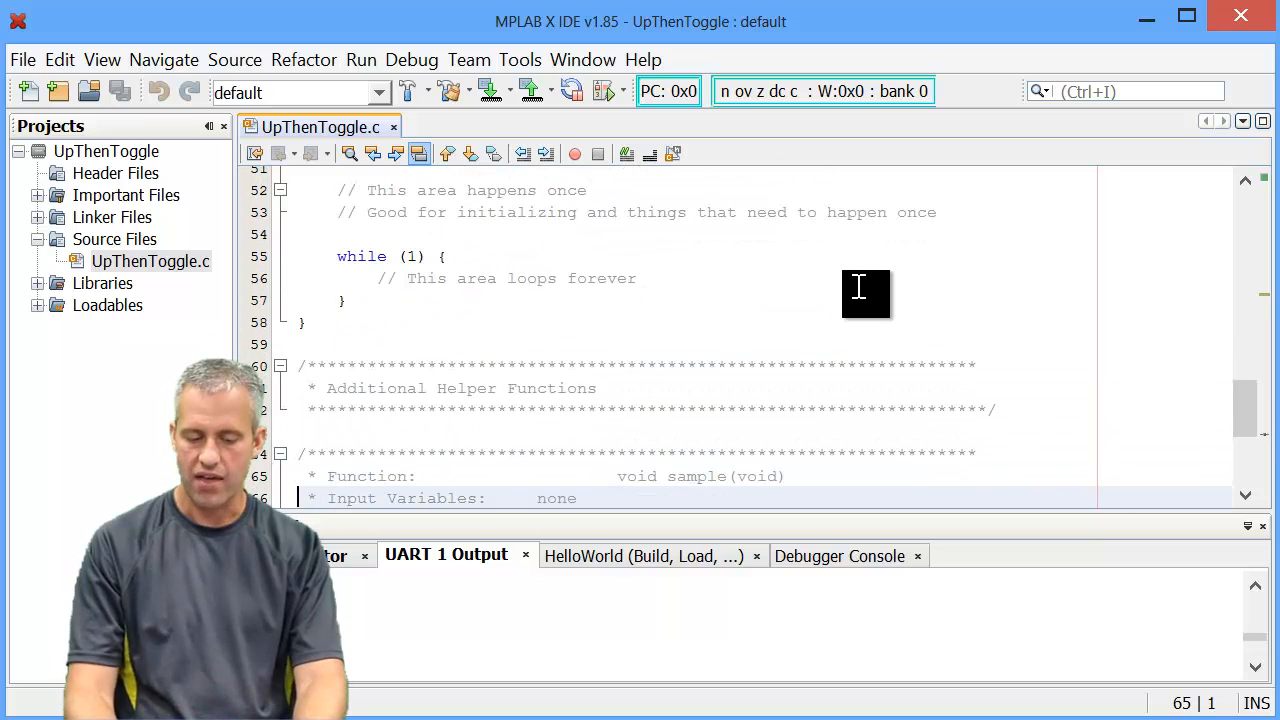
pyautogui.scroll(-3)
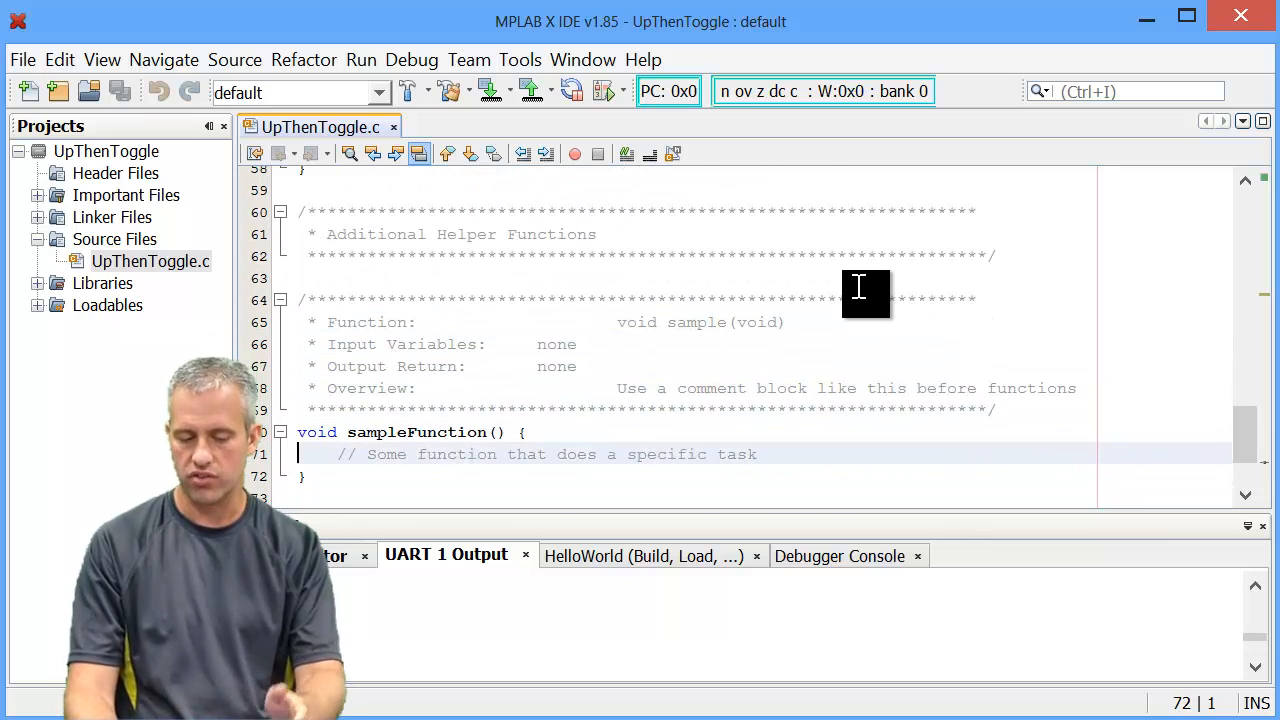
pyautogui.scroll(3)
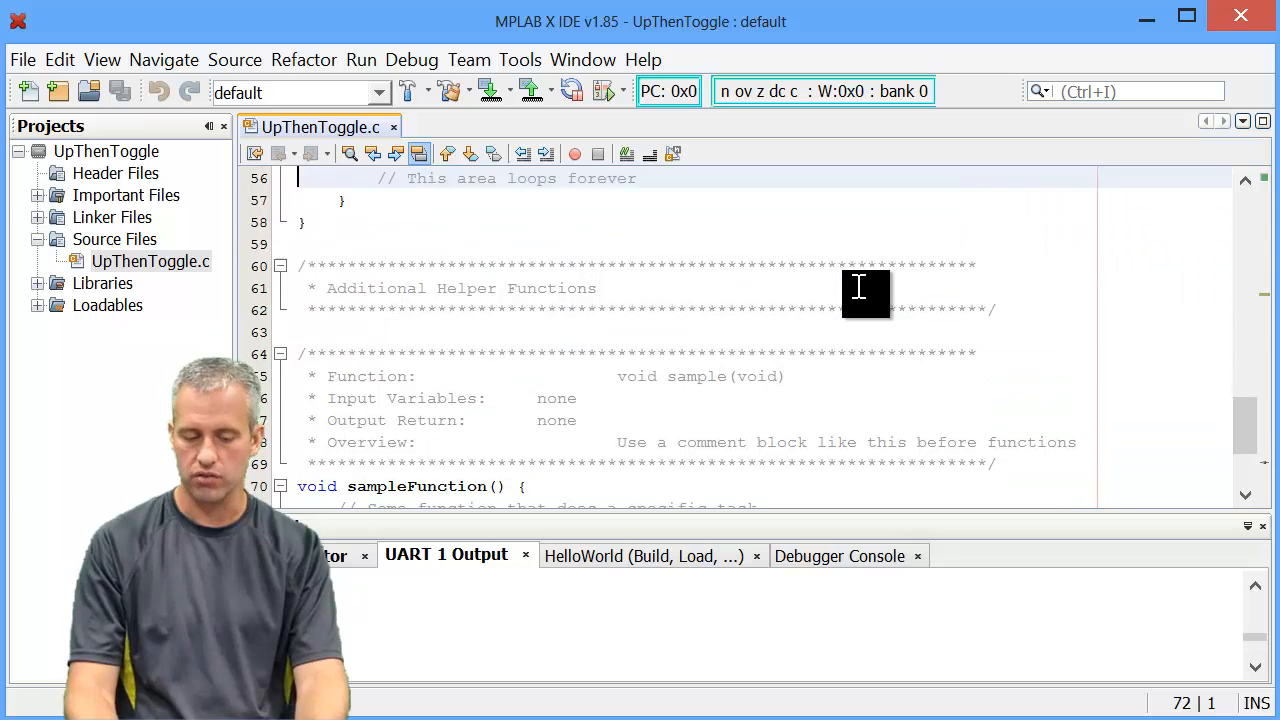
pyautogui.scroll(3)
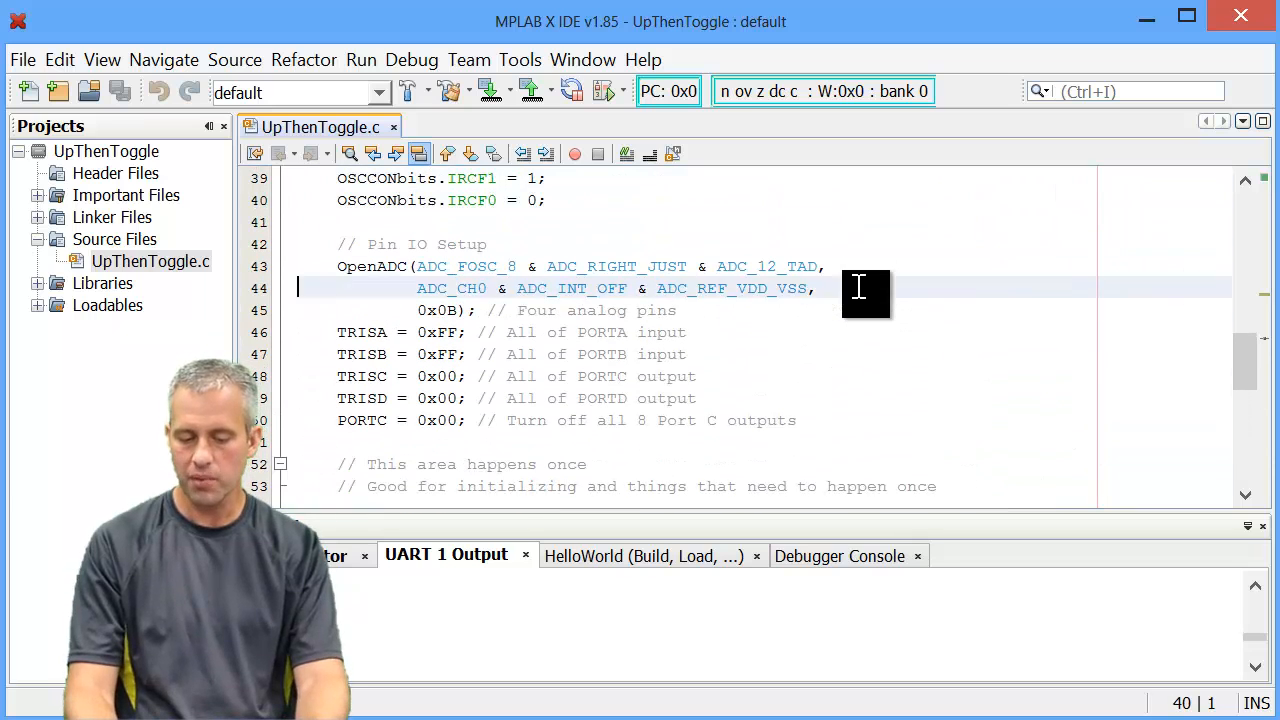
pyautogui.scroll(-3)
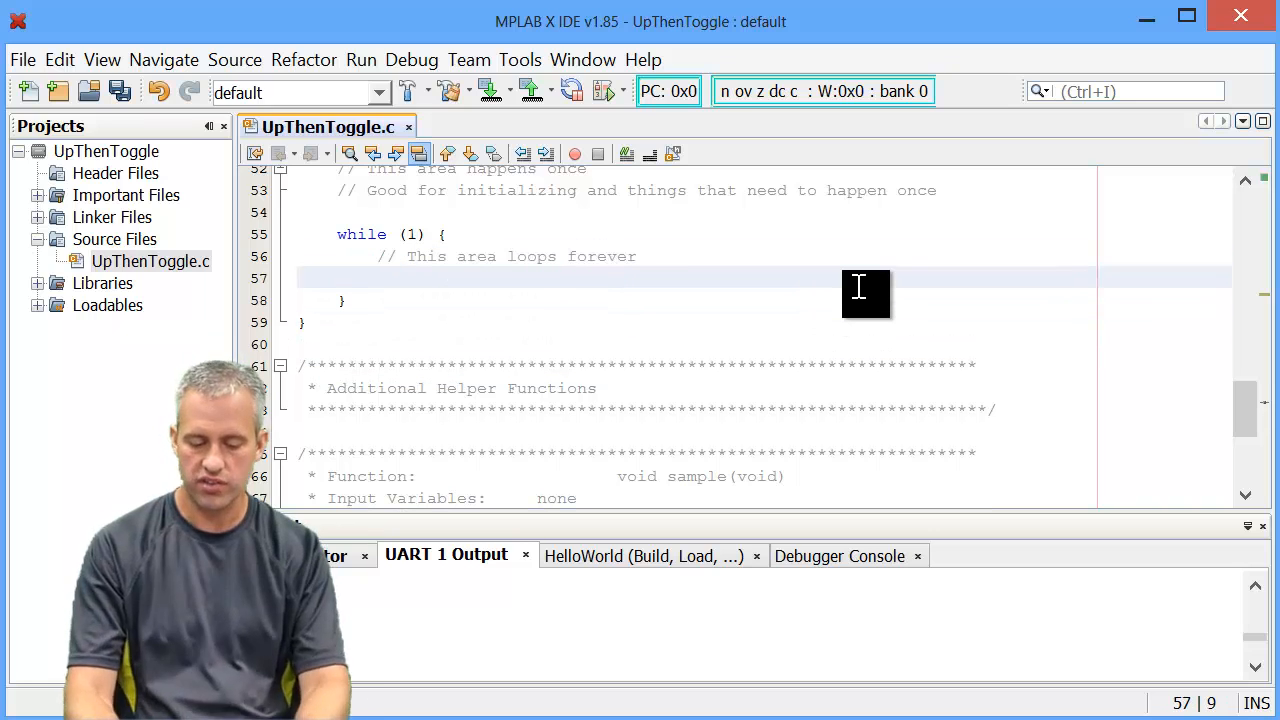
# Write the statement PORTC = 0b00000011; on the new line inside while (1)
pyautogui.write('P')
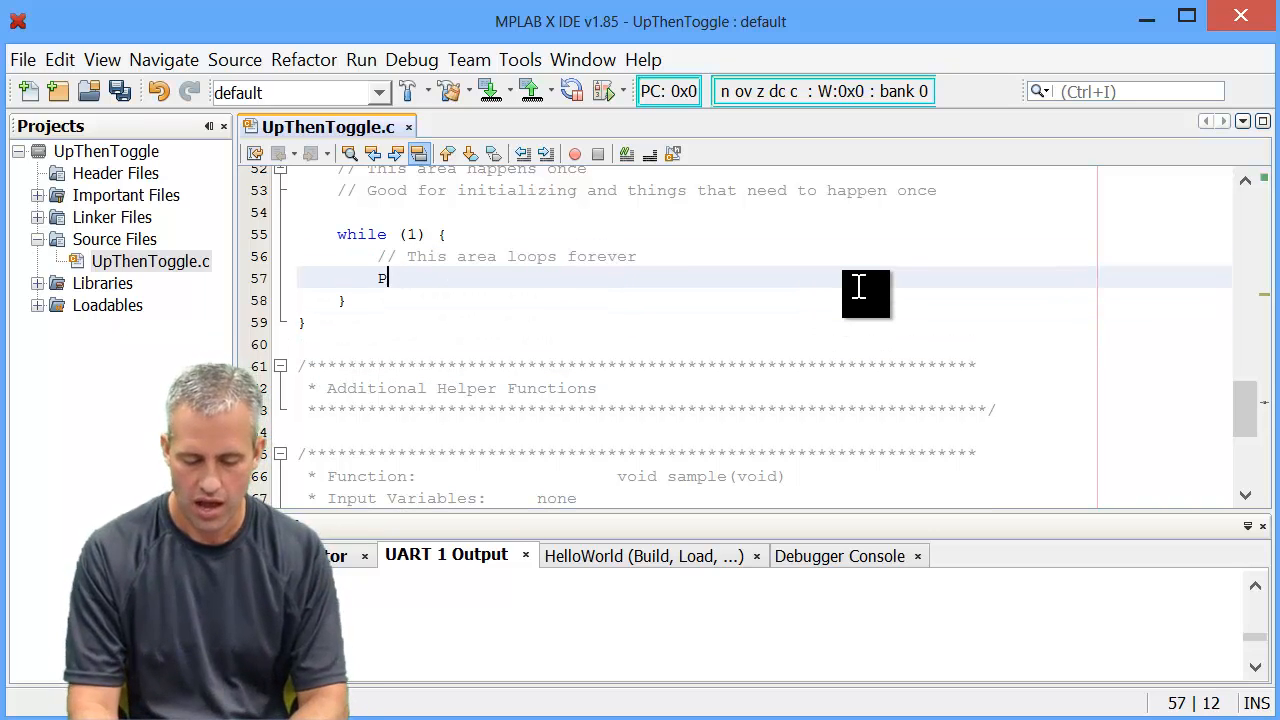
pyautogui.write('OR')
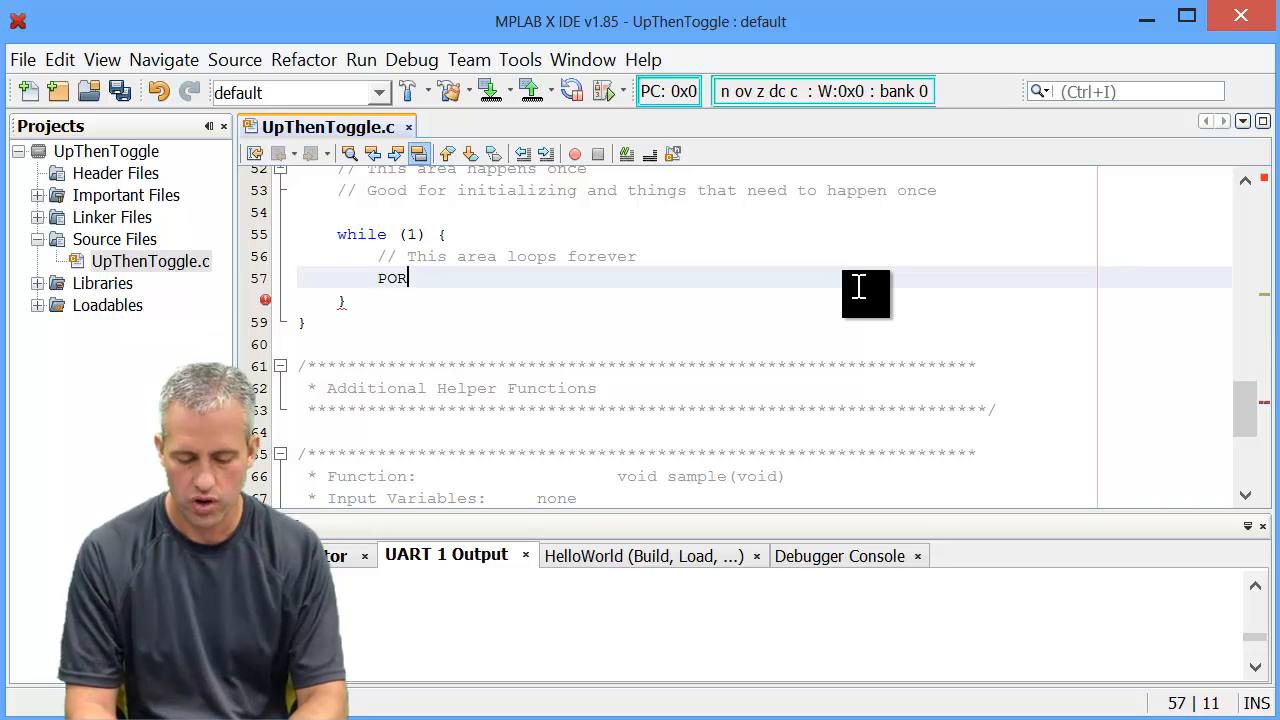
pyautogui.write('TC =')
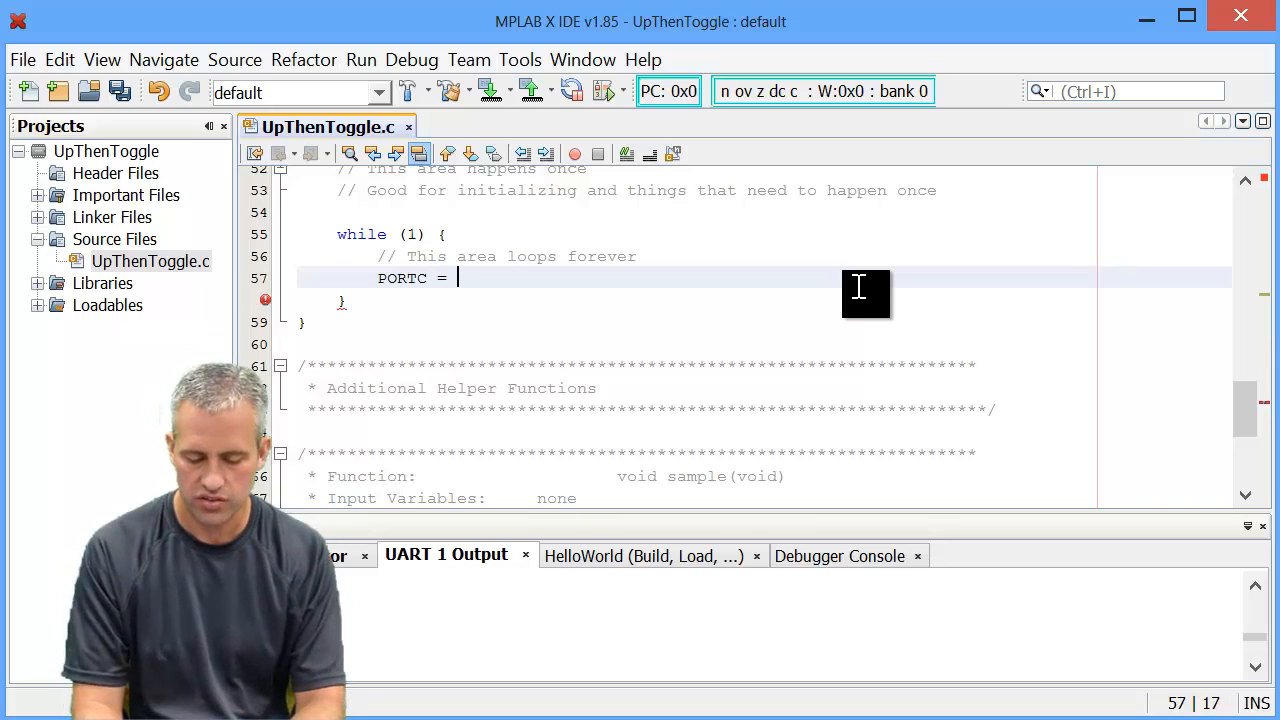
pyautogui.write('0x')
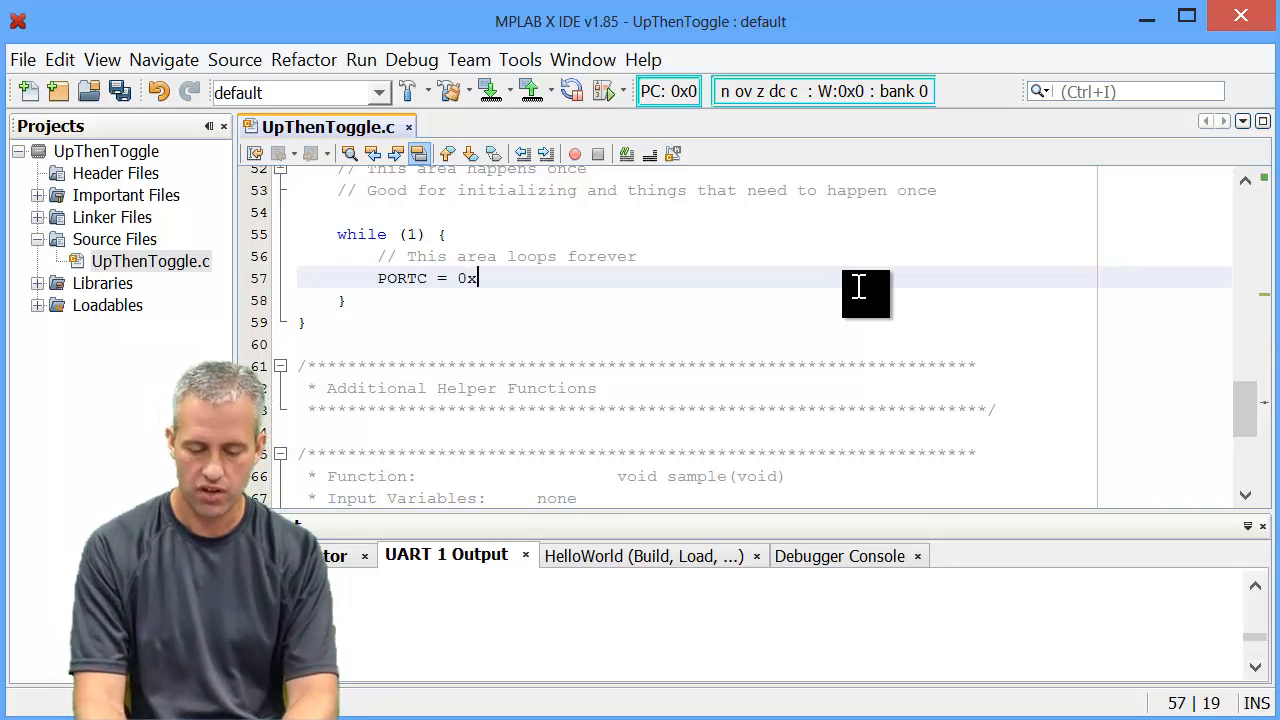
pyautogui.write('00000011')
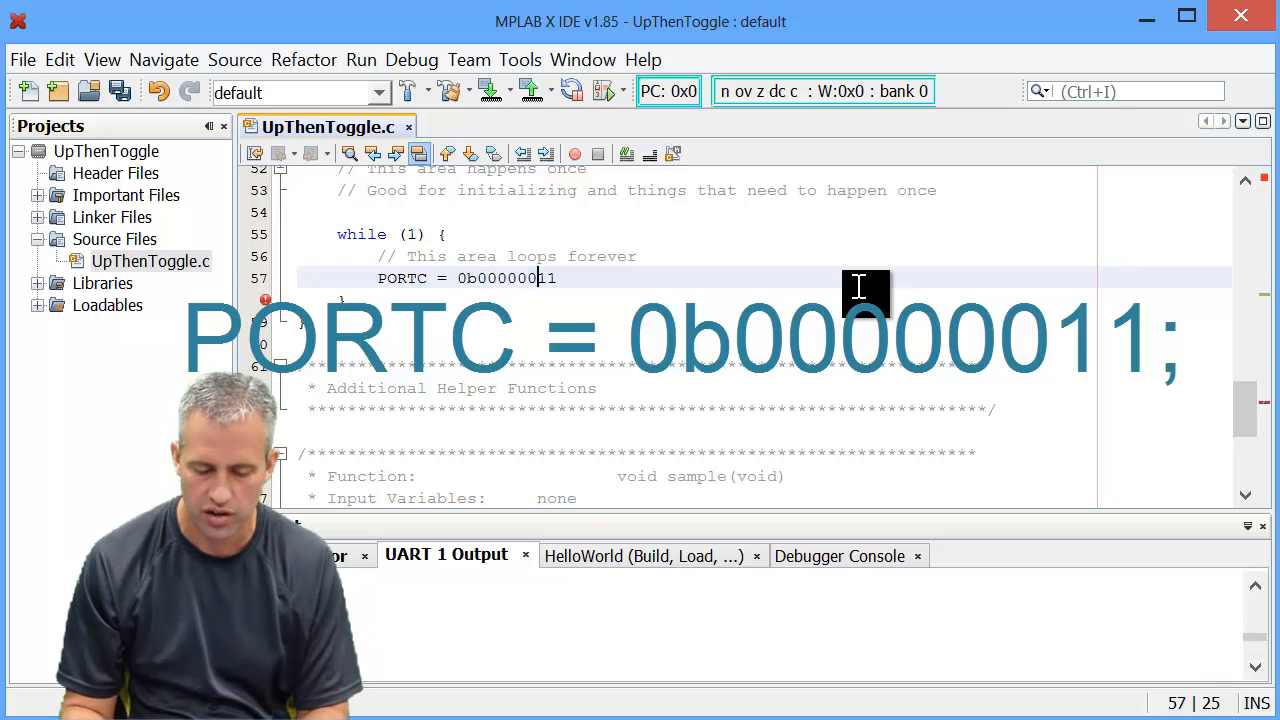
pyautogui.write(';')
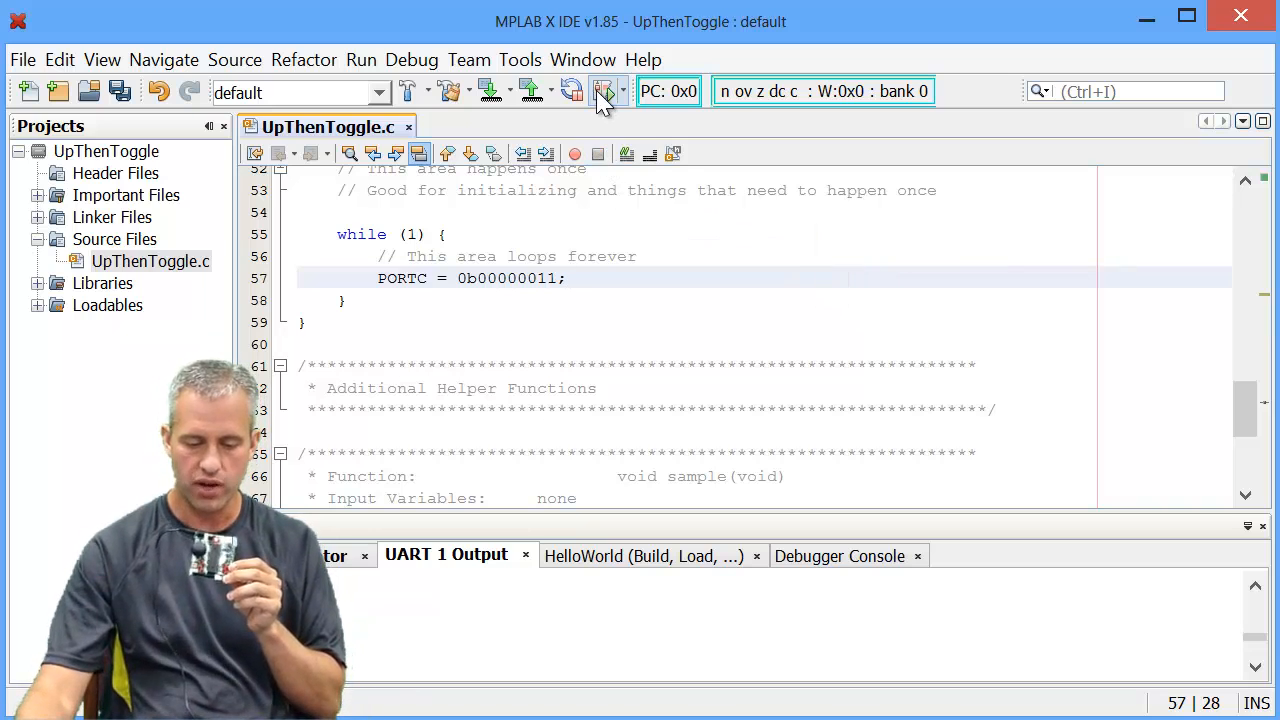
pyautogui.moveTo(605, 91)
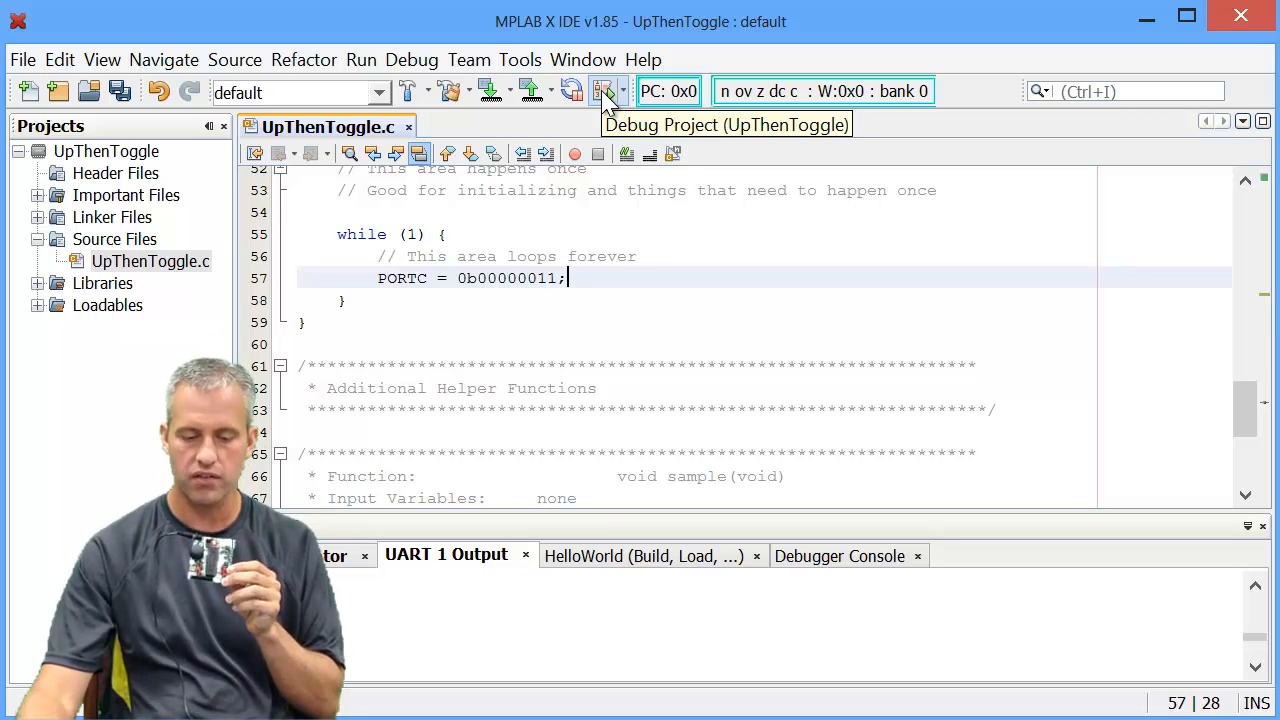
# Start debugging, permanently dismiss the device caution, and review the PICkit 3 no-target output
pyautogui.click(607, 91)
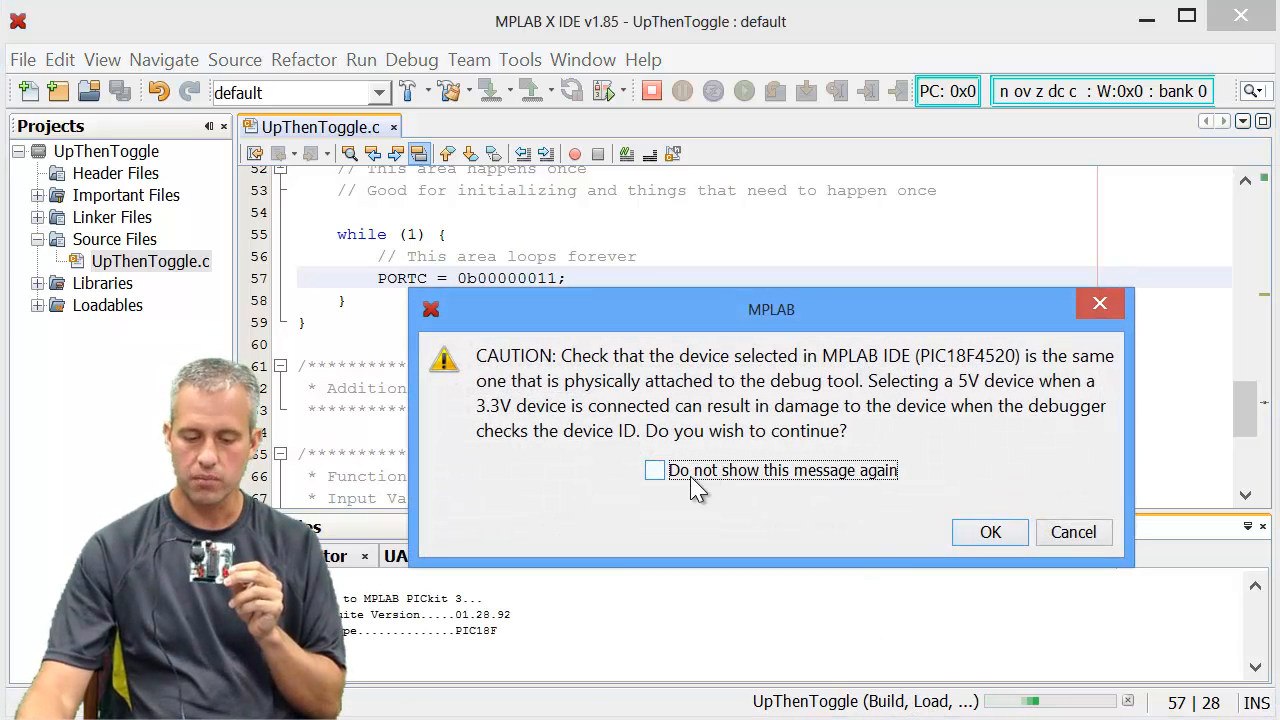
pyautogui.click(654, 470)
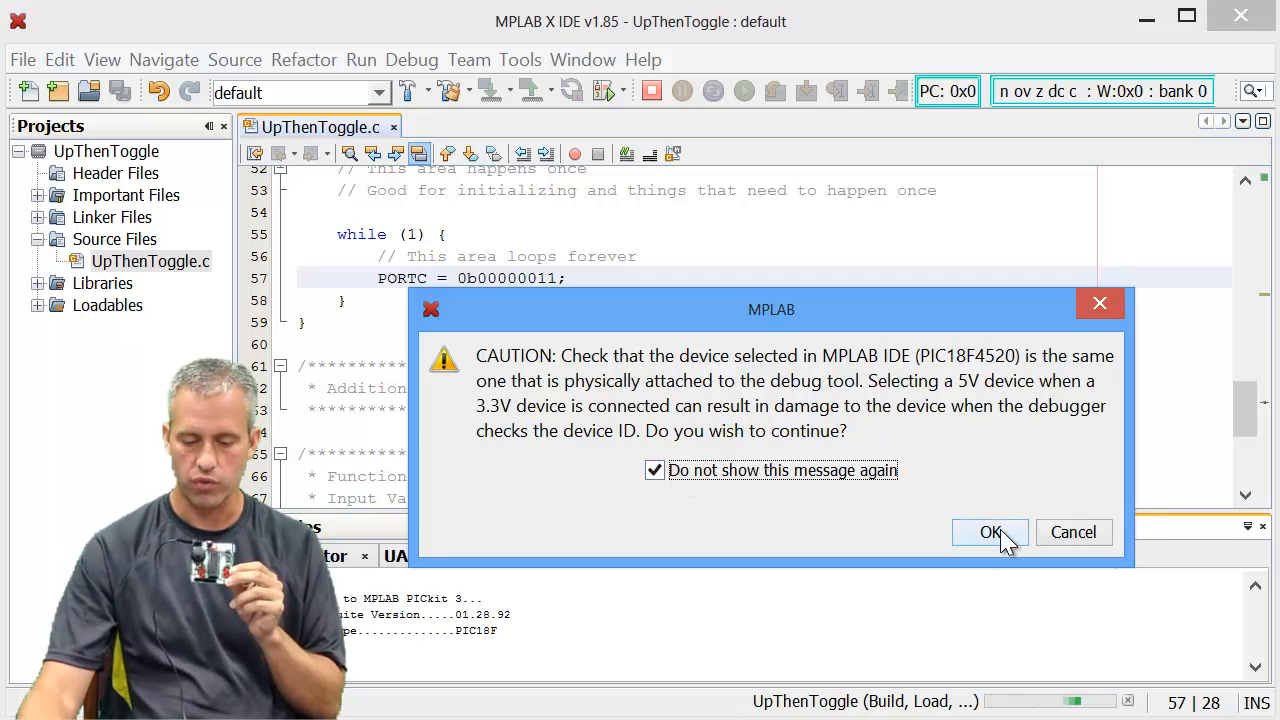
pyautogui.click(990, 532)
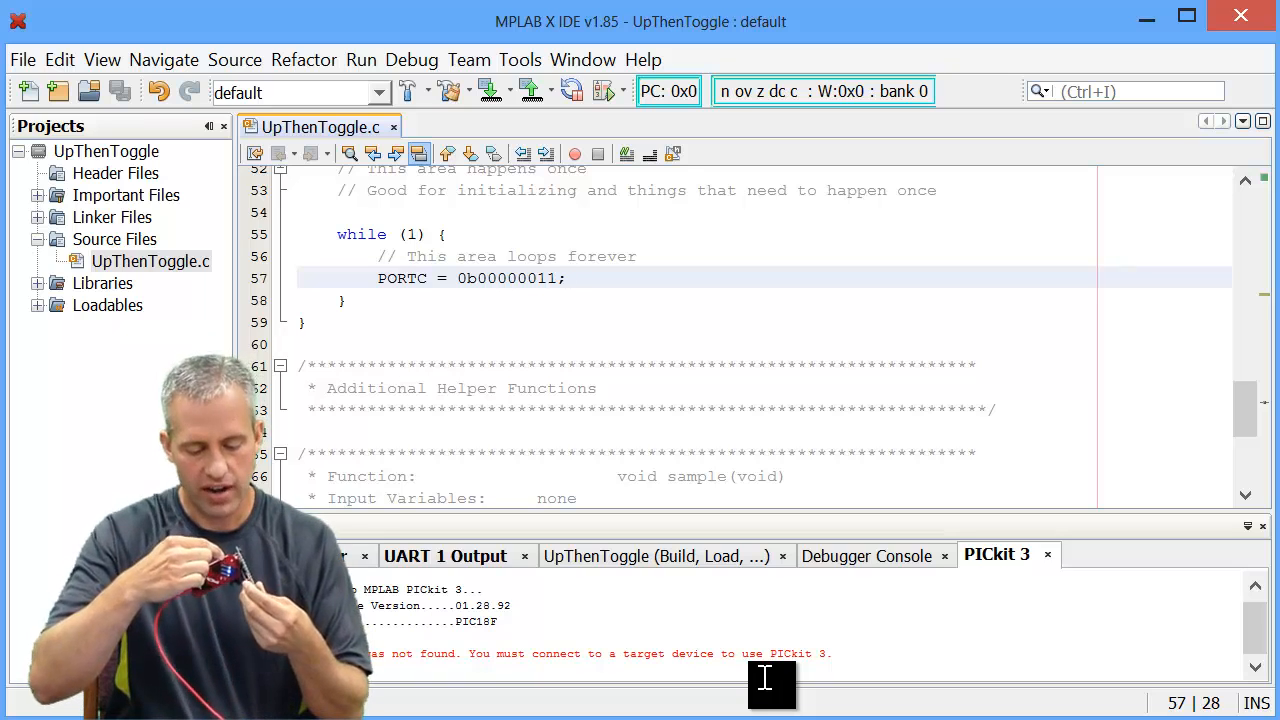
pyautogui.click(565, 278)
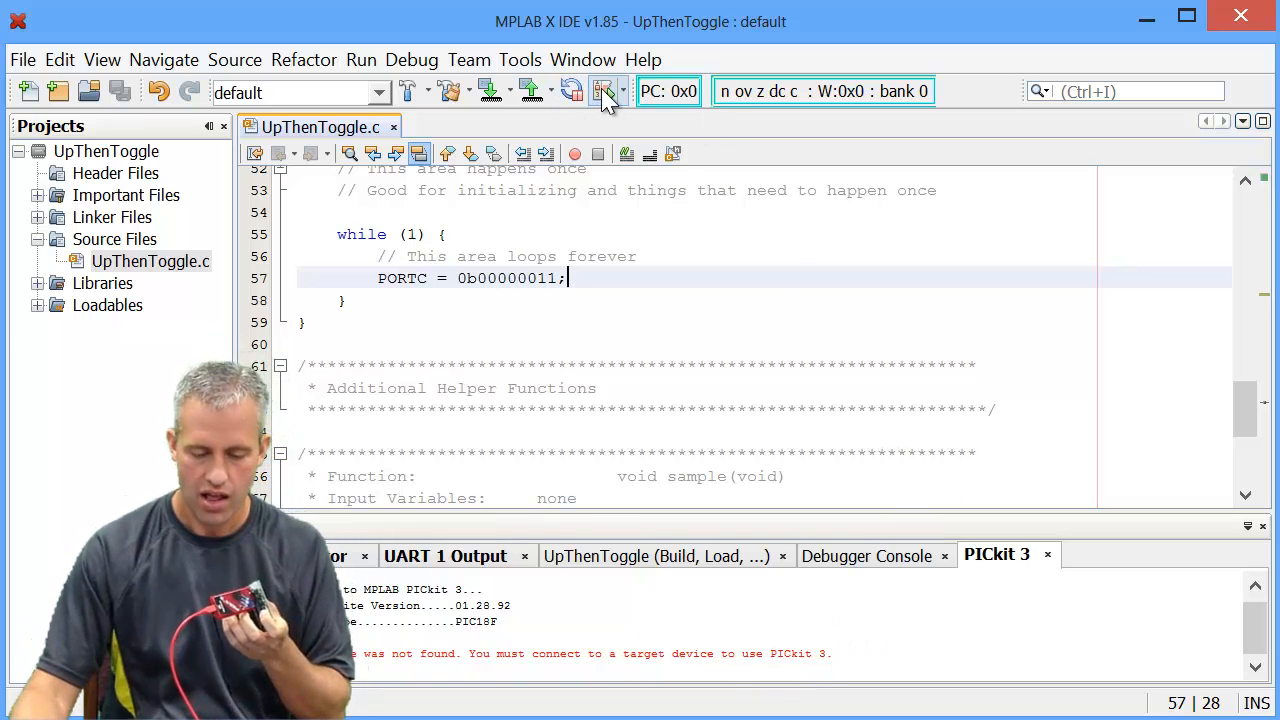
# Retry debugging with the board connected and suppress the device ID mismatch warning
pyautogui.click(608, 91)
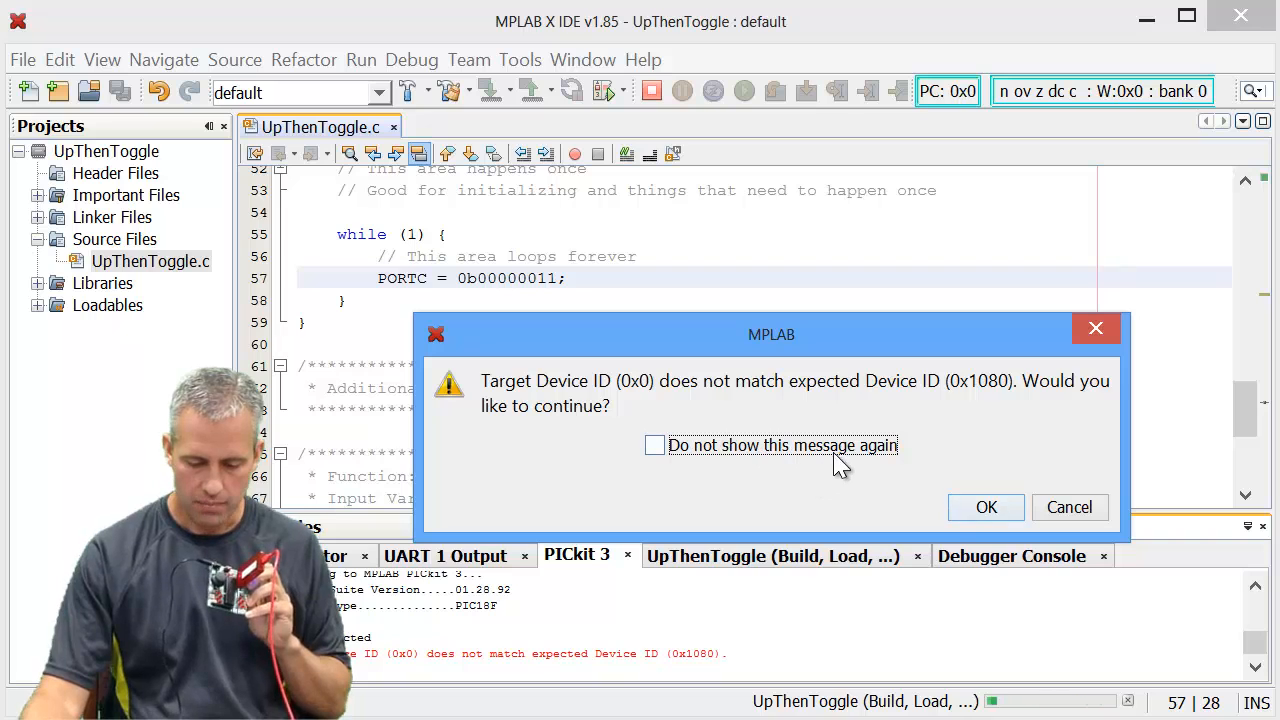
pyautogui.click(986, 507)
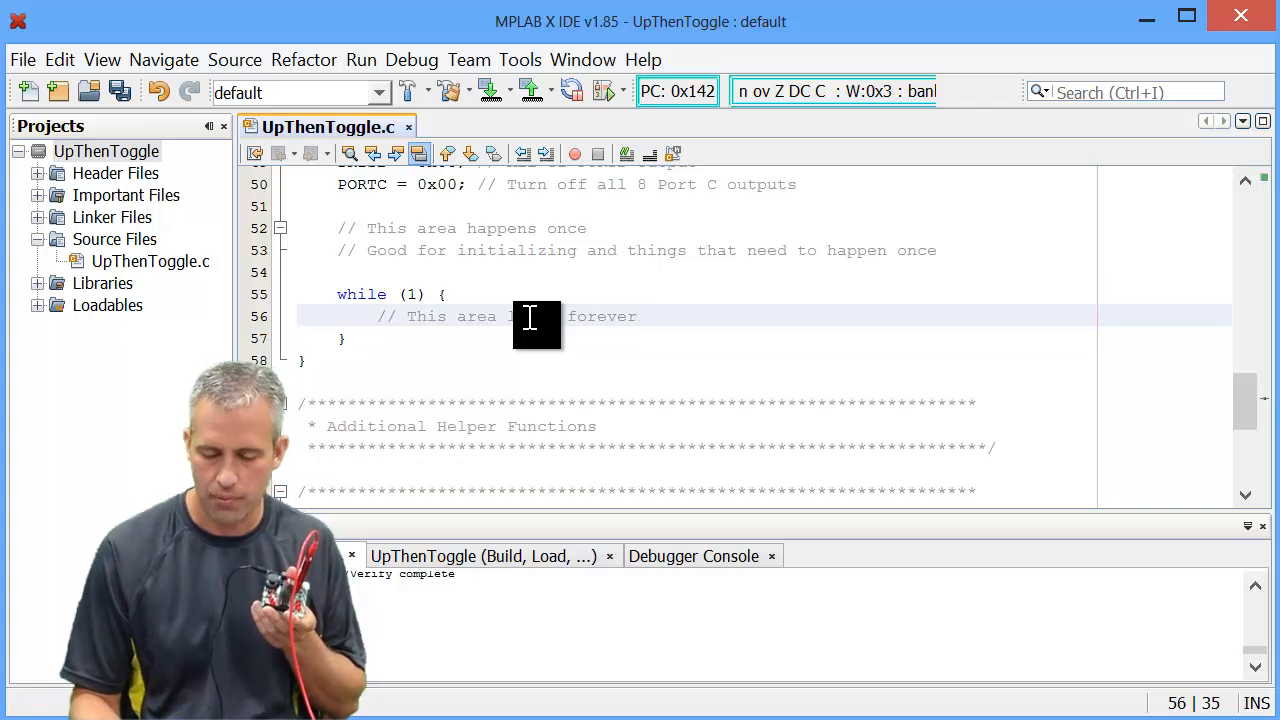
# Place PORTC = 0b00001111; above while (1) and relaunch the debug build
pyautogui.write('PORTC = 0b00000011;')
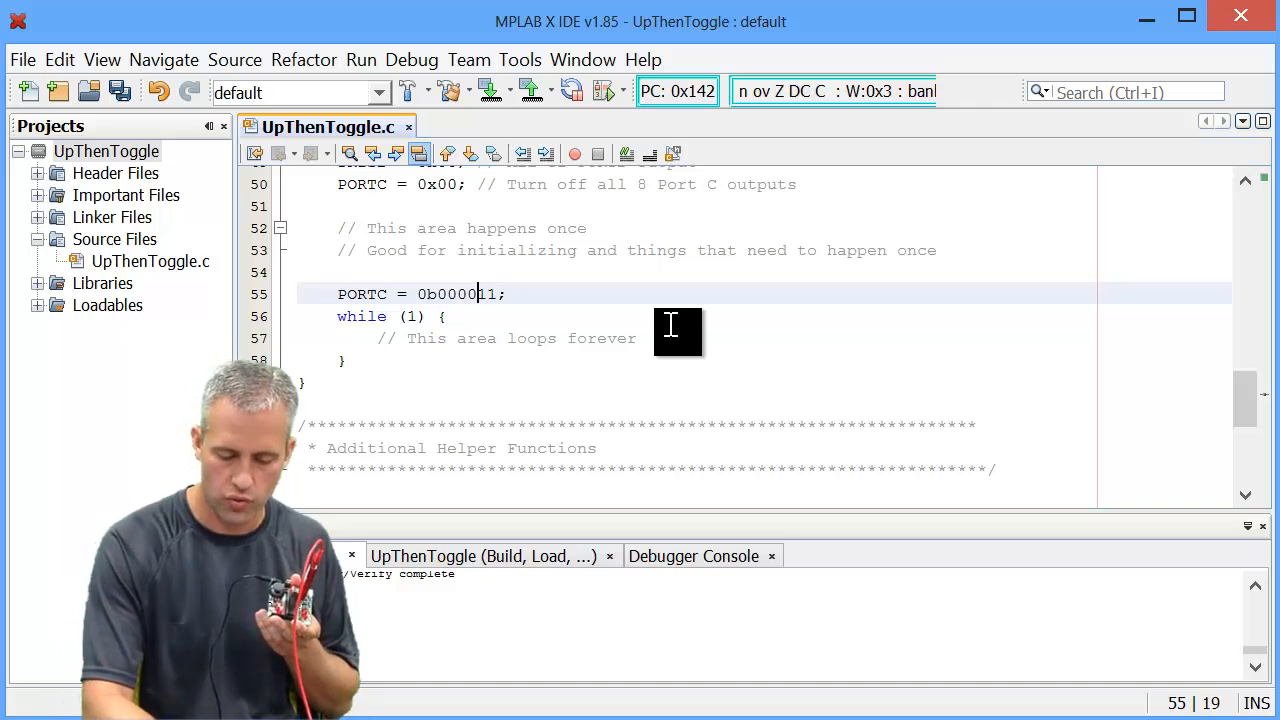
pyautogui.write('11')
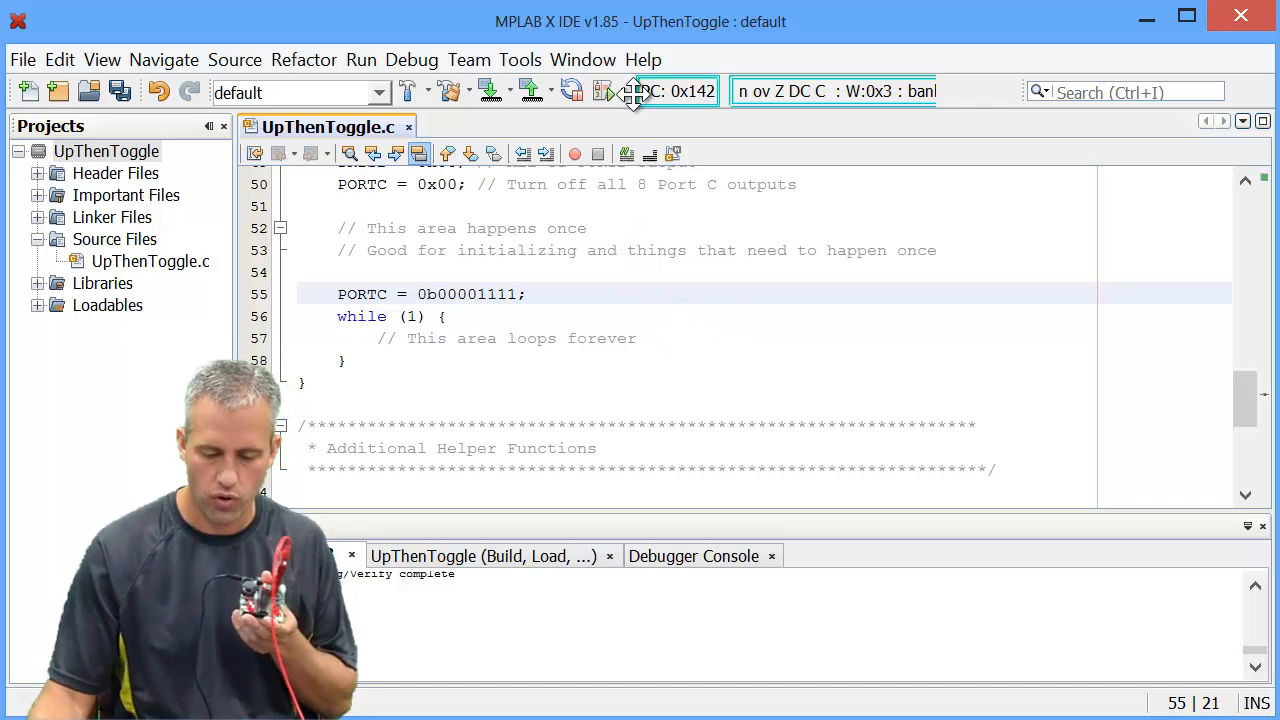
pyautogui.click(604, 91)
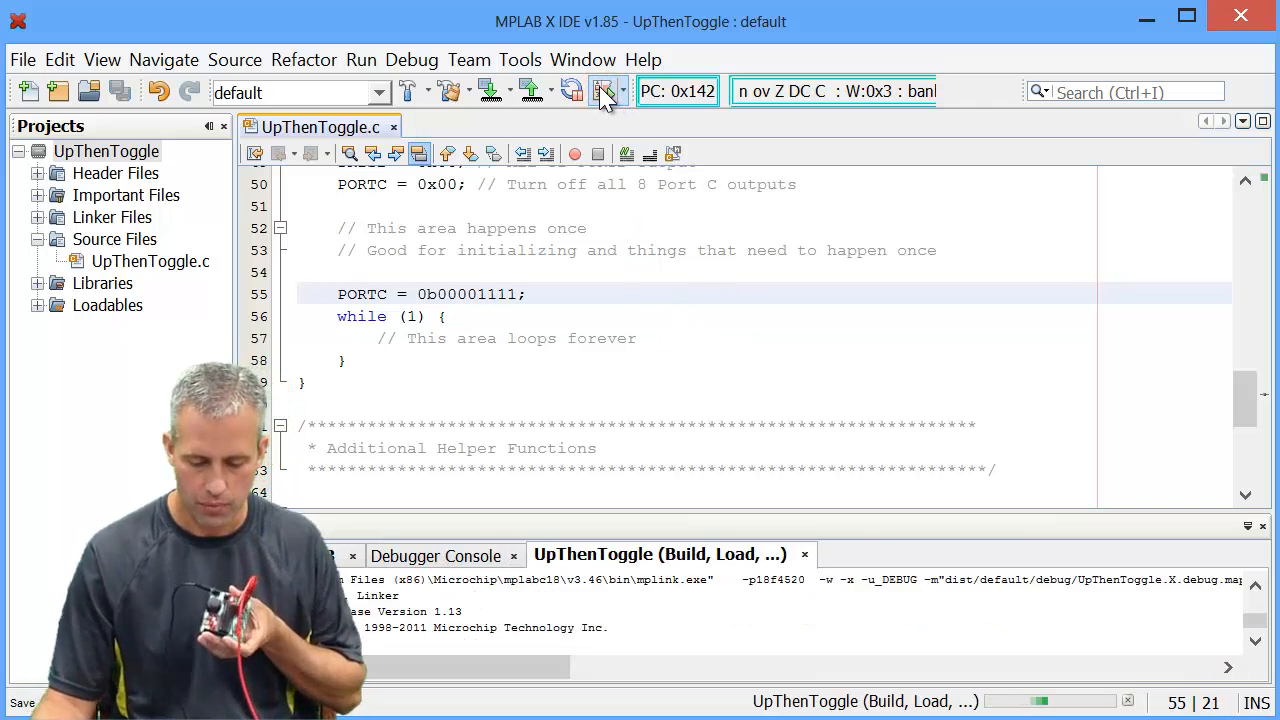
pyautogui.click(603, 91)
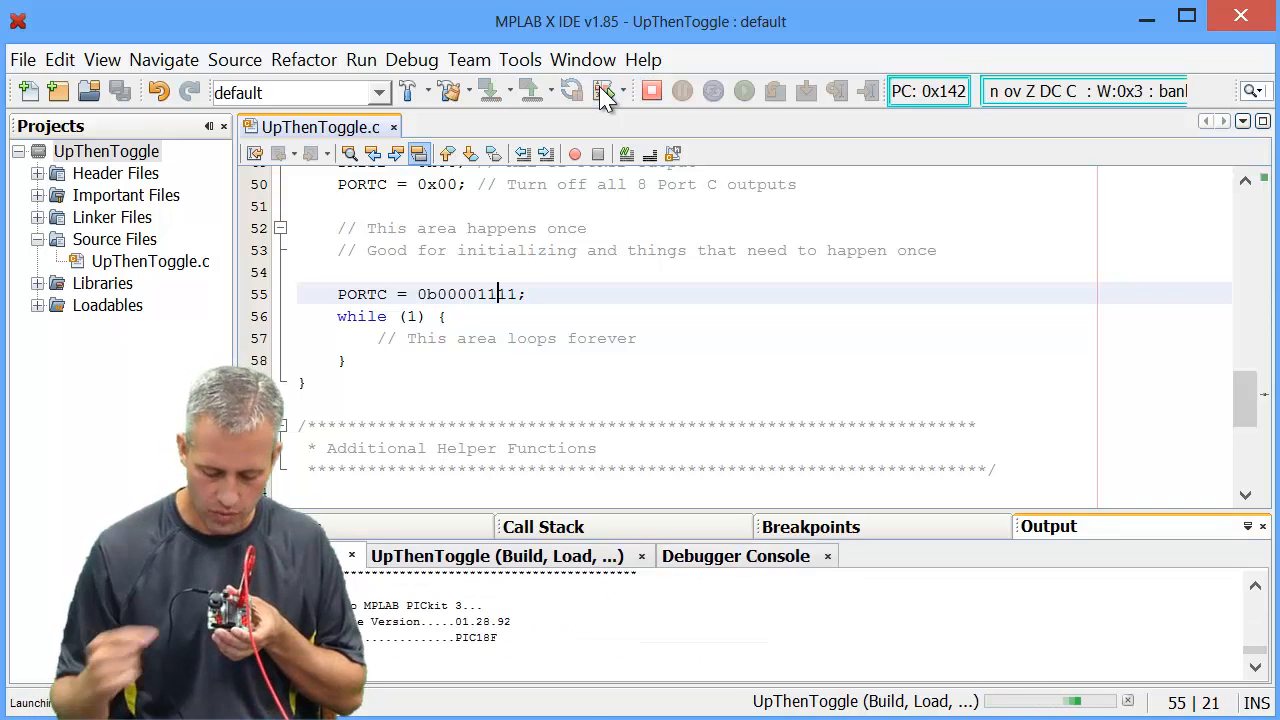